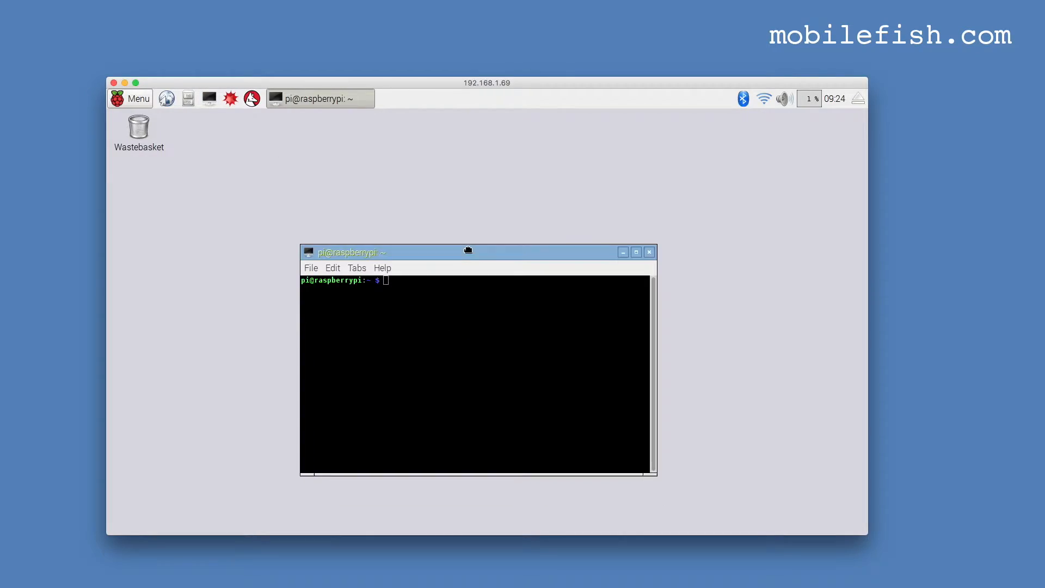
# Go into lorawan_gateway/single_chan_pkt_fwd and bring up main.cpp in nano at the server definitions.
pyautogui.write('cd lorawan_gateway/')
pyautogui.write('cd single_chan_pkt_fwd/')
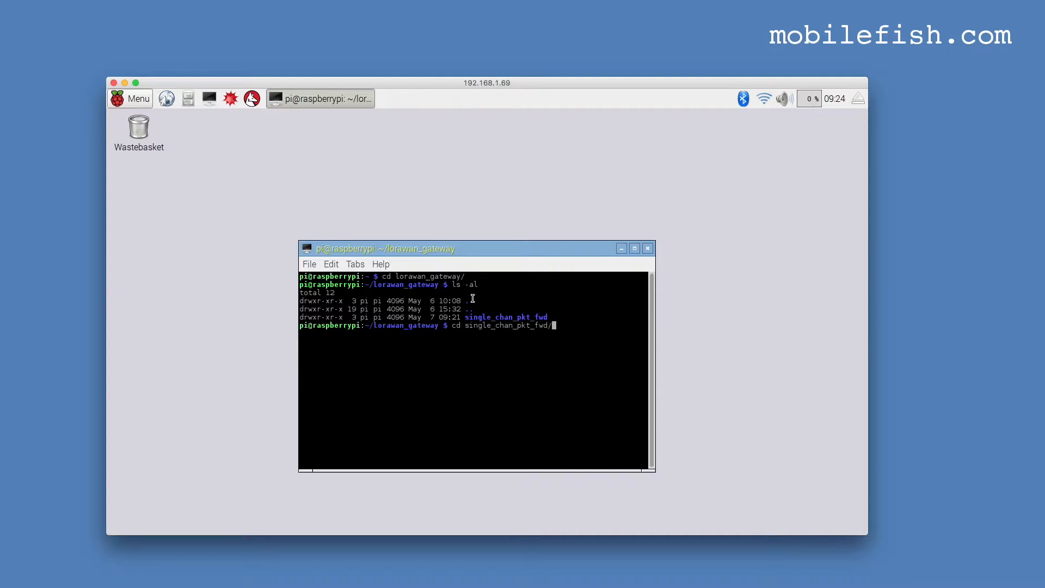
pyautogui.press('Return')
pyautogui.write('ls -al')
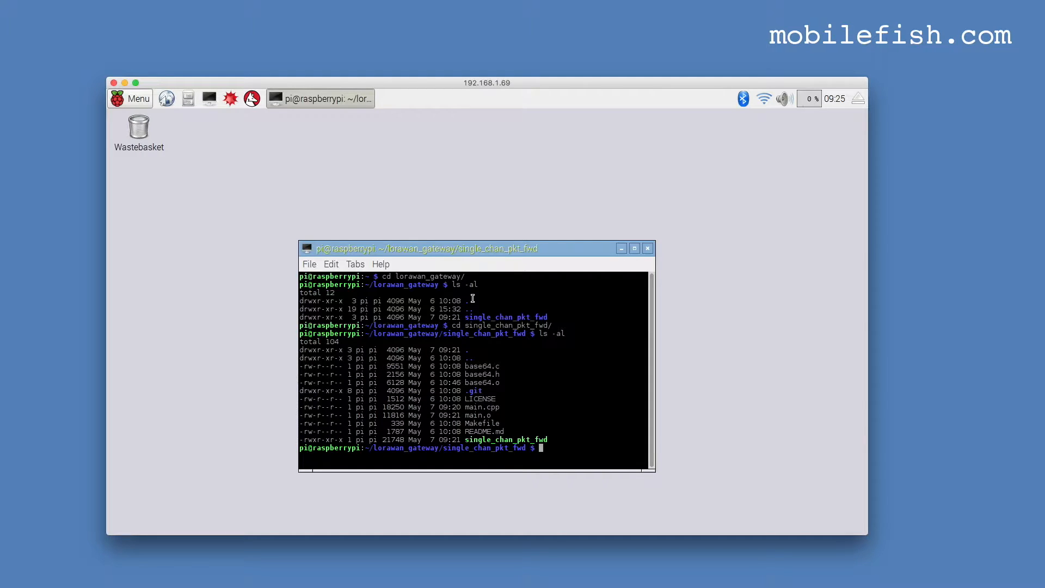
pyautogui.write('nano main.cpp')
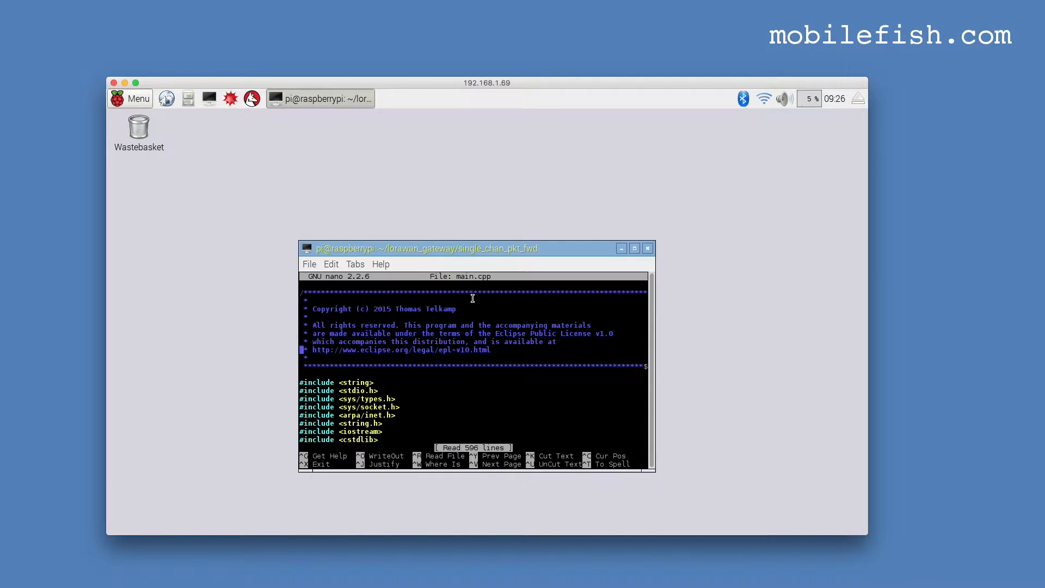
pyautogui.scroll(-3)
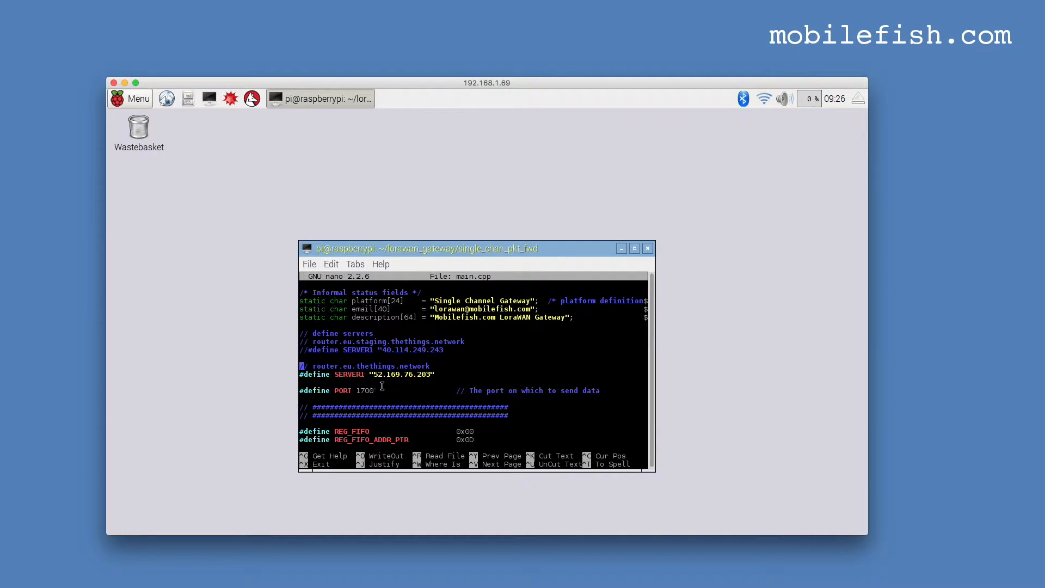
pyautogui.moveTo(406, 384)
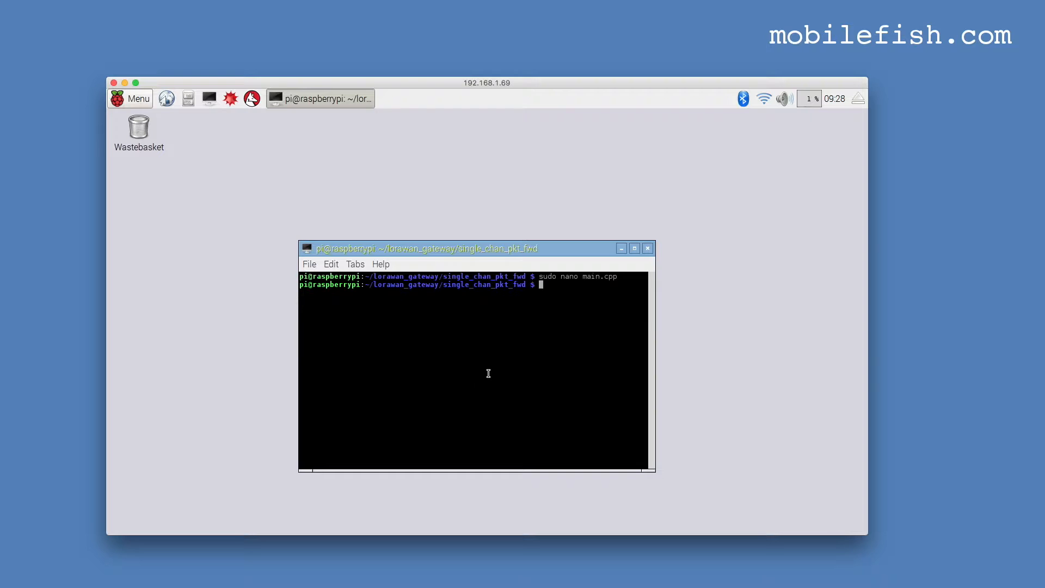
# Run make, list the rebuilt files with ls -al, and launch ./single_chan_pkt_fwd.
pyautogui.write('make')
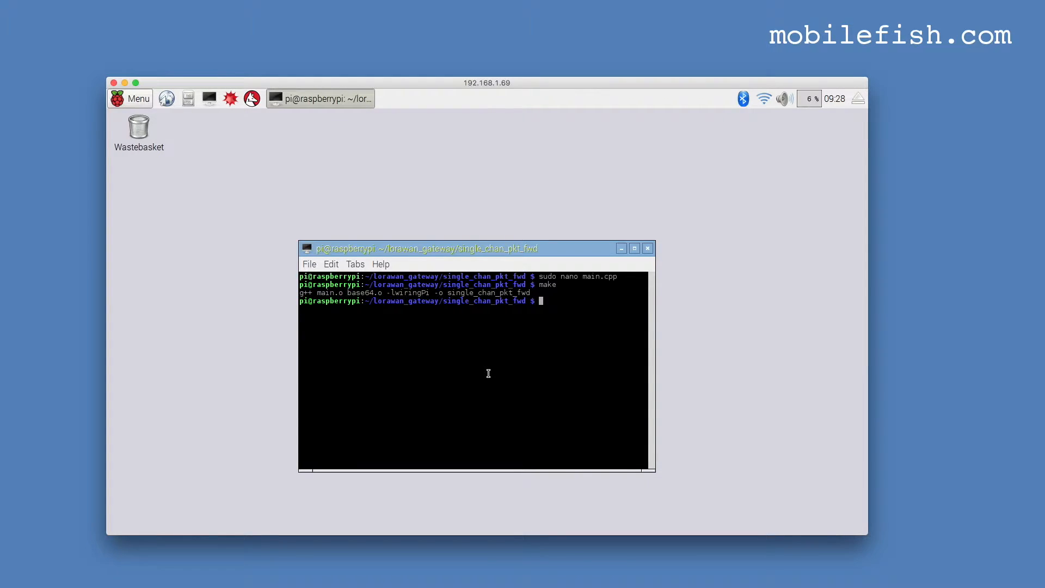
pyautogui.write('ls -al')
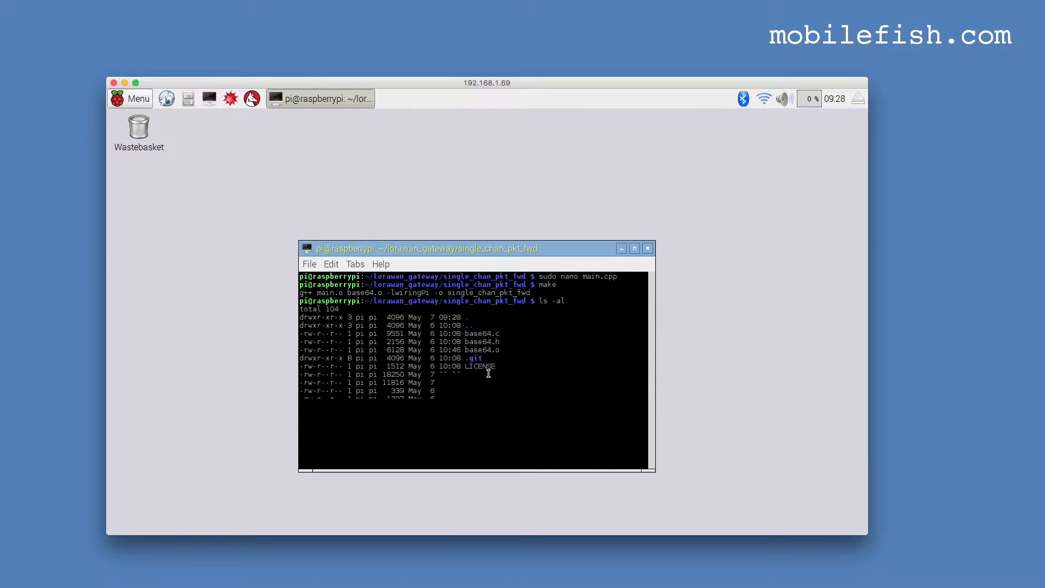
pyautogui.press('Return')
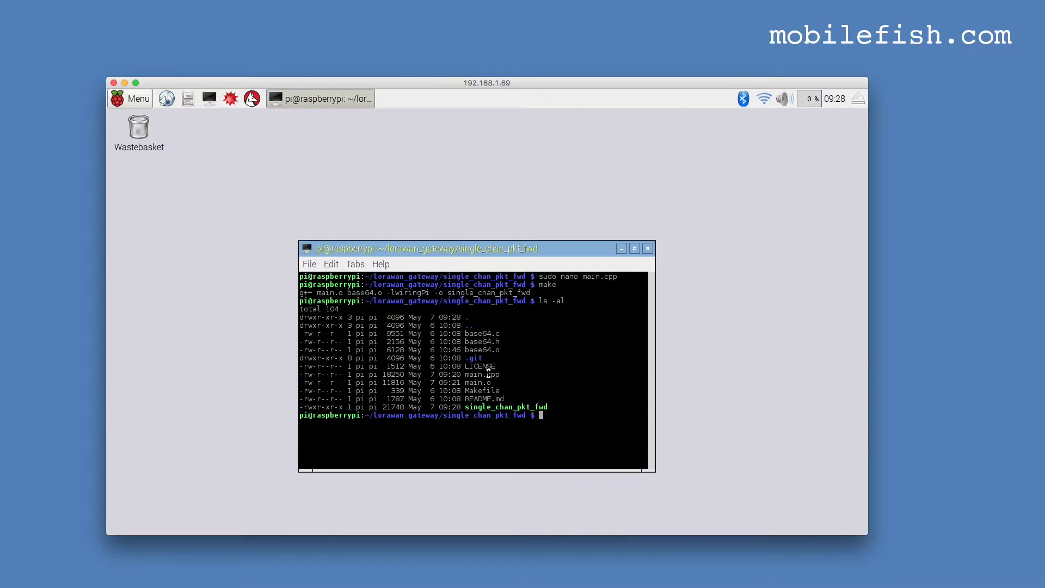
pyautogui.write('./single_chan_pkt_fwd')
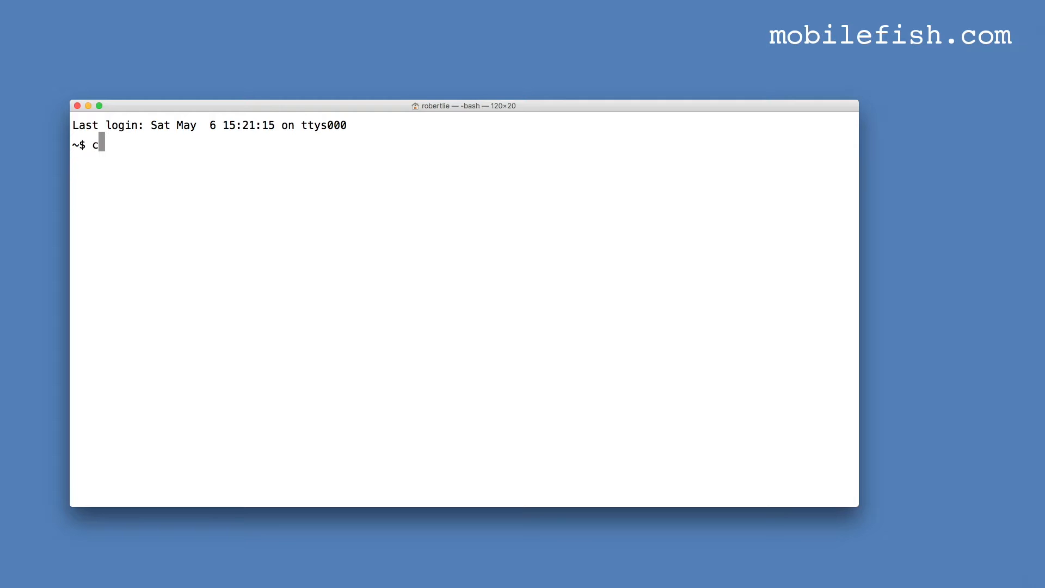
# Go to Documents/Arduino/libraries and list its contents to find the TheThingsNetwork folder.
pyautogui.write('d Documents/Arduino/')
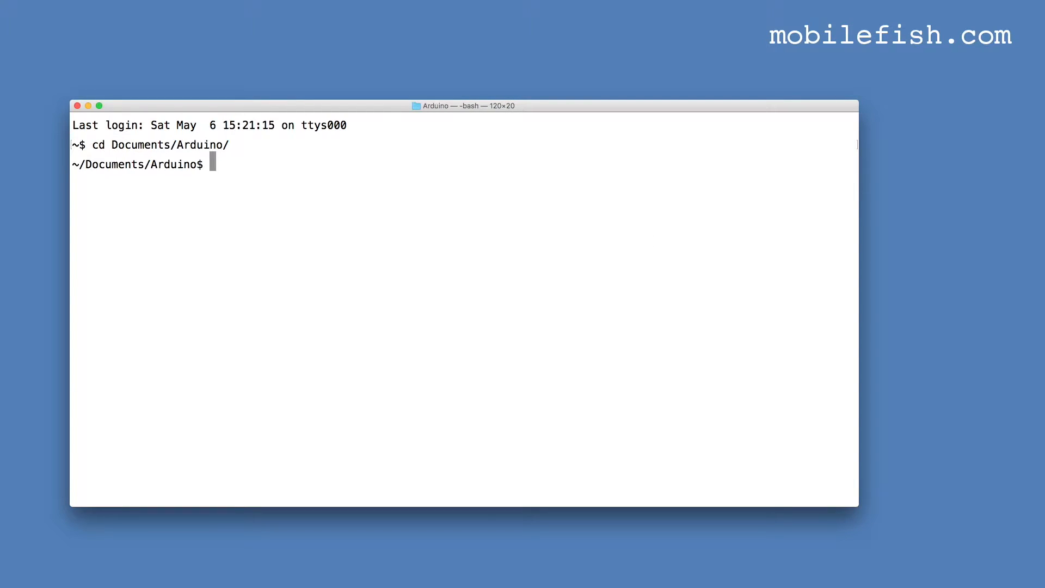
pyautogui.write('ls -al')
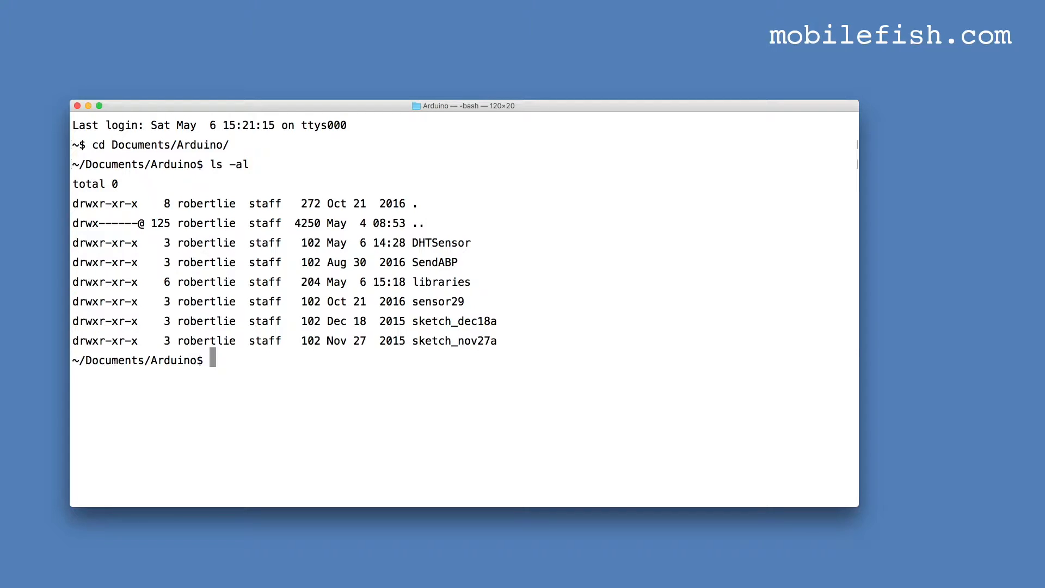
pyautogui.write('cd libraries/')
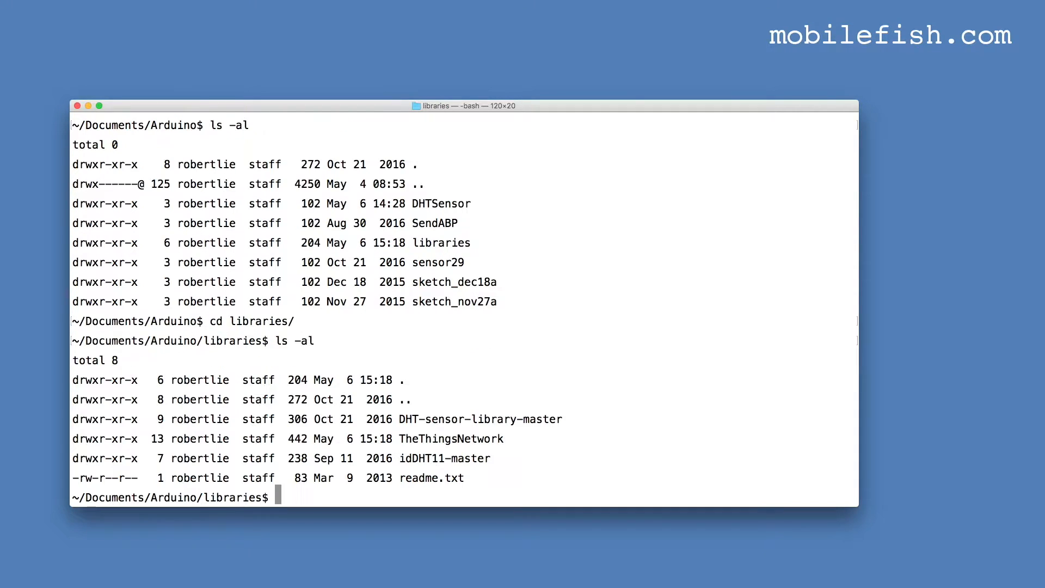
pyautogui.doubleClick(449, 438)
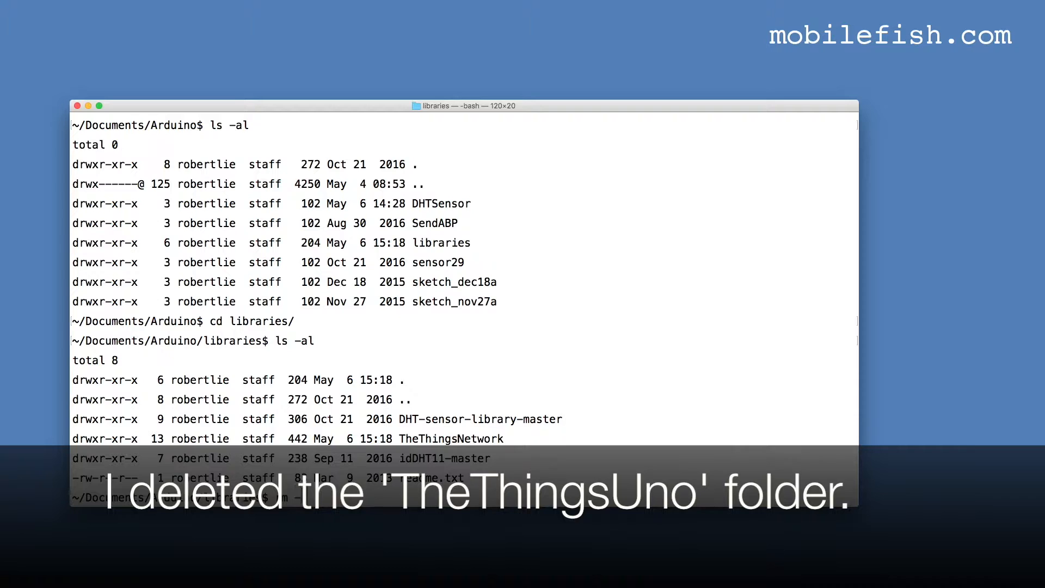
# Delete TheThingsNetwork/ with rm -rf and confirm with a fresh ls -al listing.
pyautogui.write('rm -rf')
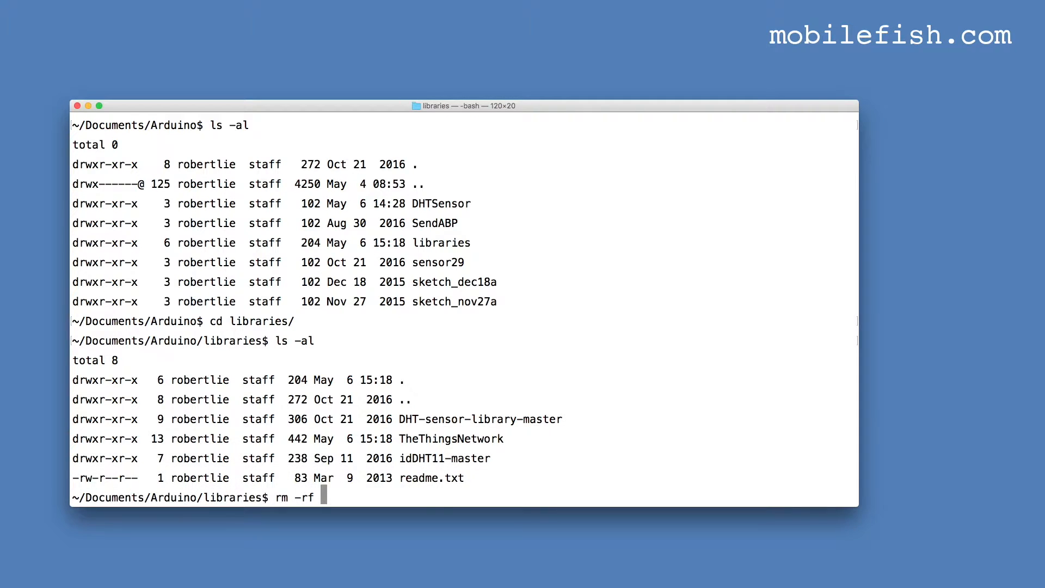
pyautogui.write('TheThingsNetwork/')
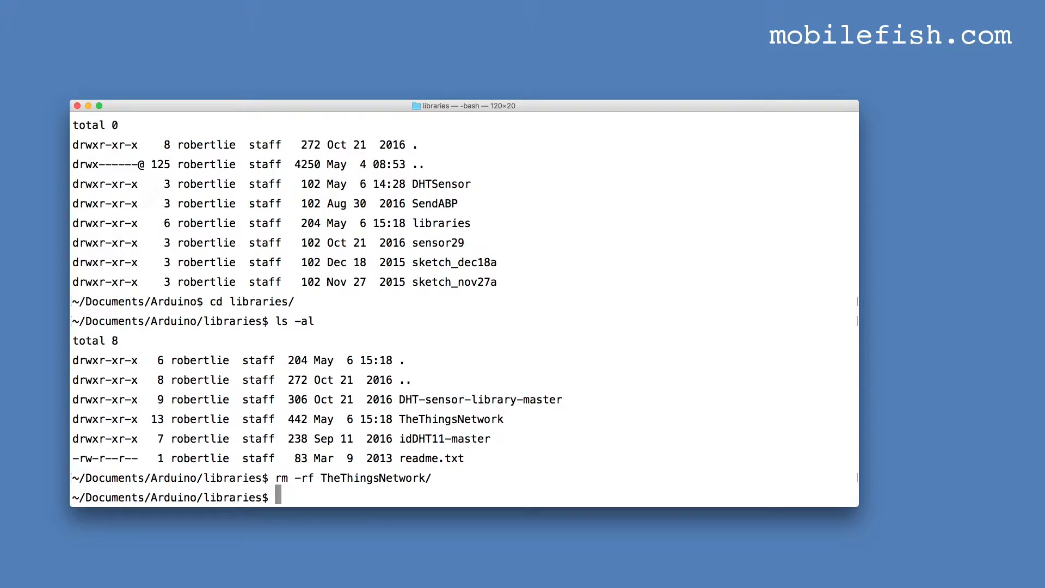
pyautogui.write('ls -al')
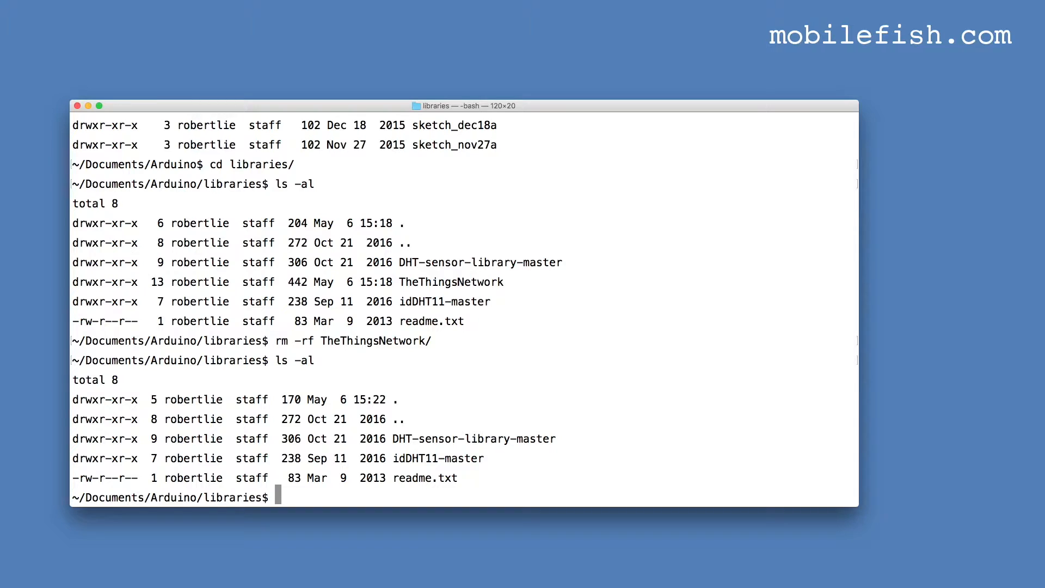
pyautogui.moveTo(939, 317)
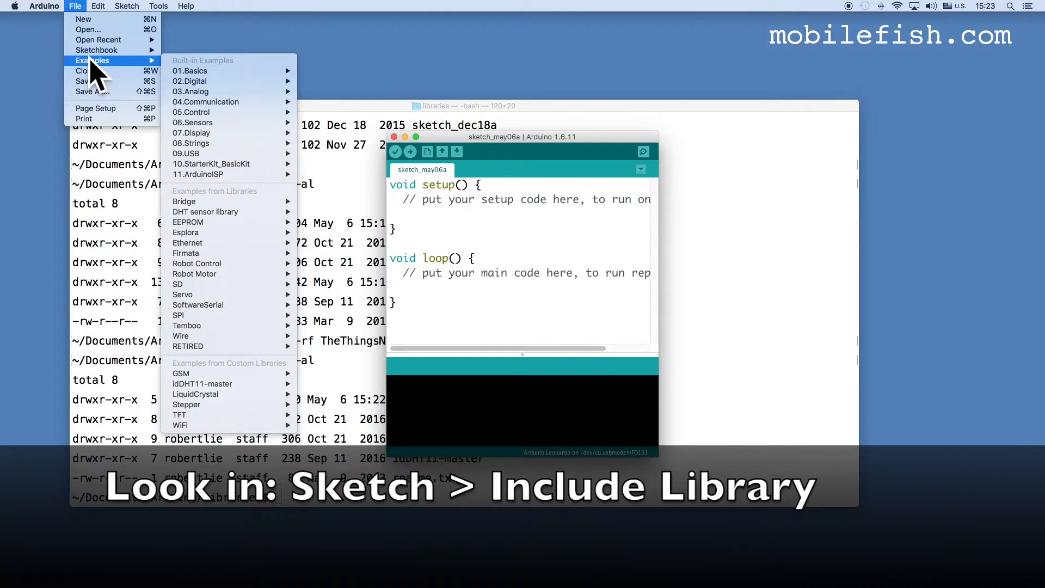
pyautogui.moveTo(180, 373)
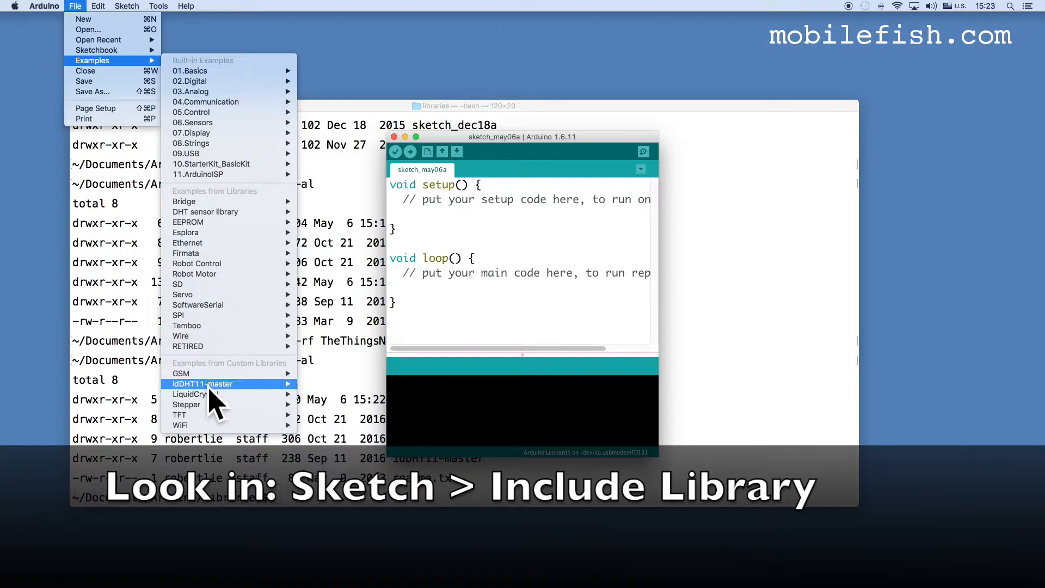
pyautogui.moveTo(181, 373)
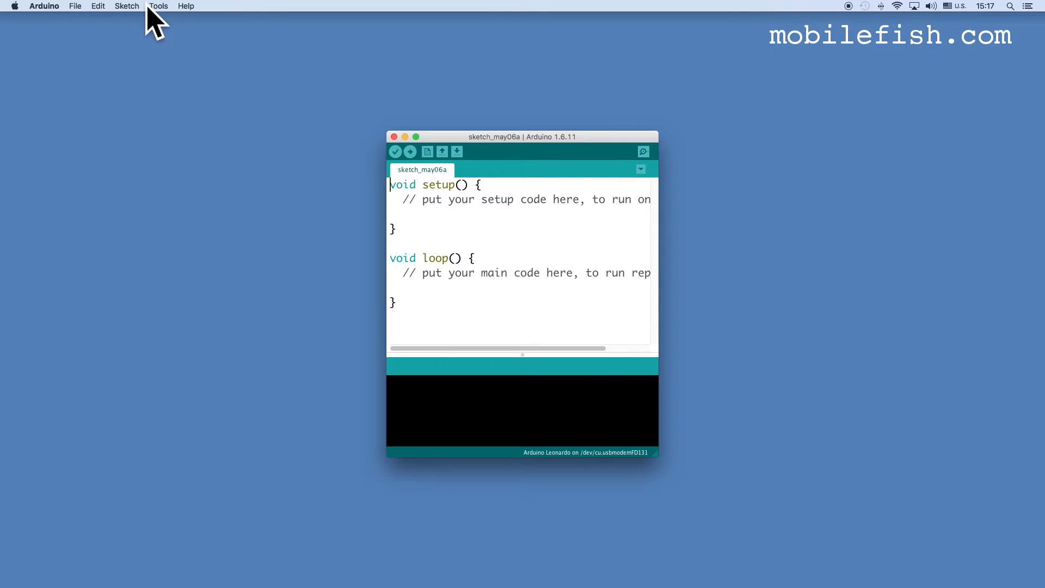
# In Library Manager, search TheThingsNetwork, install Version 2.5.2 and close the manager.
pyautogui.click(126, 6)
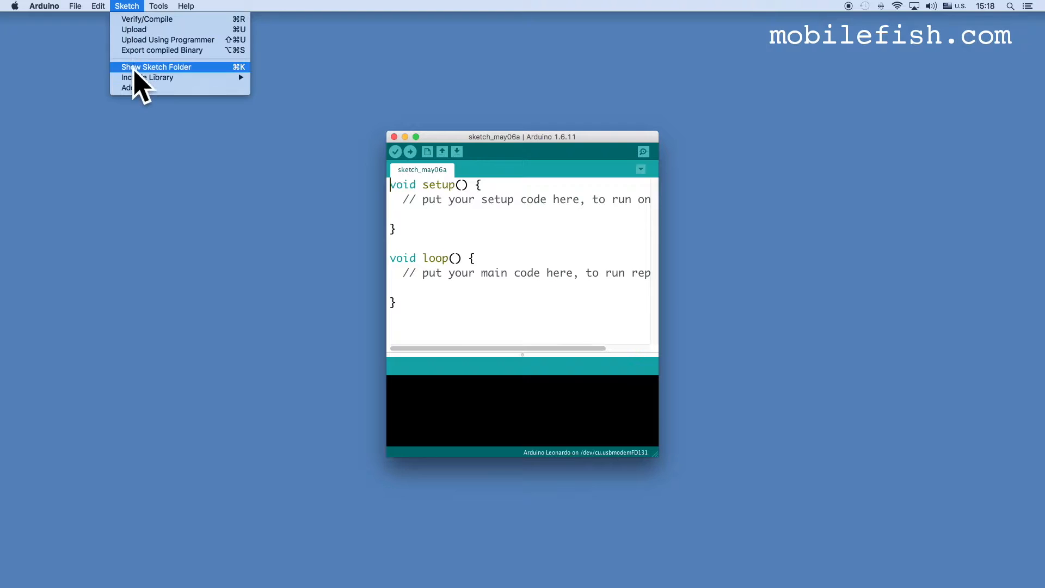
pyautogui.moveTo(147, 77)
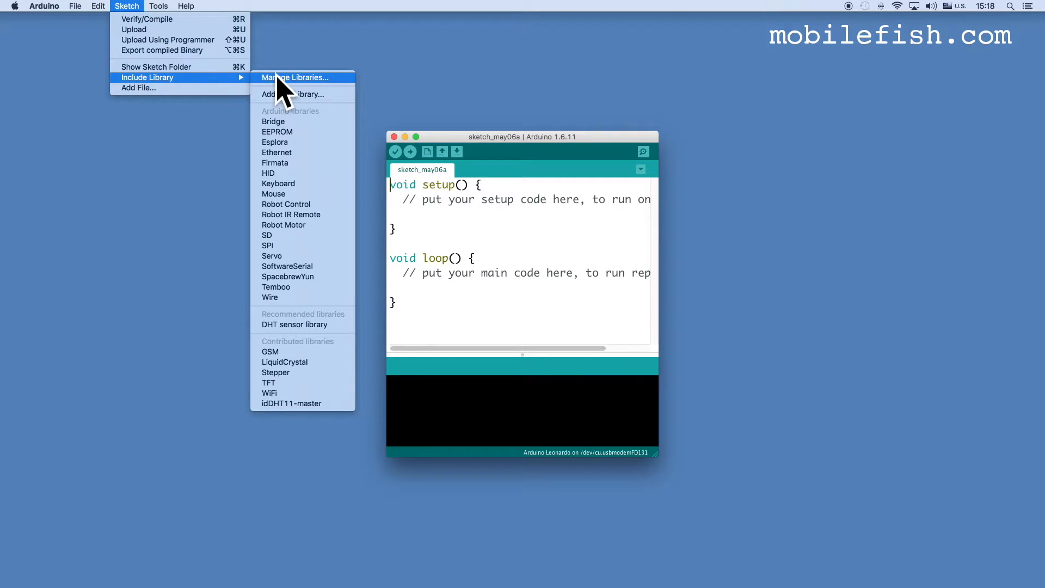
pyautogui.click(287, 87)
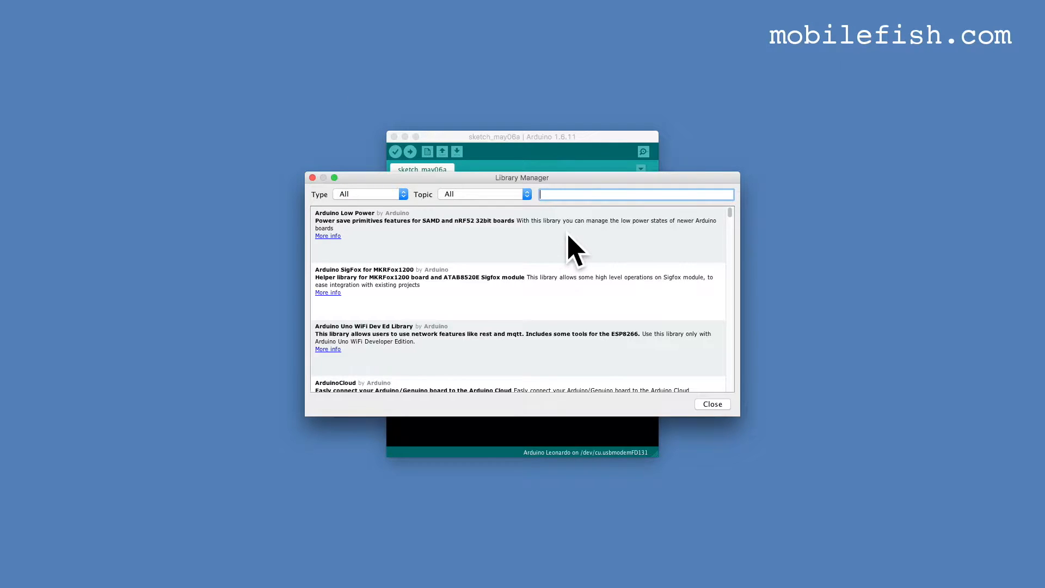
pyautogui.write('TheThingsNetwork')
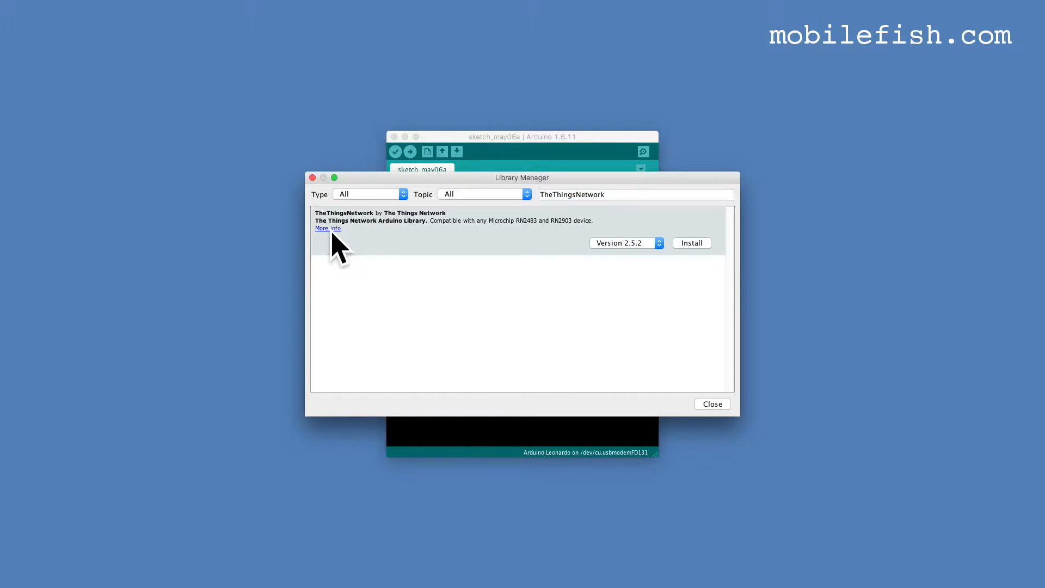
pyautogui.click(625, 241)
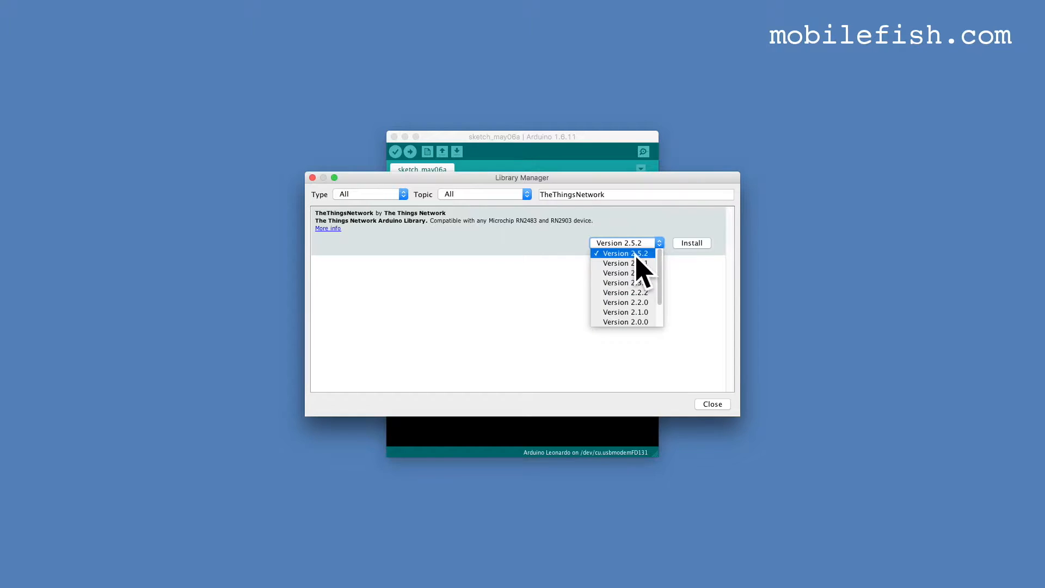
pyautogui.click(691, 242)
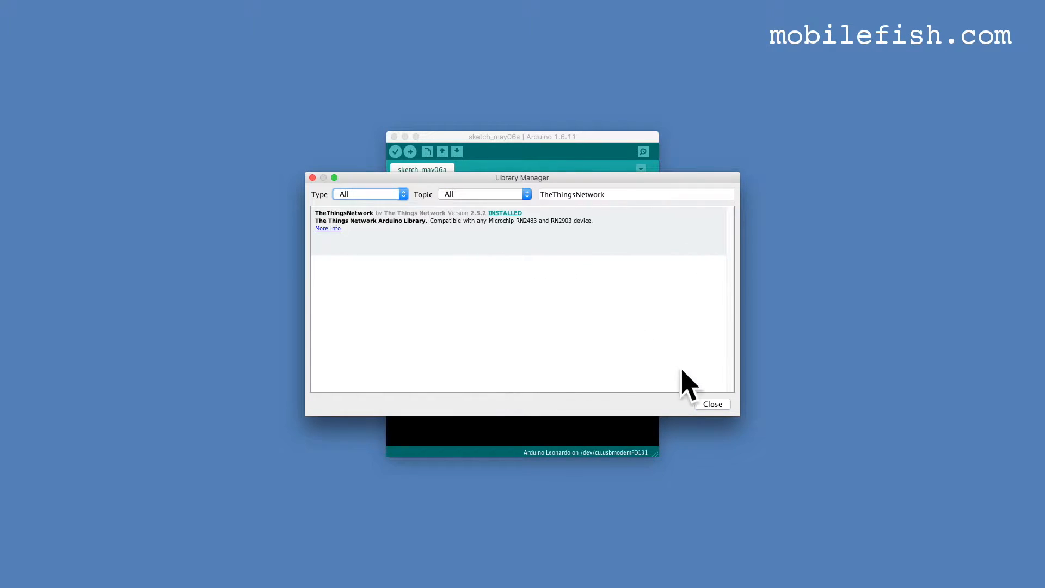
pyautogui.click(711, 403)
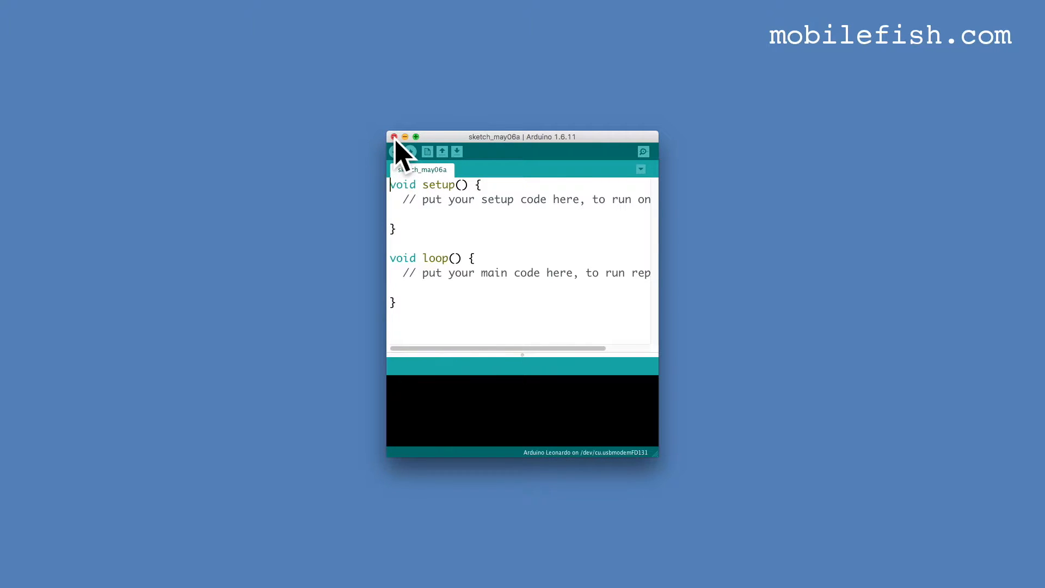
pyautogui.moveTo(629, 290)
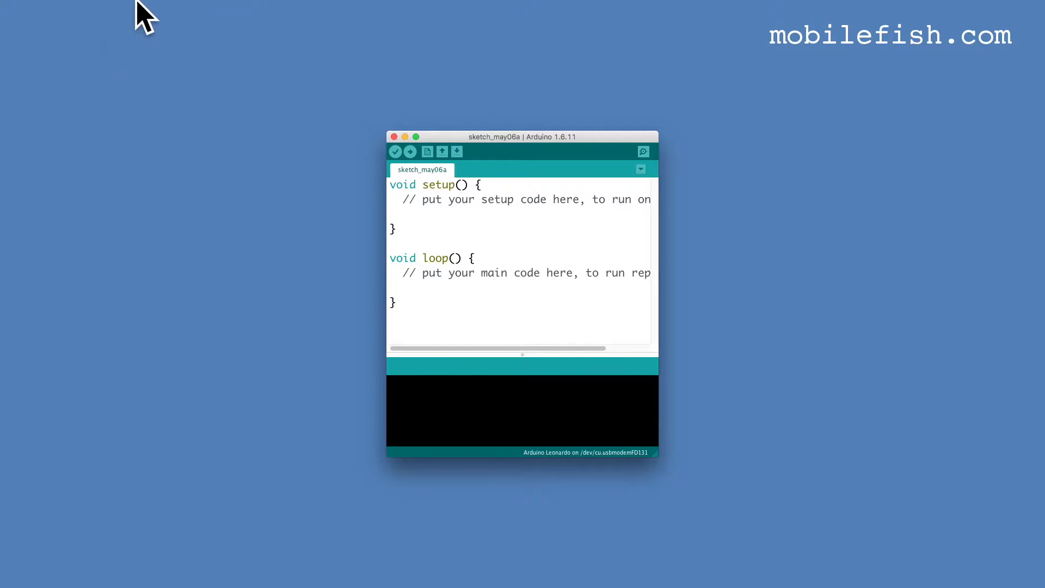
# Browse File > Examples to show the TheThingsNetwork example sketches.
pyautogui.click(75, 6)
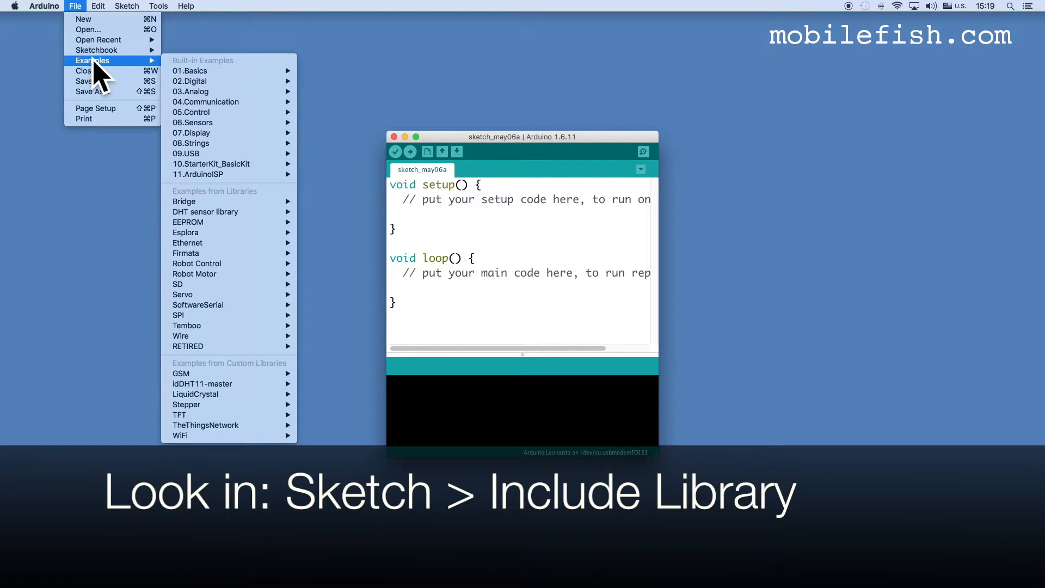
pyautogui.moveTo(206, 425)
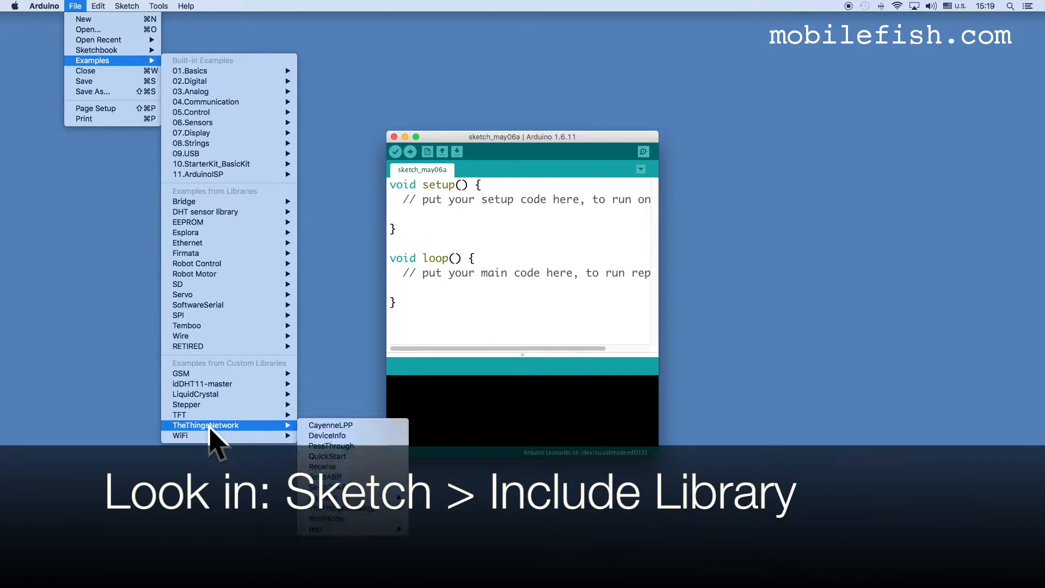
pyautogui.moveTo(328, 436)
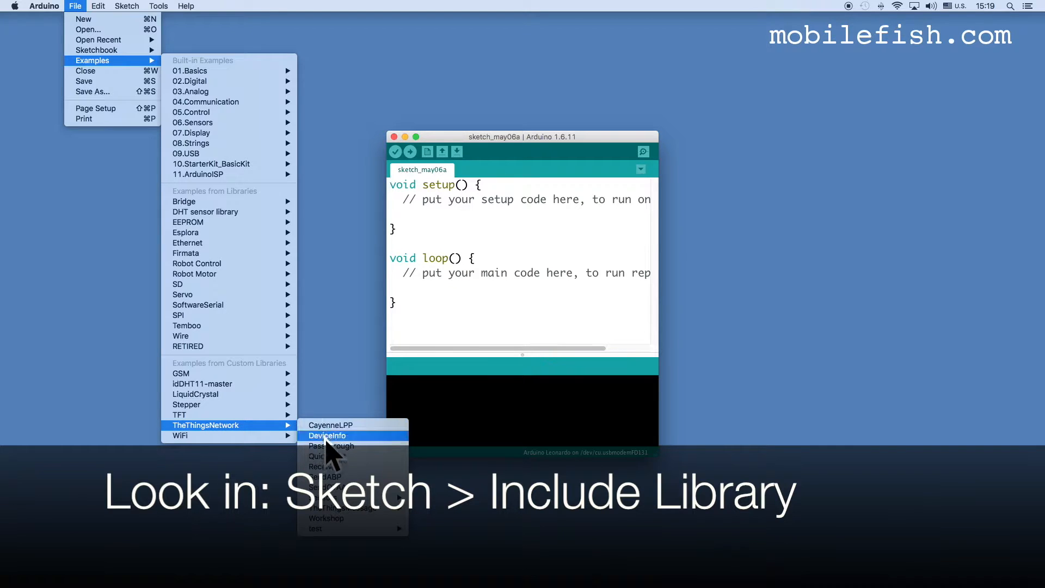
pyautogui.moveTo(358, 433)
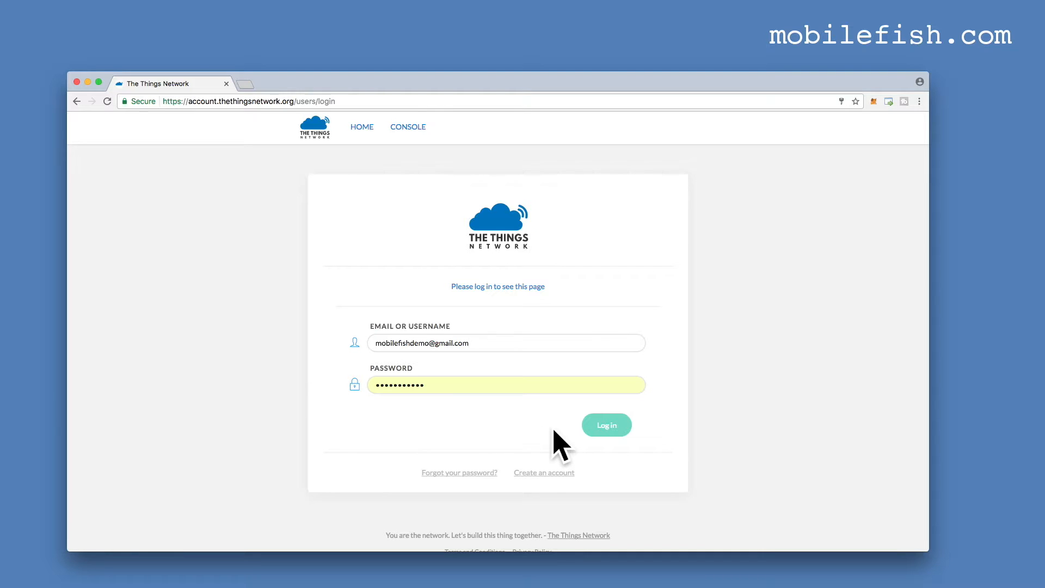
# Log in to TTN, enter the Console and go to the Gateways list.
pyautogui.click(606, 425)
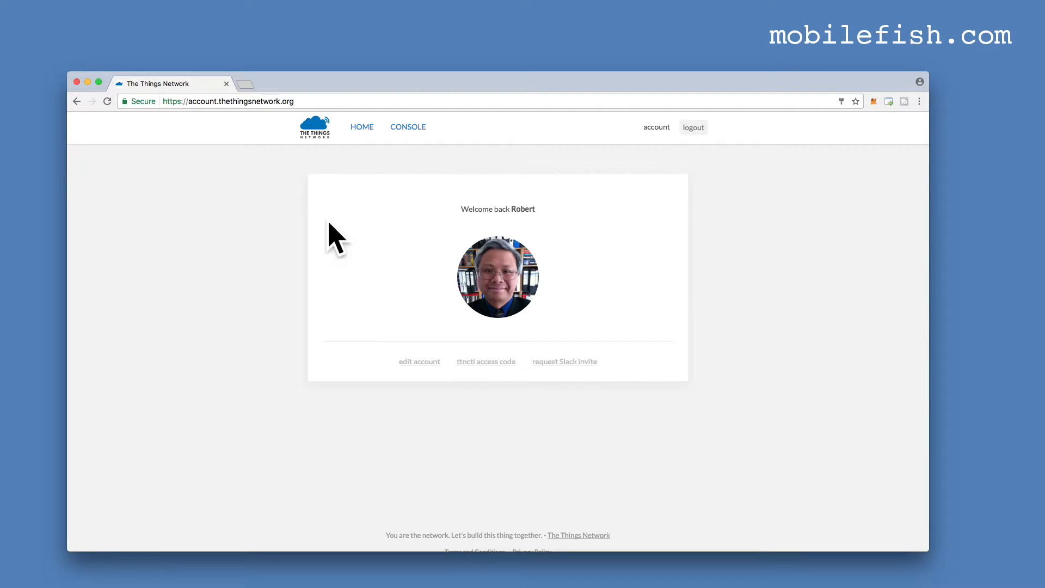
pyautogui.click(407, 126)
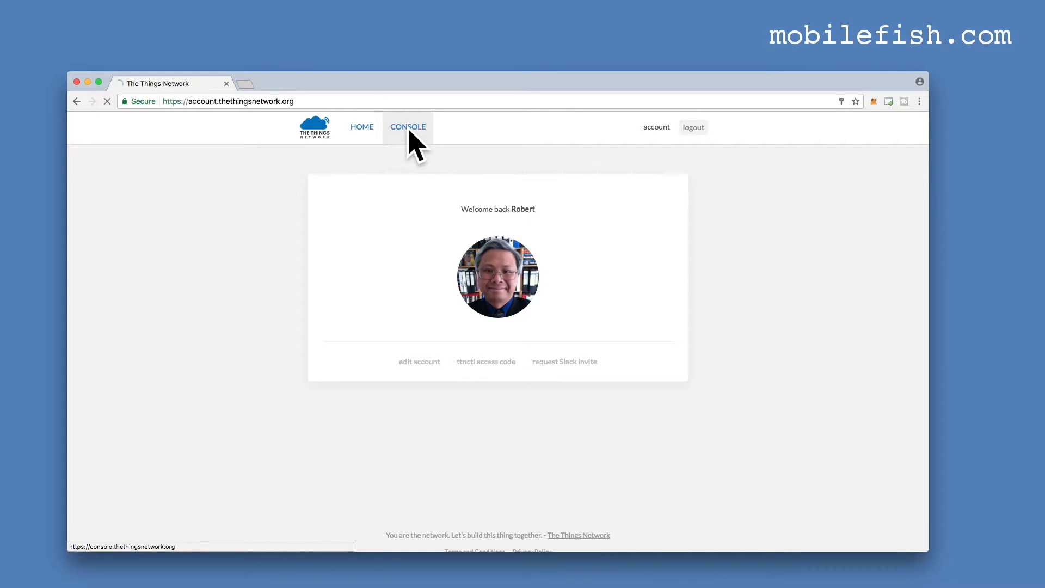
pyautogui.click(407, 126)
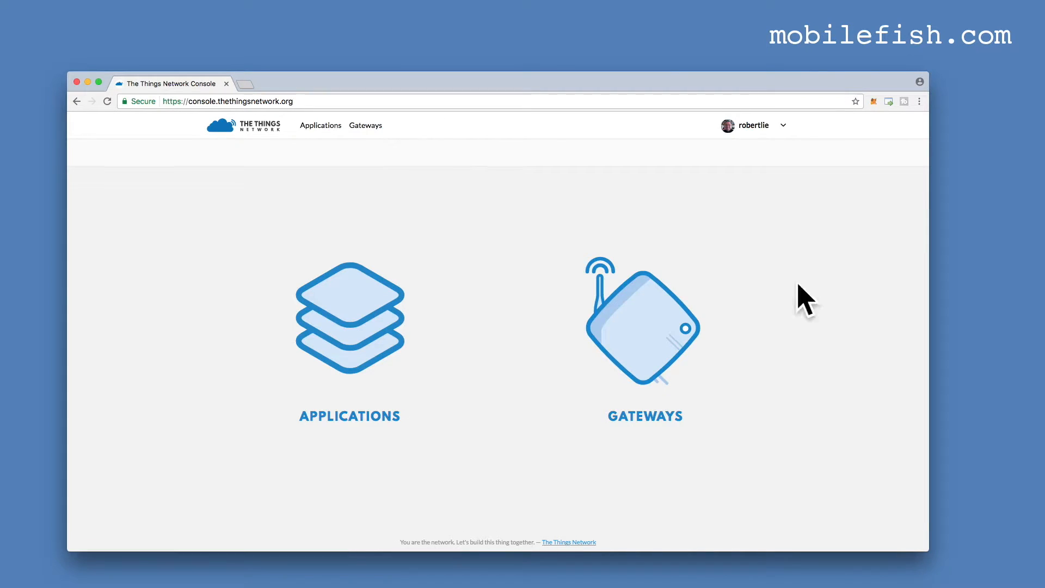
pyautogui.click(642, 320)
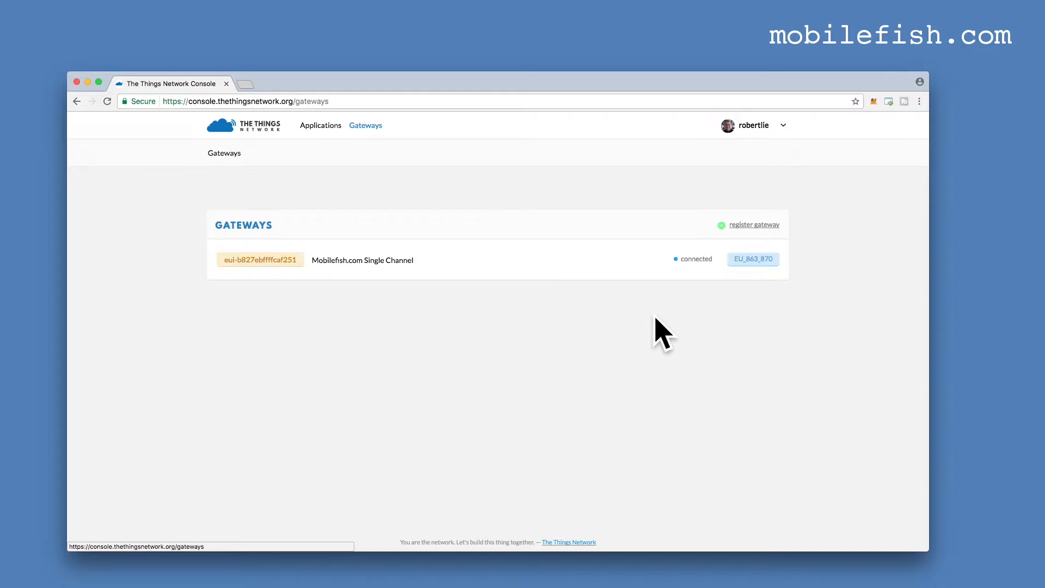
pyautogui.moveTo(386, 300)
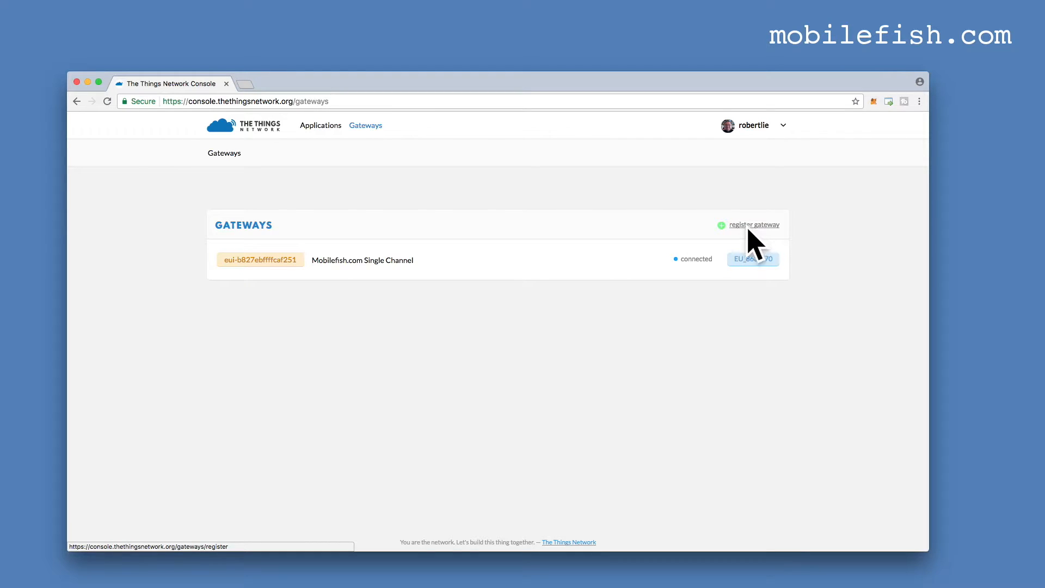
# Start registering a new gateway and choose the packet forwarder protocol.
pyautogui.click(753, 224)
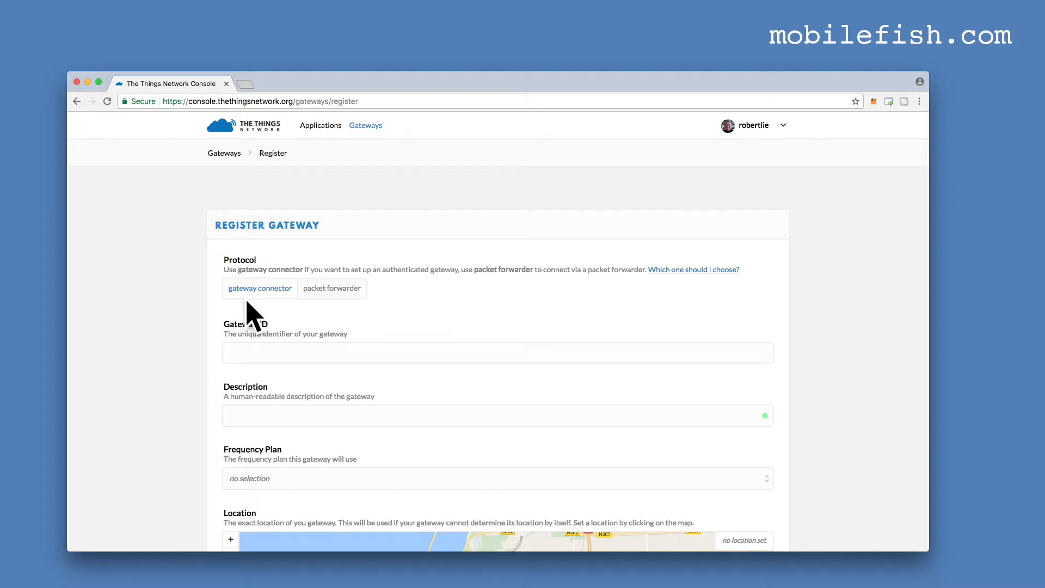
pyautogui.moveTo(365, 316)
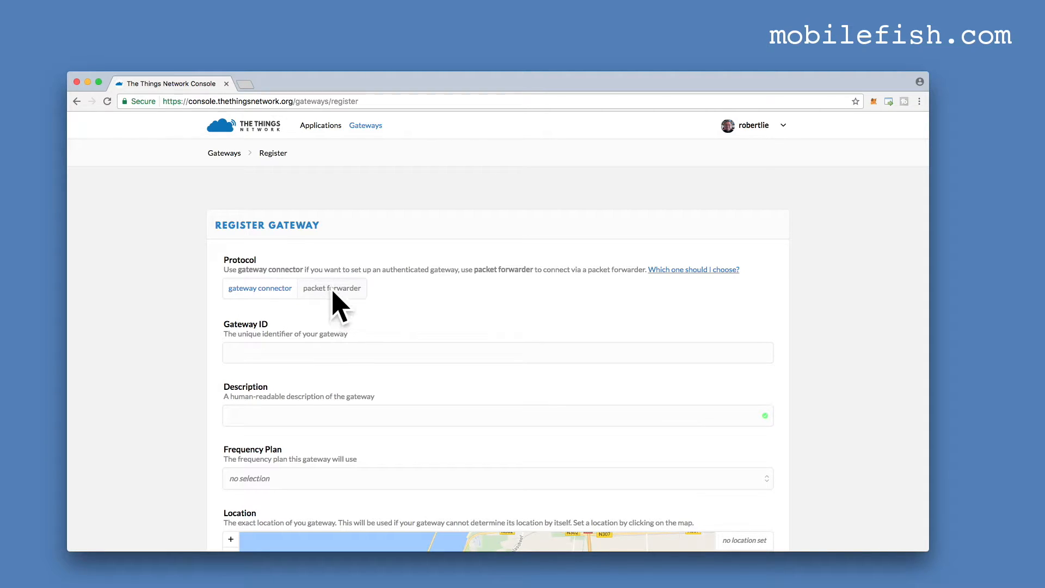
pyautogui.click(331, 287)
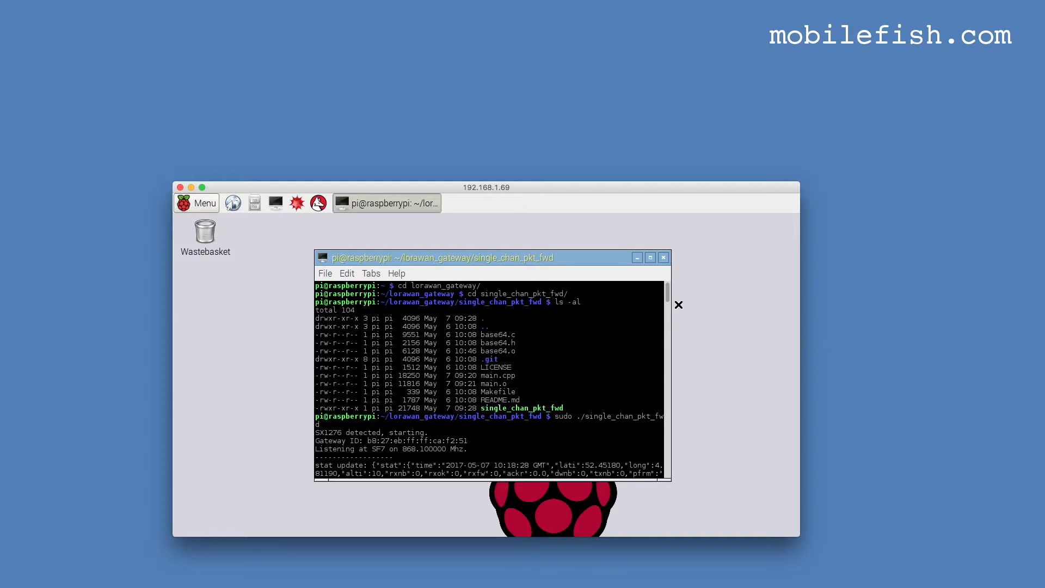
pyautogui.moveTo(535, 269)
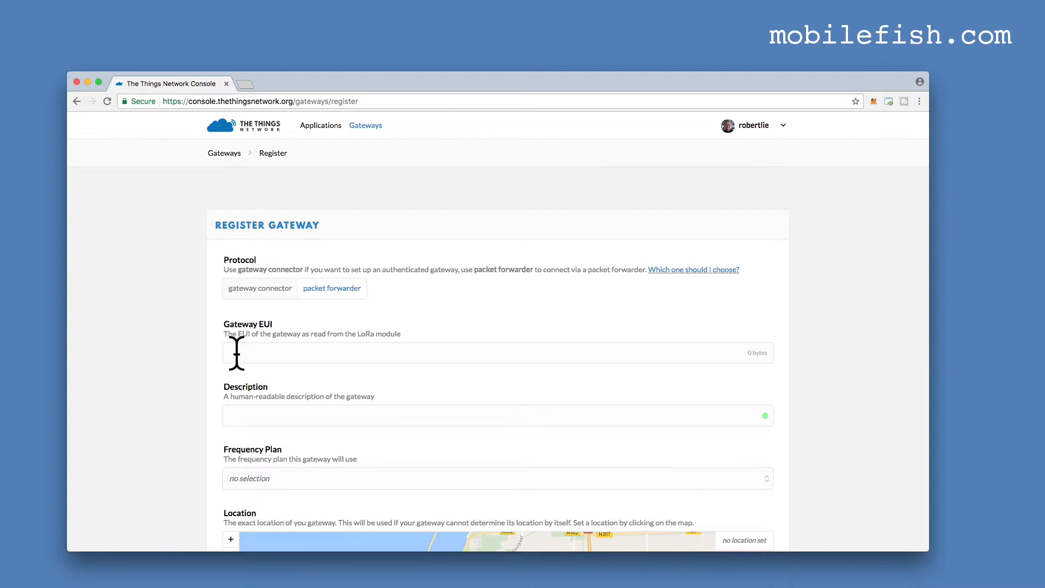
# Look over the gateway registration form, including the Gateway EUI field.
pyautogui.click(497, 415)
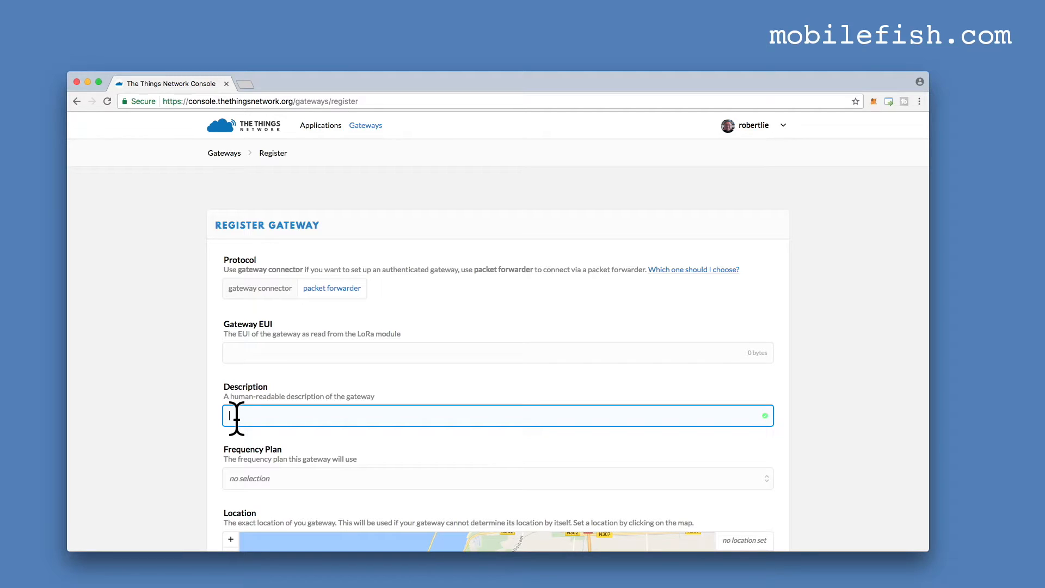
pyautogui.scroll(-3)
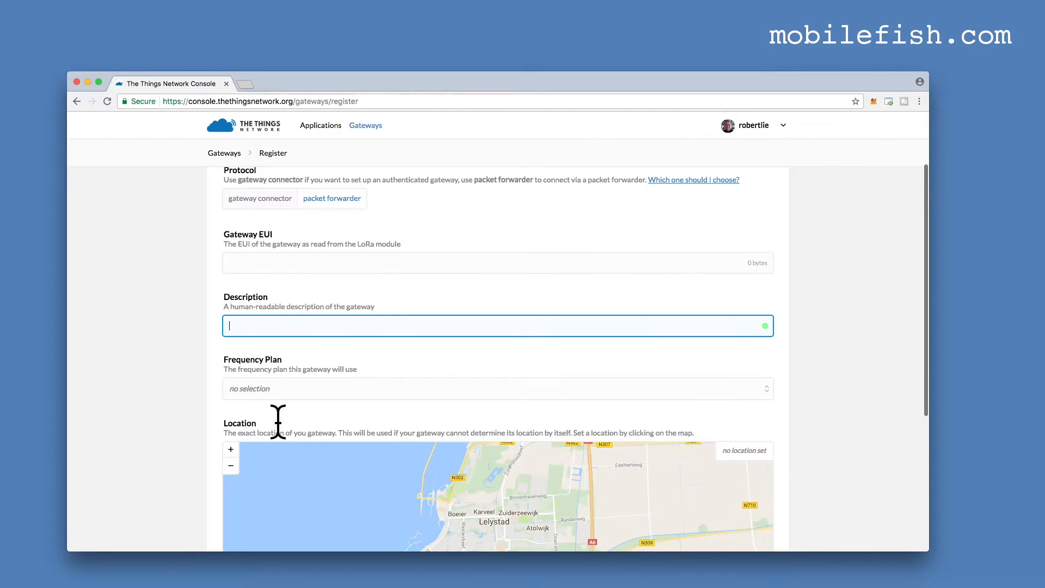
pyautogui.click(496, 387)
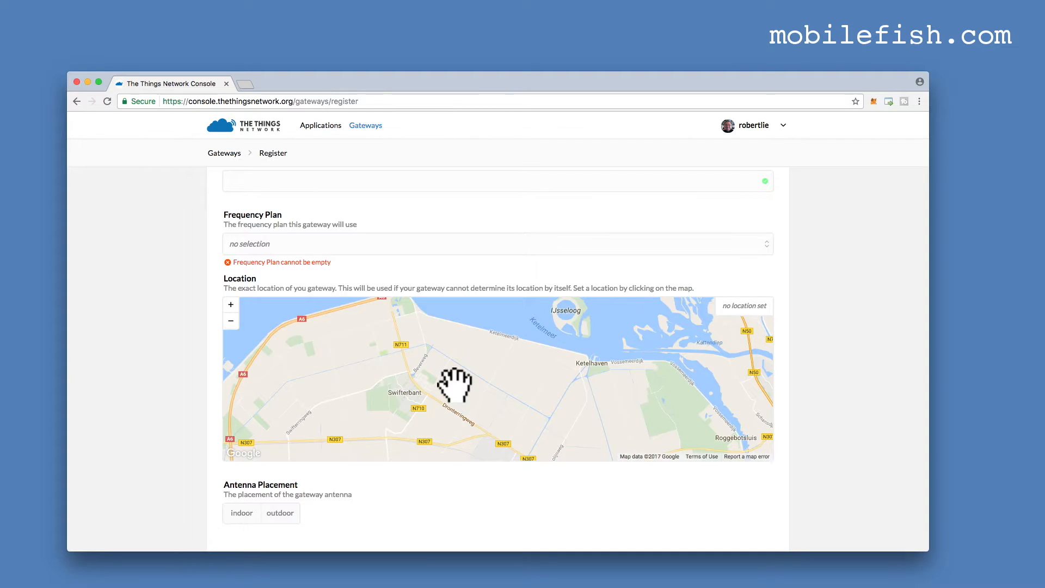
pyautogui.scroll(-3)
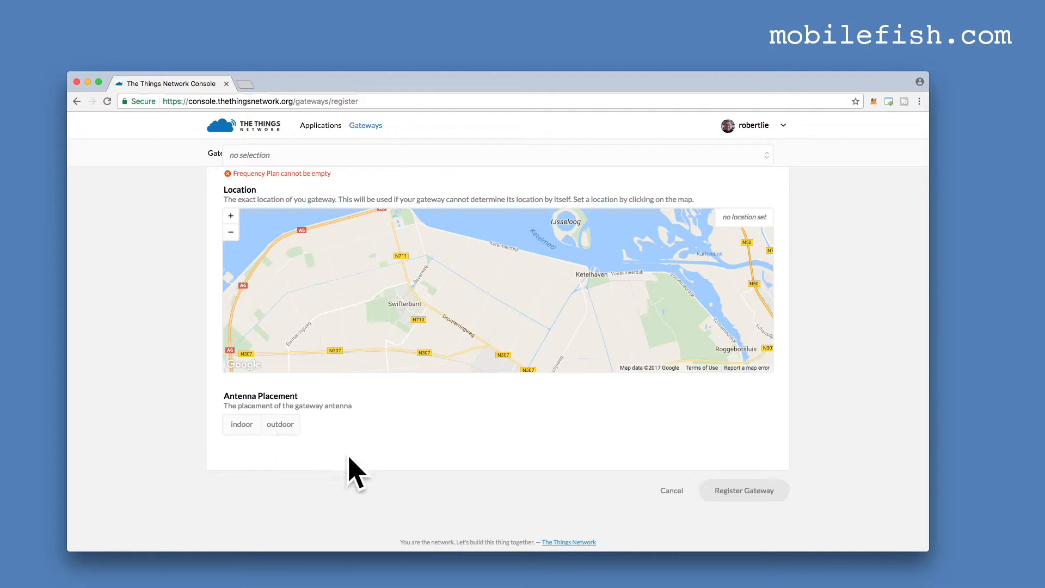
pyautogui.moveTo(743, 509)
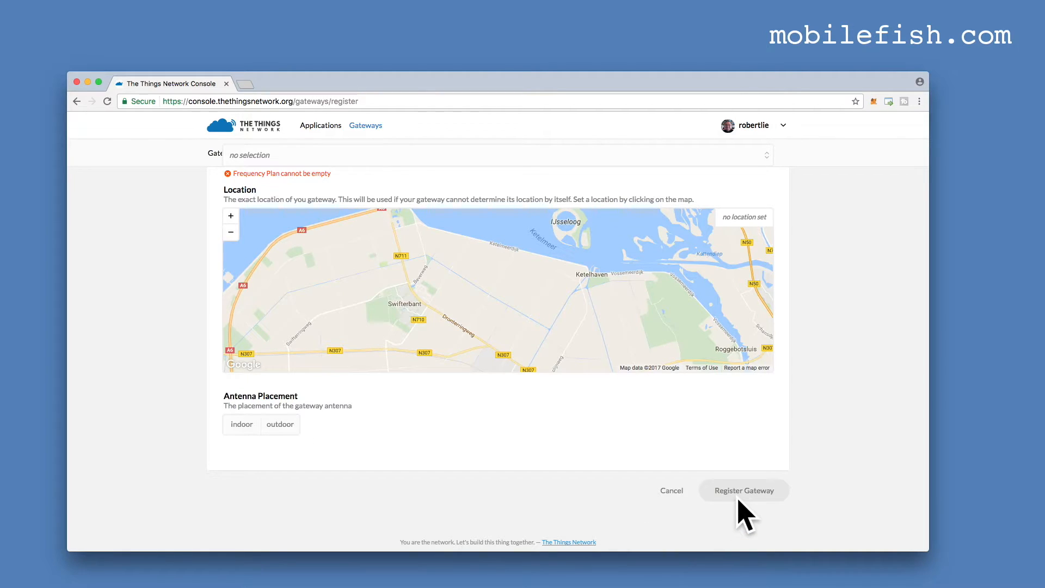
# Return to Gateways and open the Mobilefish.com Single Channel gateway overview.
pyautogui.click(743, 490)
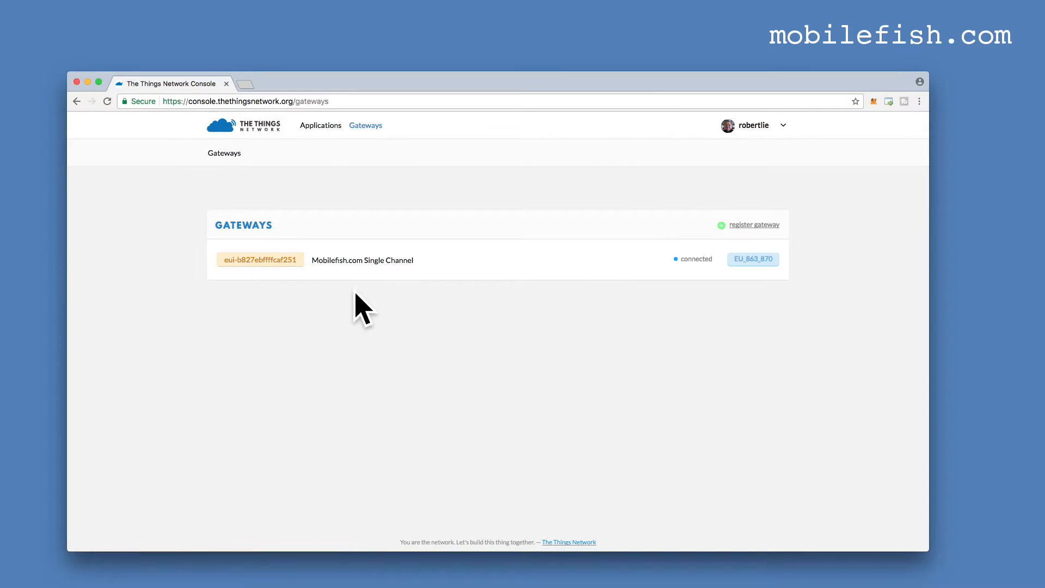
pyautogui.moveTo(439, 280)
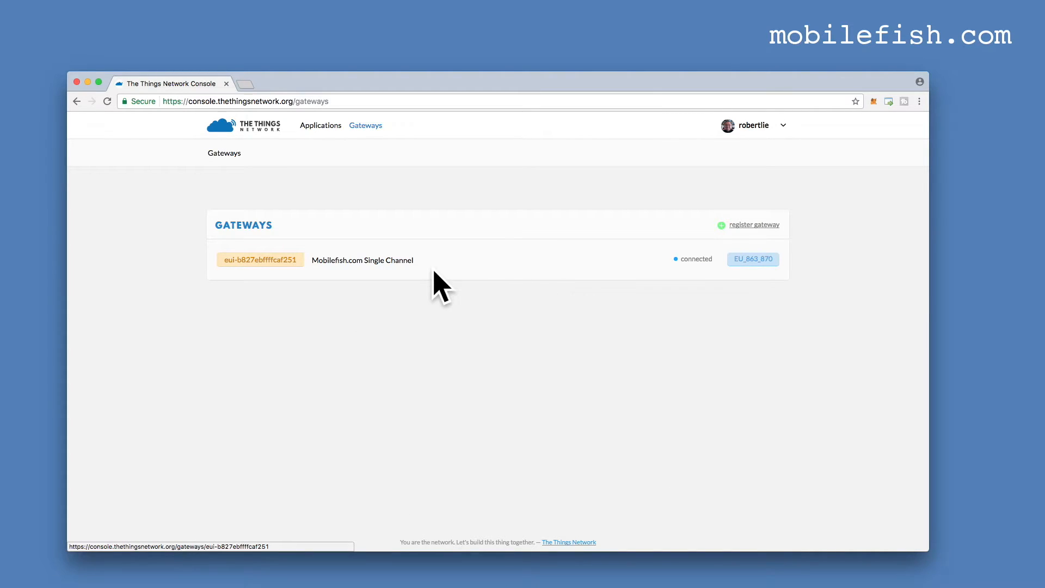
pyautogui.moveTo(379, 273)
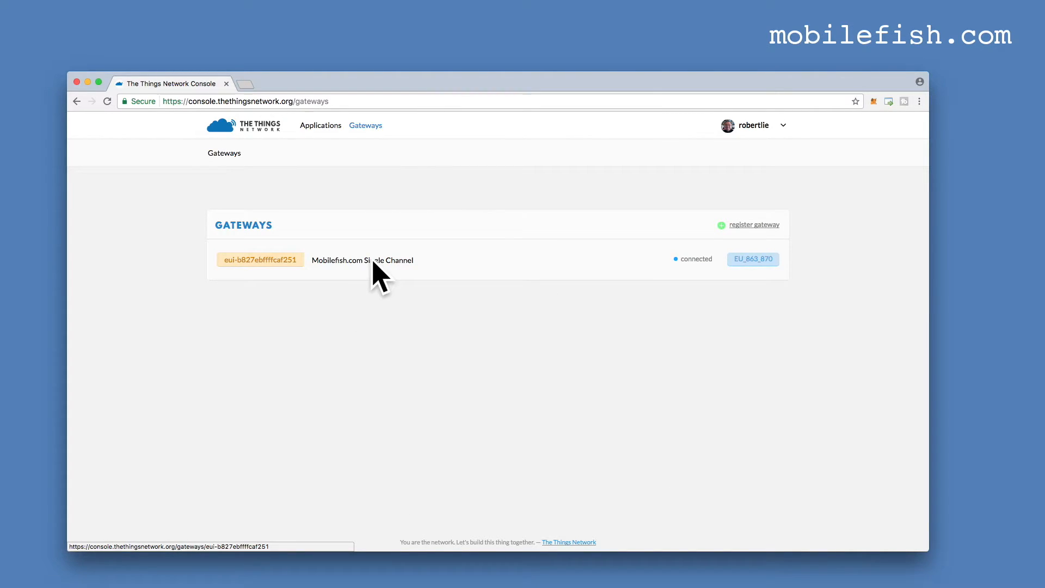
pyautogui.click(361, 260)
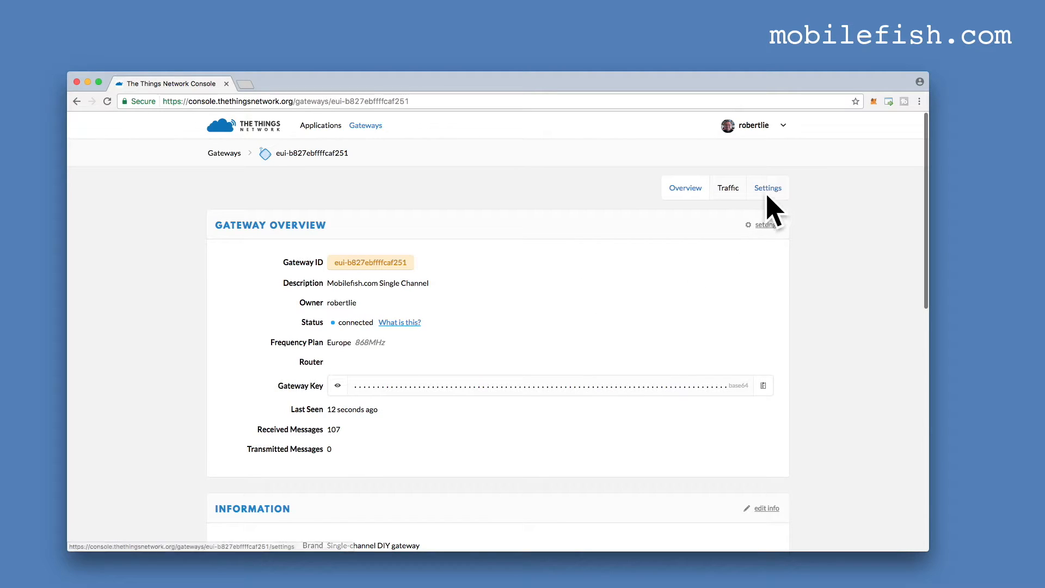
# In the gateway Settings, view the available Router list, then go to the Location page.
pyautogui.click(767, 187)
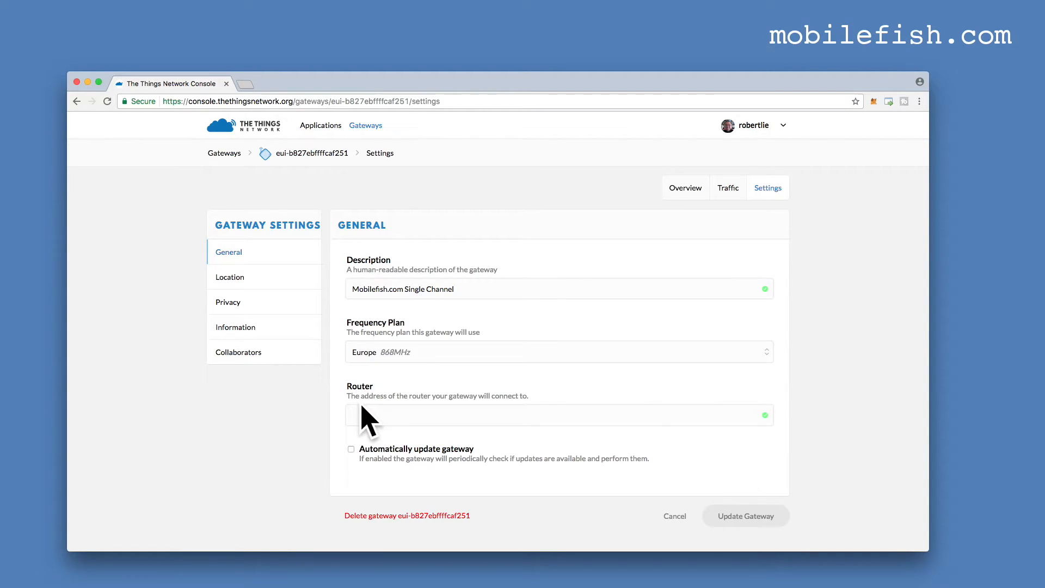
pyautogui.click(552, 414)
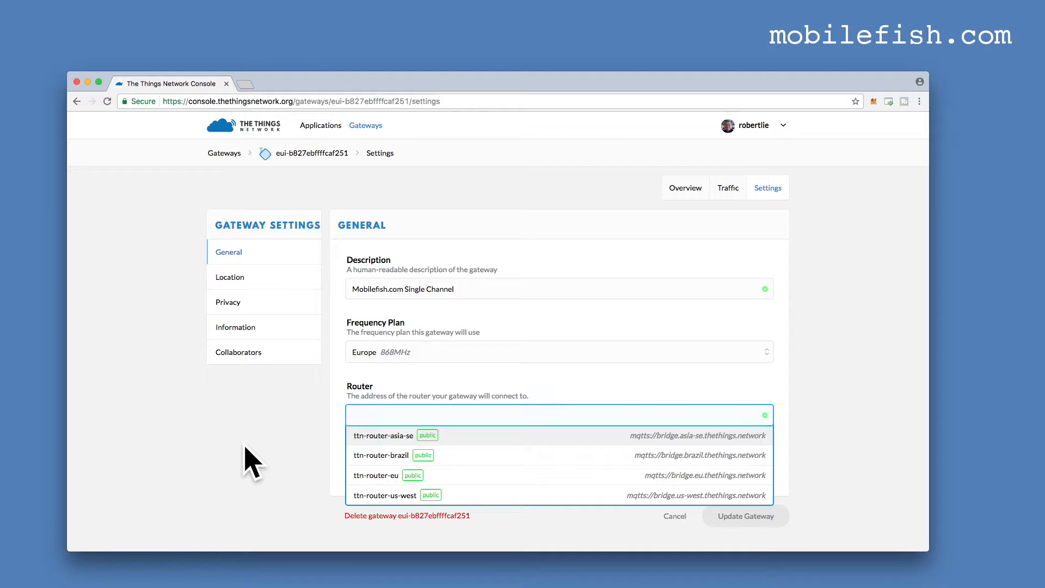
pyautogui.click(553, 414)
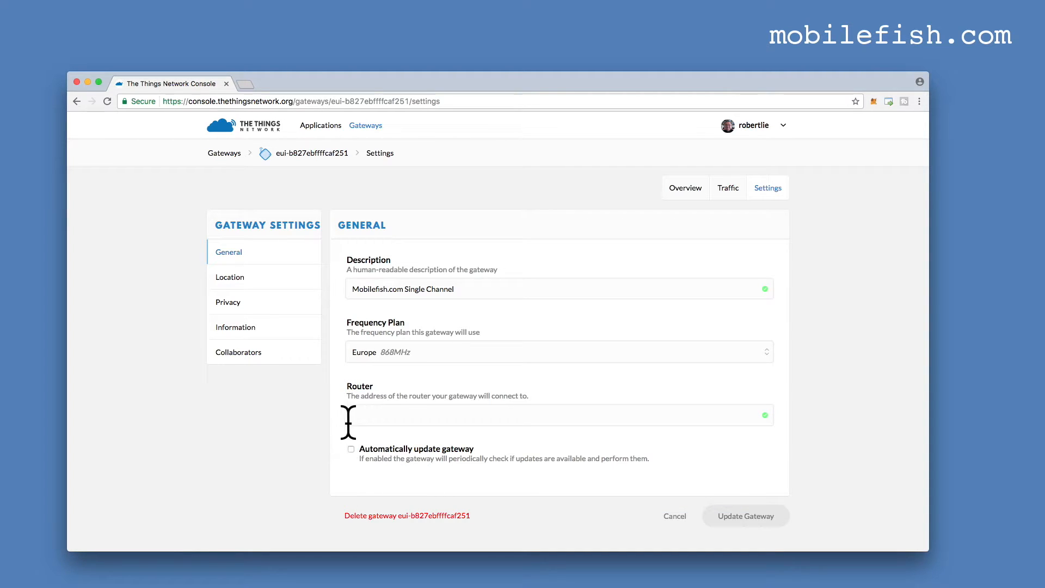
pyautogui.click(229, 277)
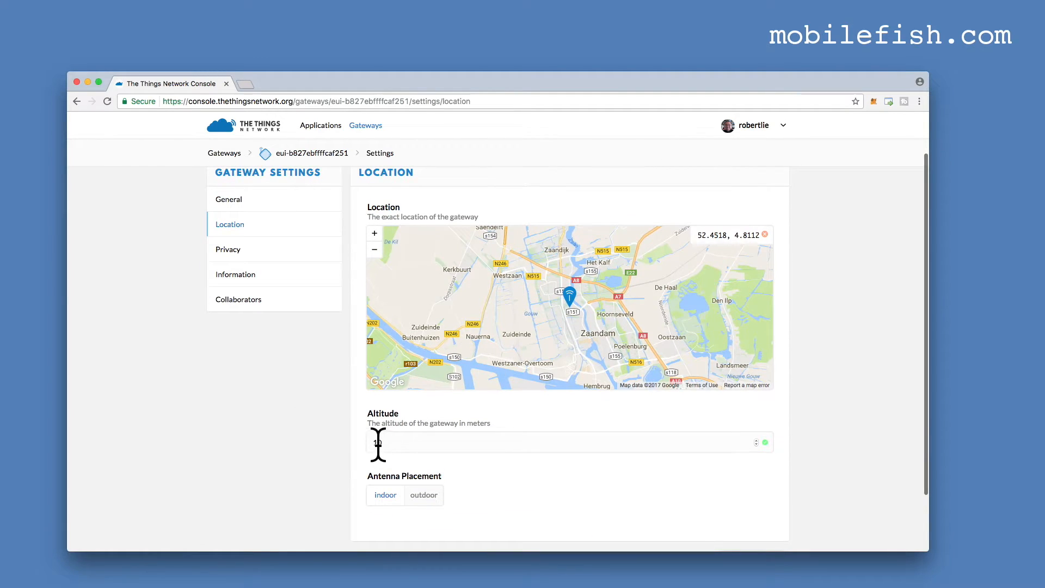
# Enter altitude 10 metres, then review the Privacy and Information settings.
pyautogui.write('10')
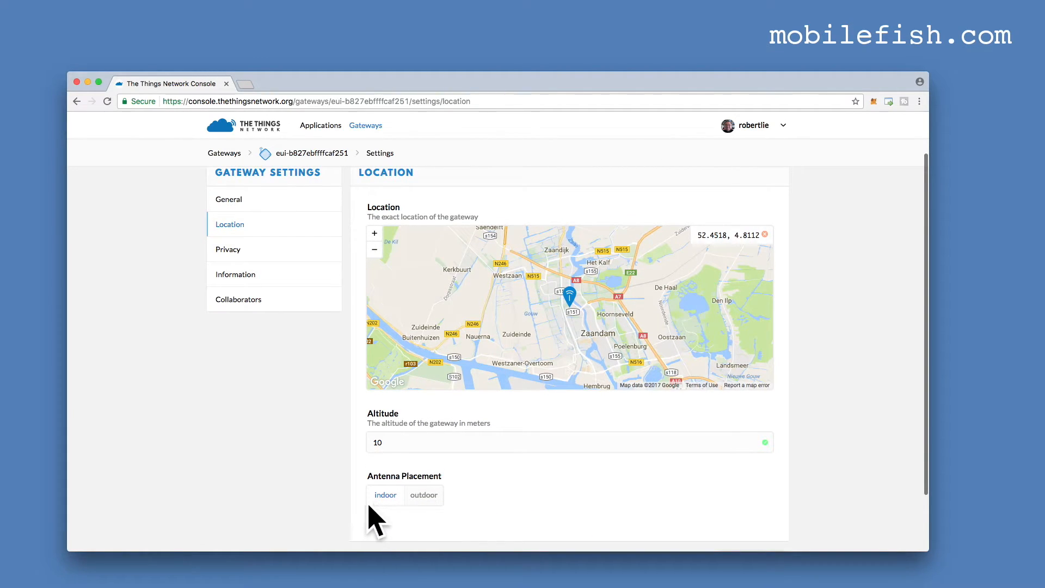
pyautogui.moveTo(341, 499)
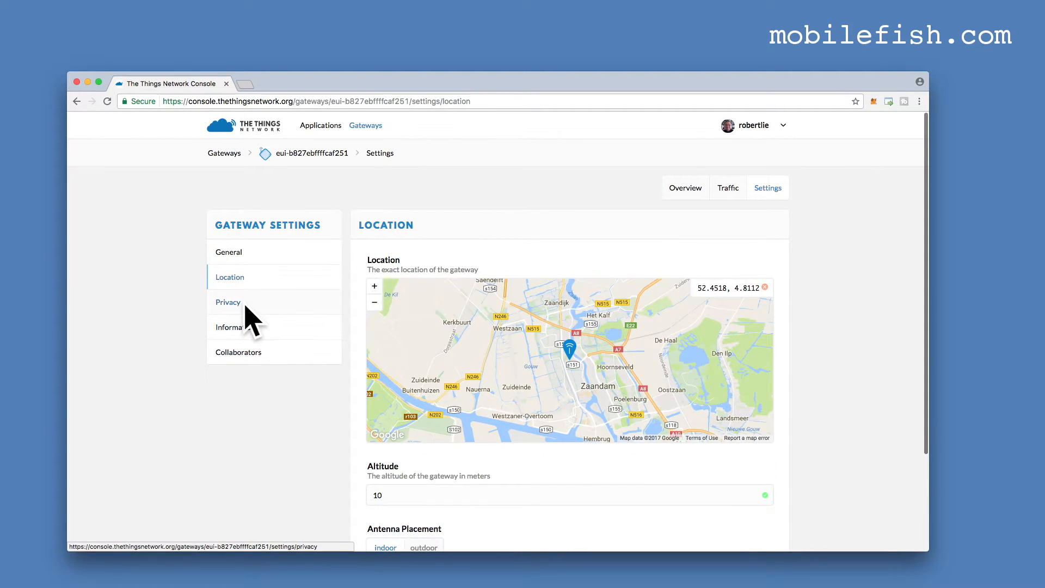
pyautogui.click(227, 301)
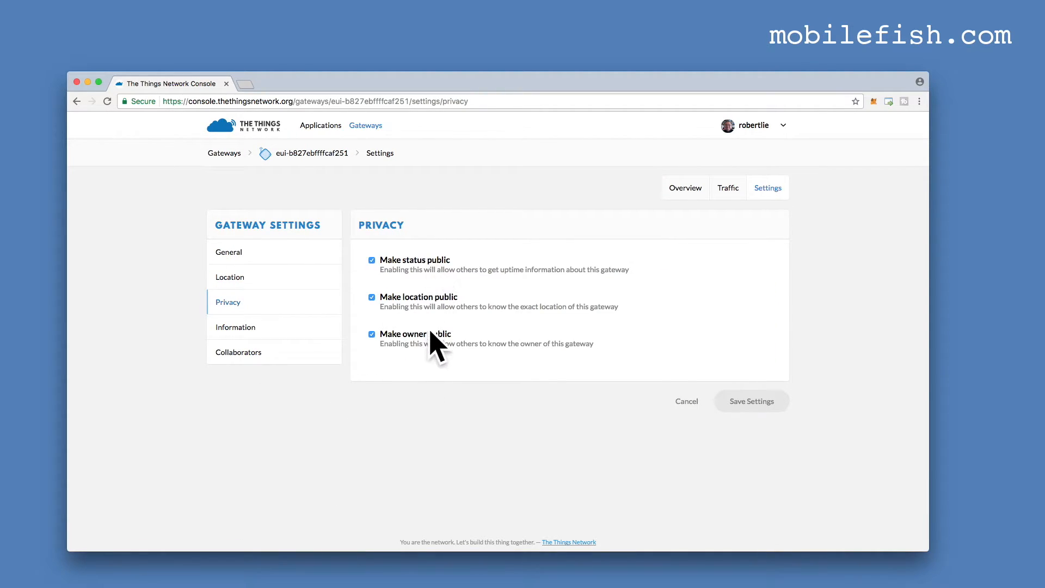
pyautogui.click(235, 327)
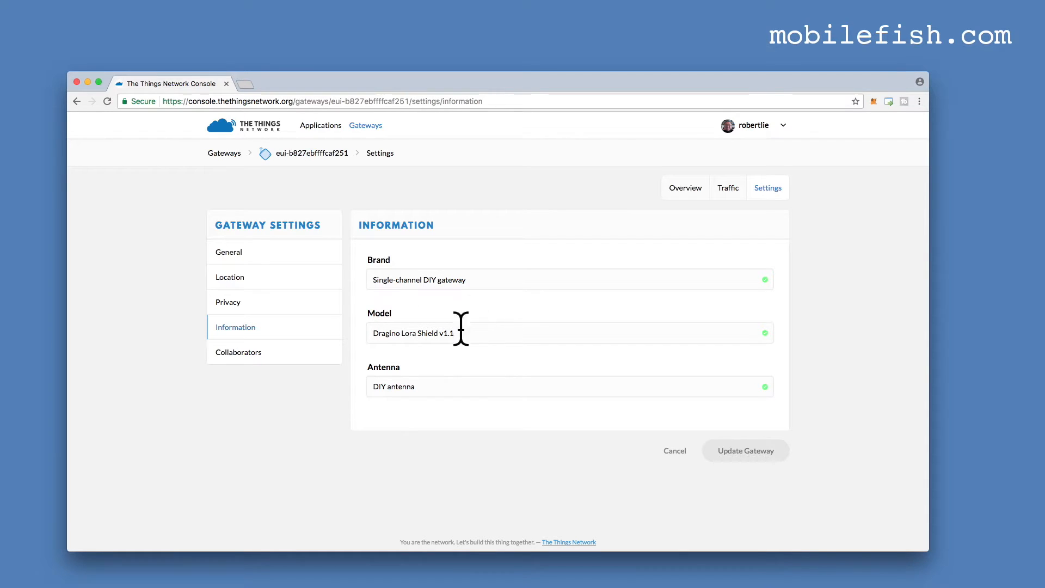
pyautogui.moveTo(410, 357)
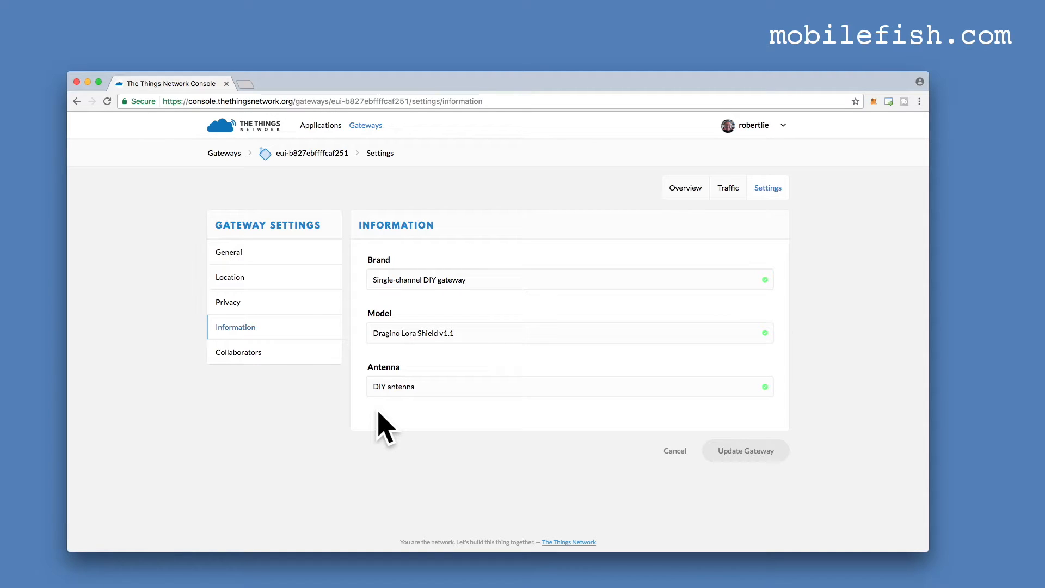
pyautogui.moveTo(421, 417)
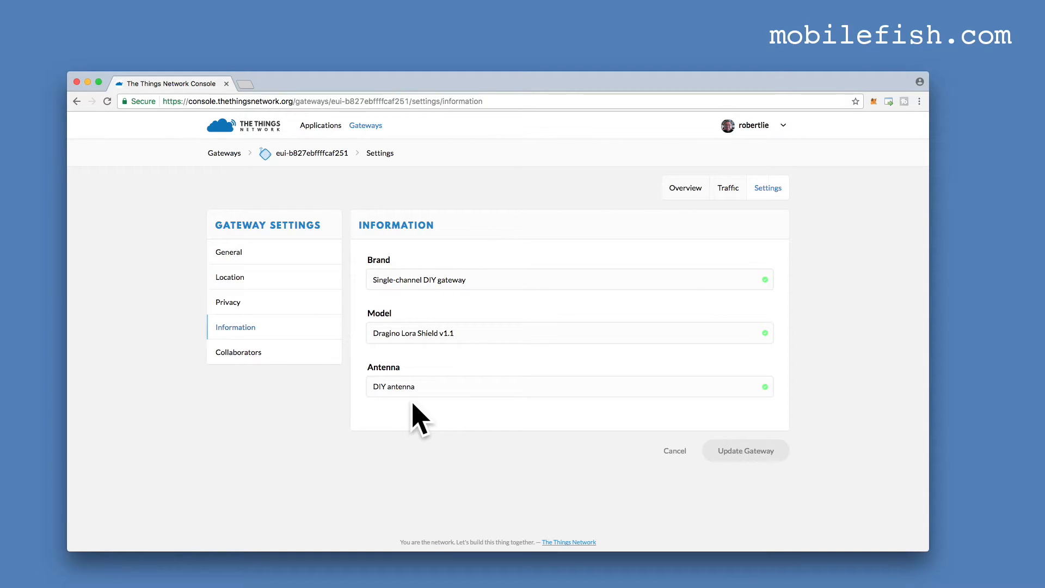
# Review the Collaborators list and return to the gateways list.
pyautogui.click(238, 351)
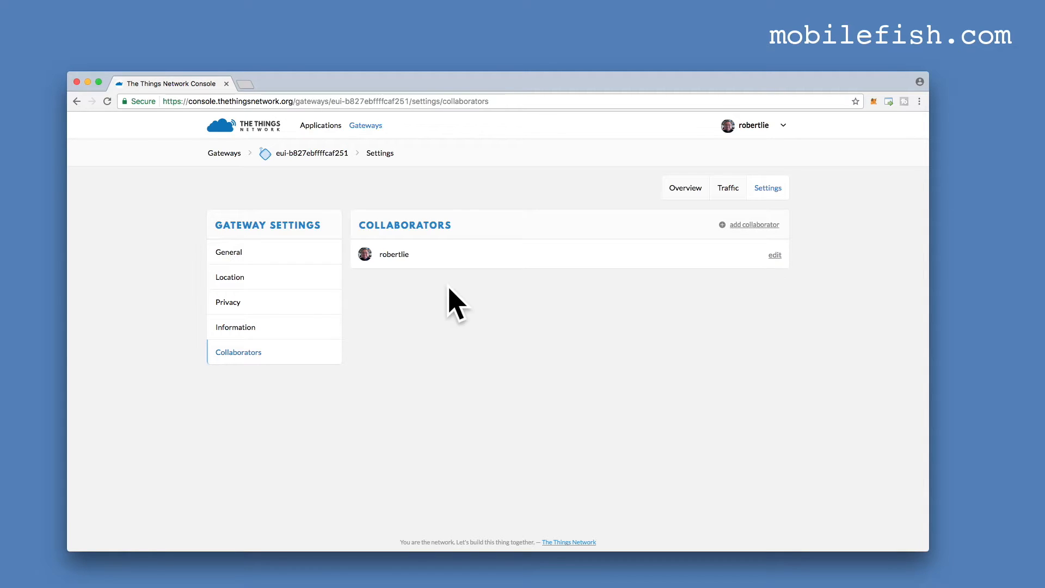
pyautogui.click(365, 125)
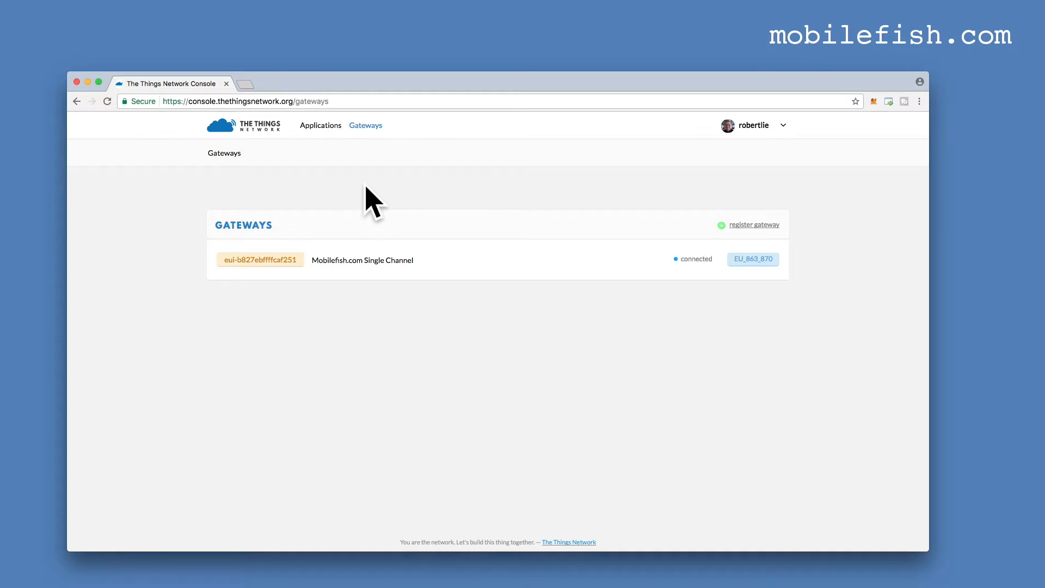
pyautogui.moveTo(320, 126)
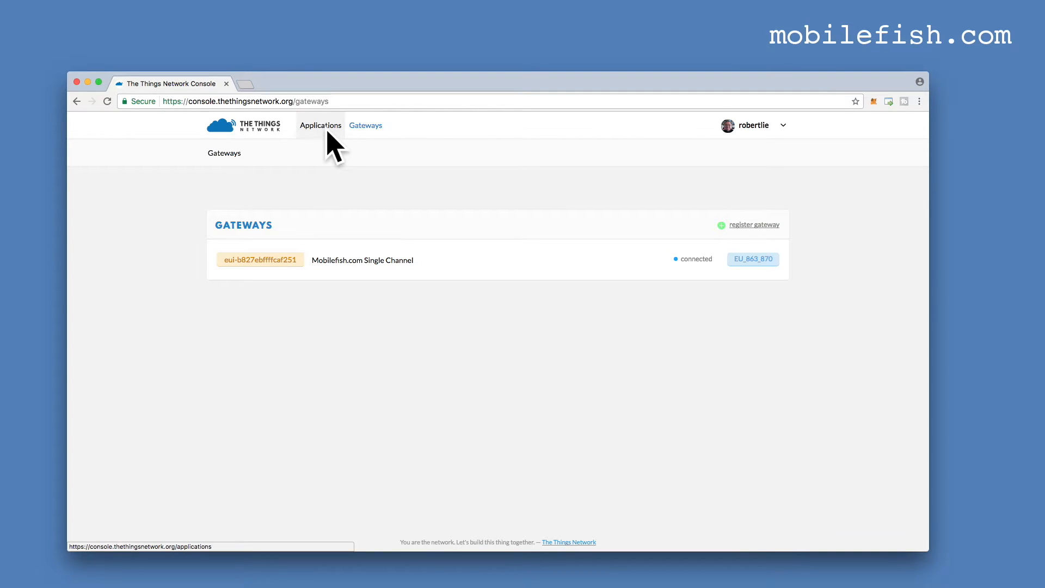
# Go to Applications and start the Add Application form.
pyautogui.click(320, 125)
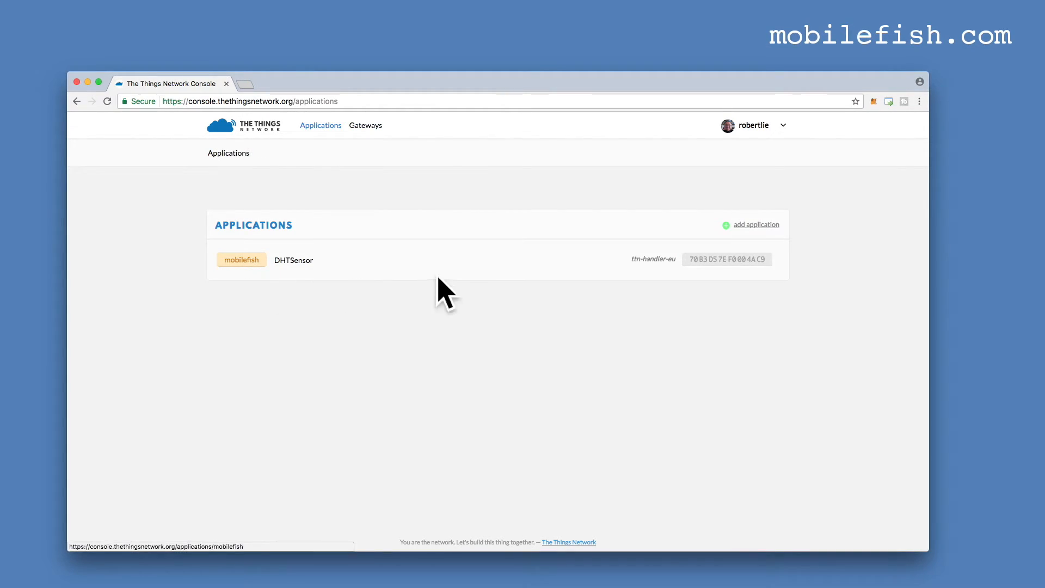
pyautogui.moveTo(847, 243)
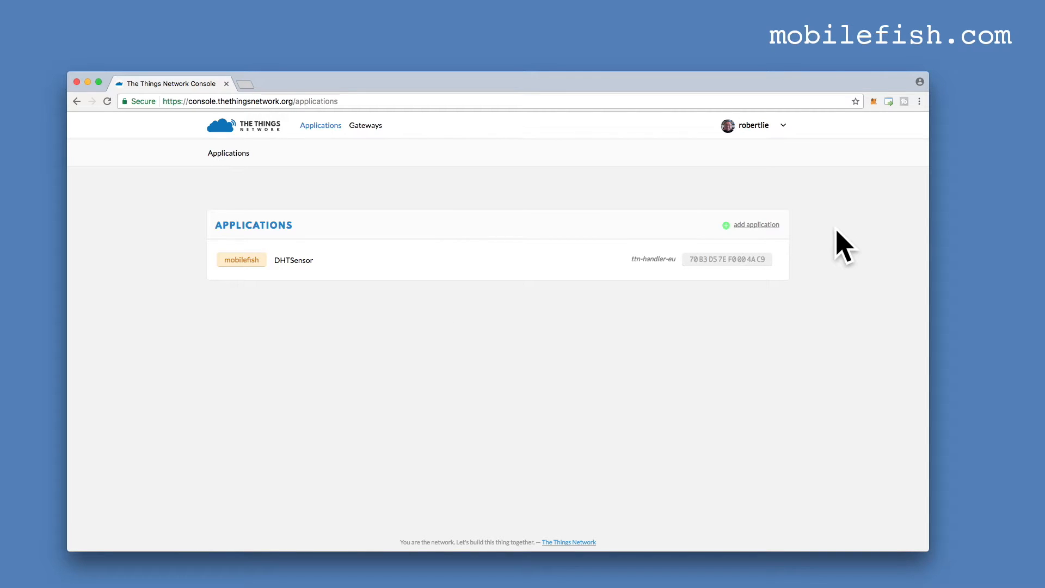
pyautogui.moveTo(755, 224)
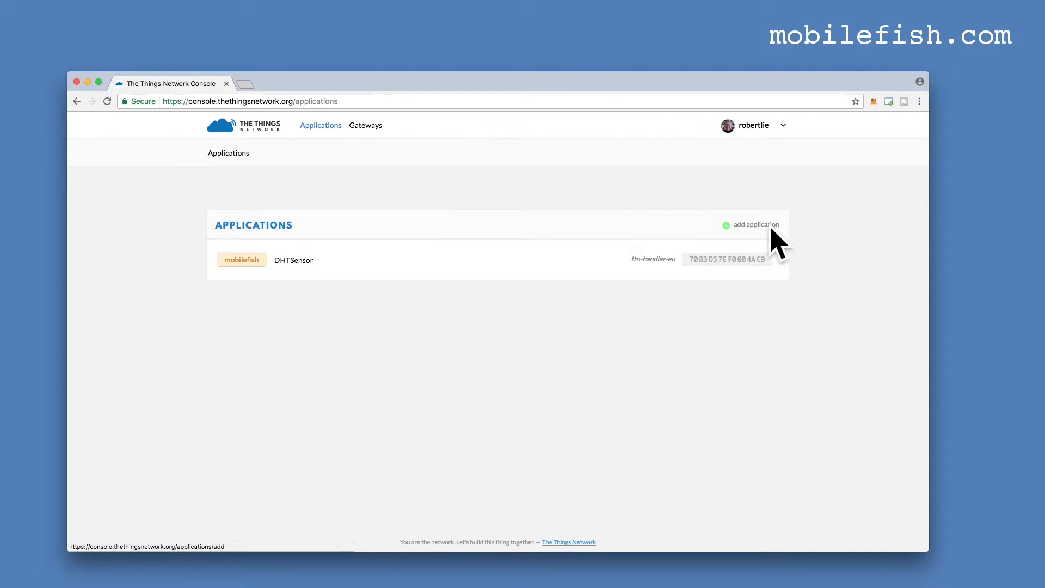
pyautogui.moveTo(756, 248)
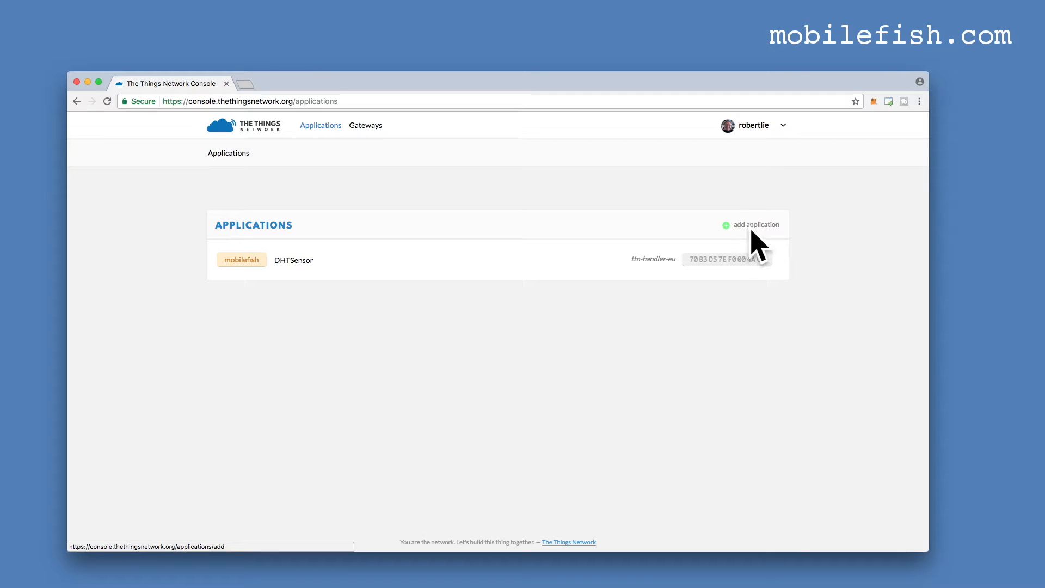
pyautogui.click(755, 224)
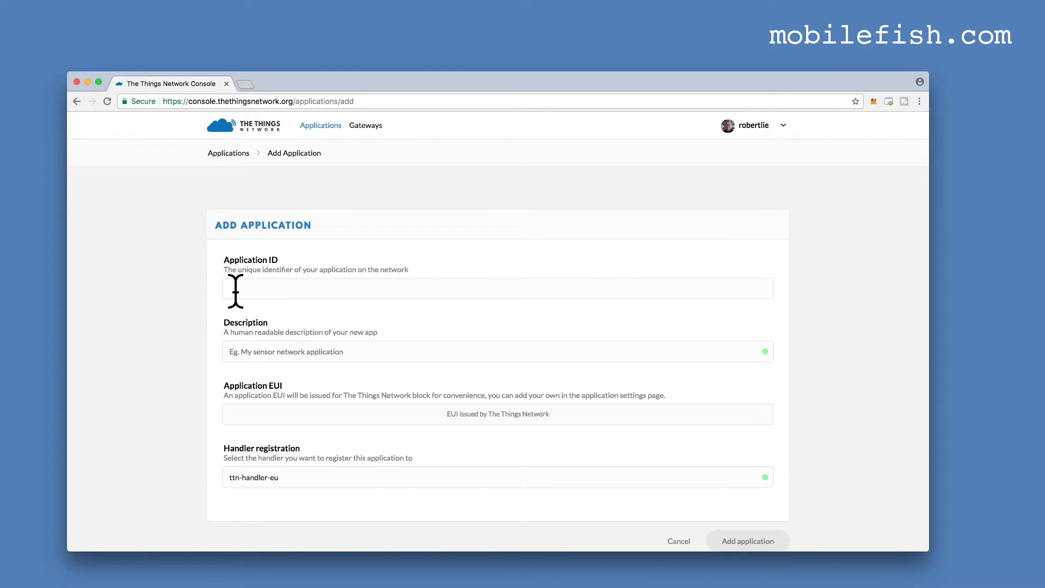
pyautogui.moveTo(265, 291)
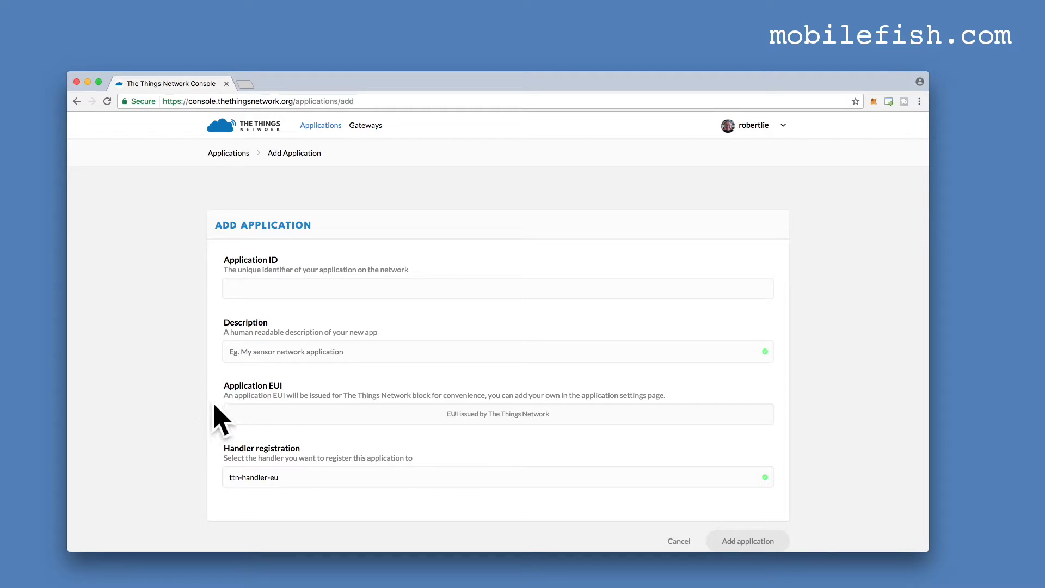
pyautogui.moveTo(387, 426)
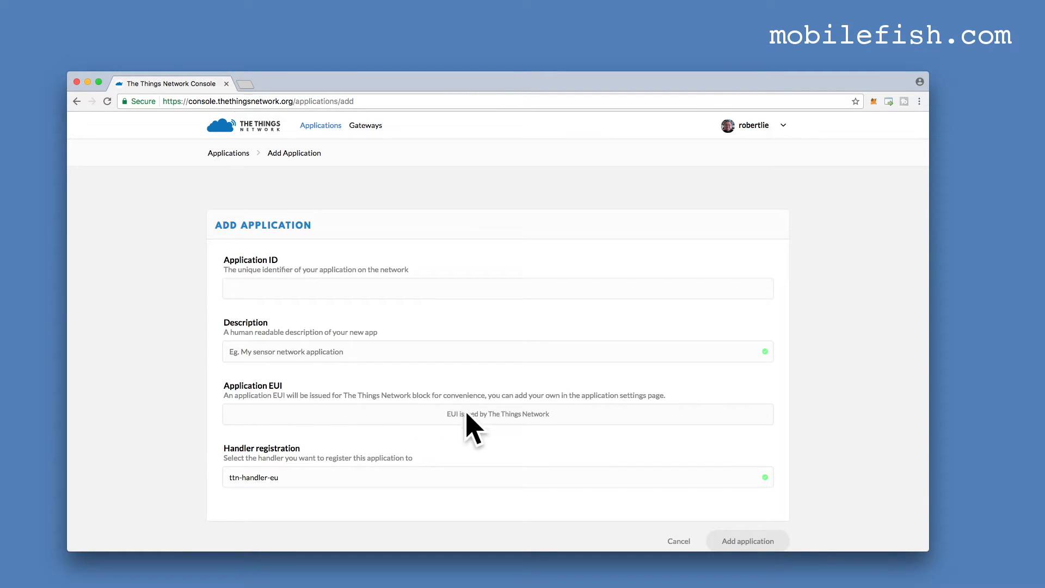
# Leave the Add Application form and open the existing mobilefish application's overview.
pyautogui.click(498, 477)
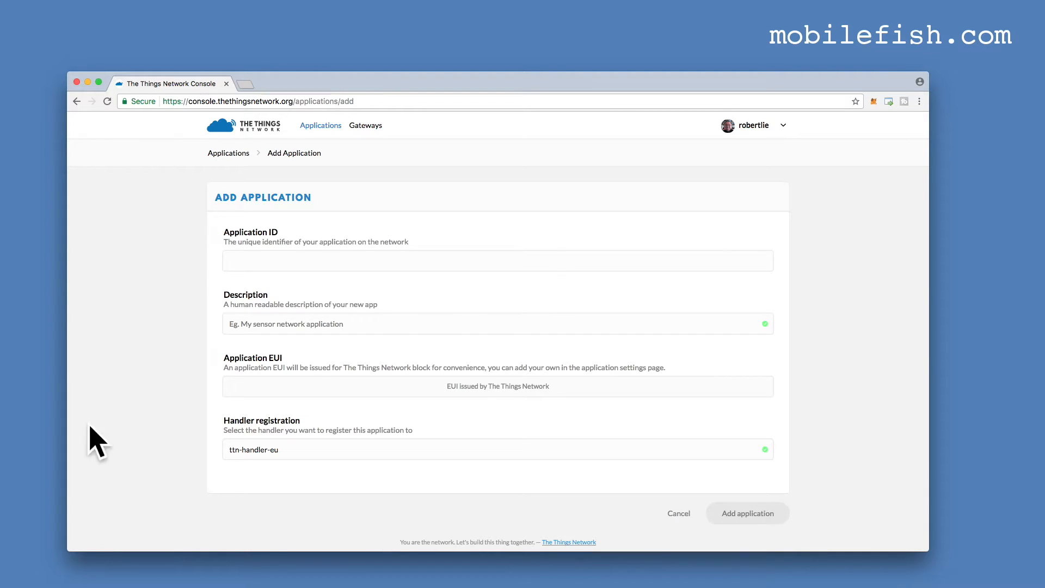
pyautogui.click(747, 513)
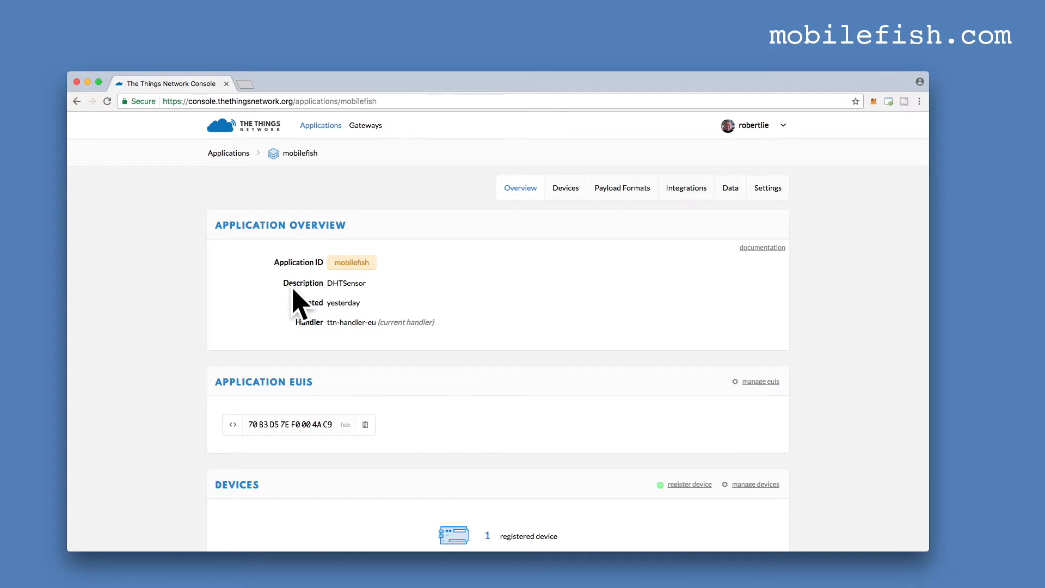
pyautogui.moveTo(365, 307)
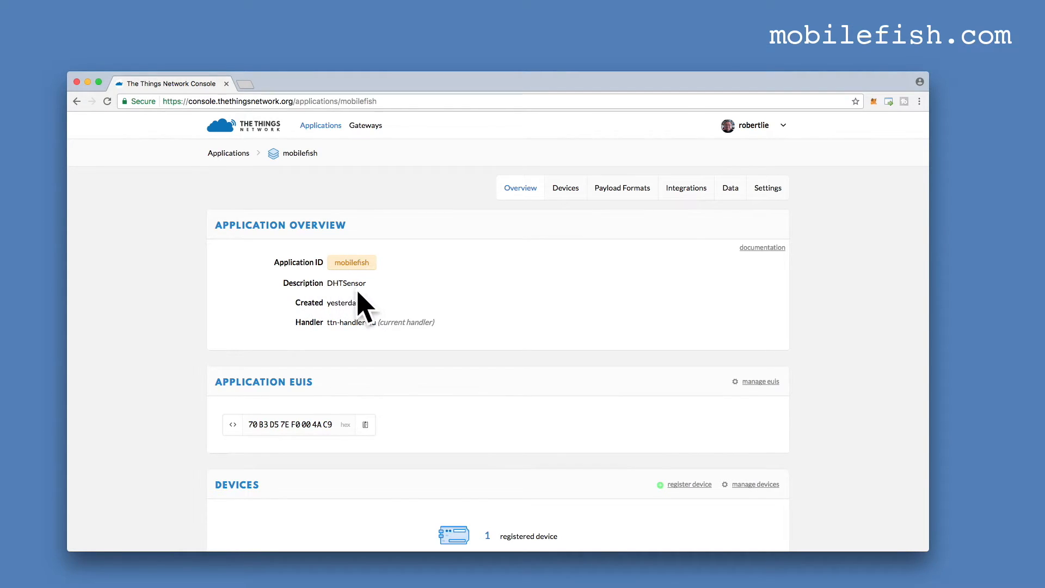
pyautogui.moveTo(101, 378)
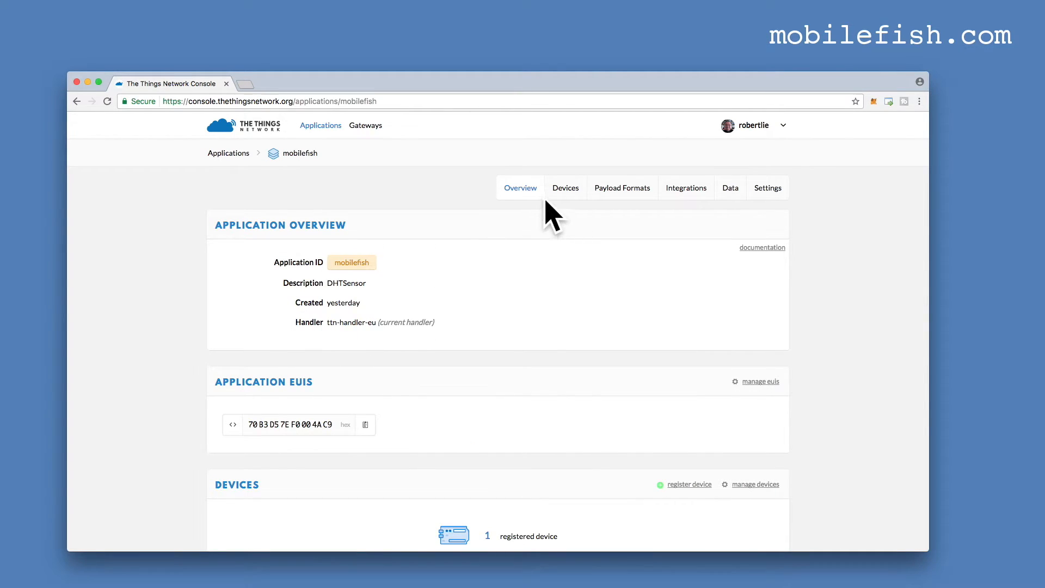
# Show the mobilefish devices list and start registering a new device.
pyautogui.click(565, 188)
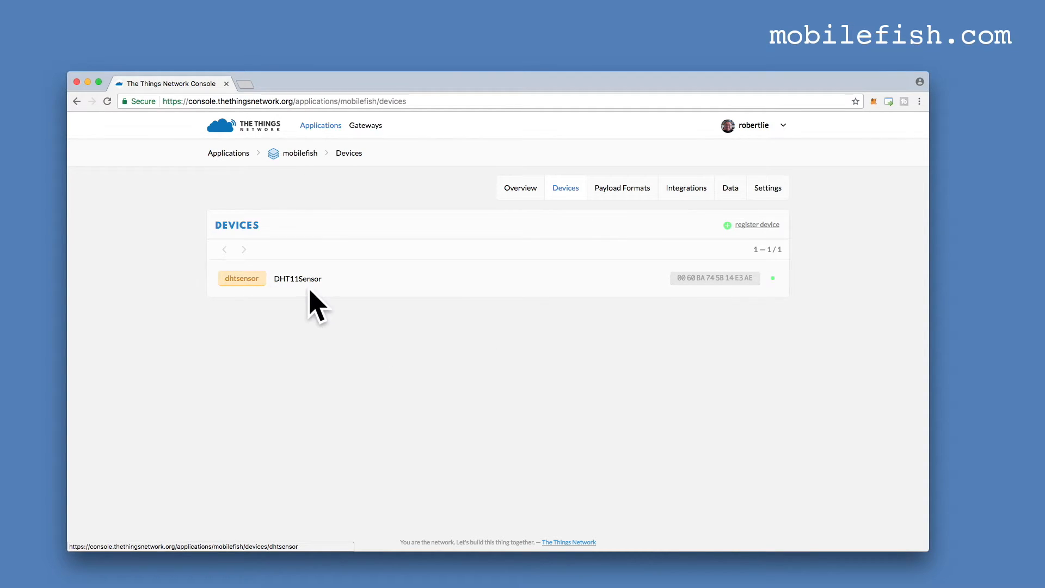
pyautogui.moveTo(757, 224)
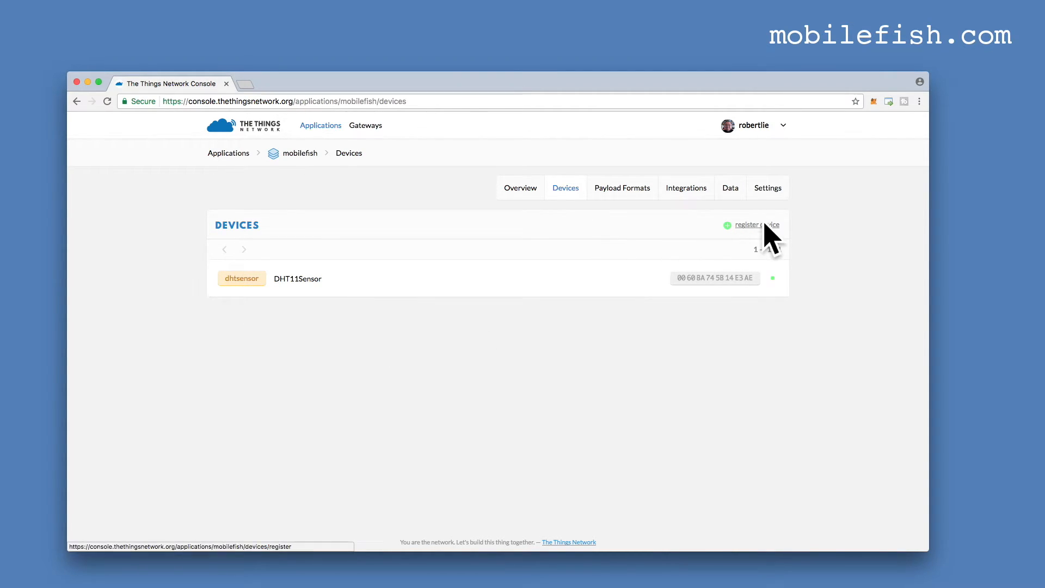
pyautogui.click(755, 224)
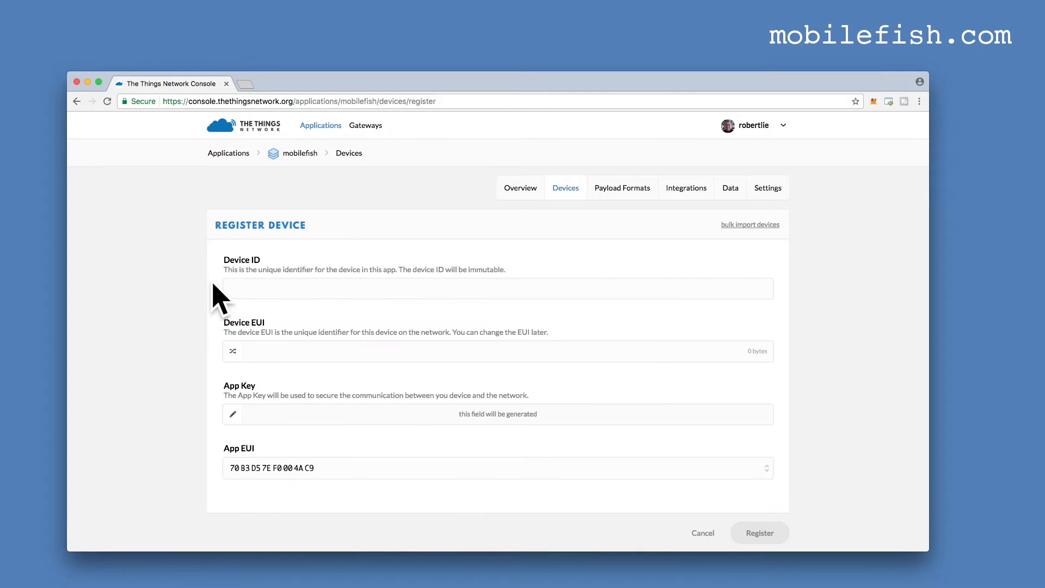
pyautogui.moveTo(202, 298)
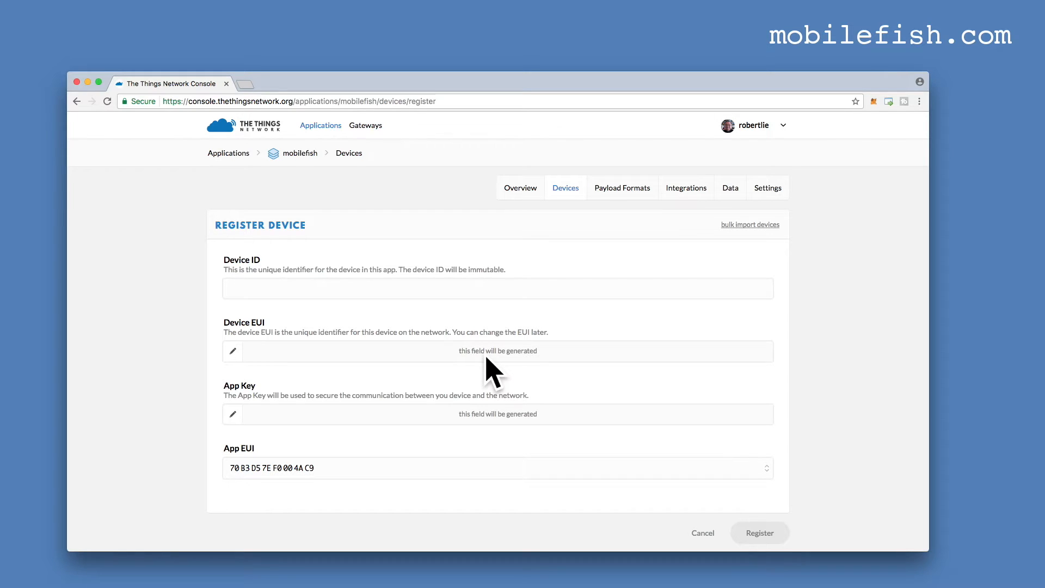
pyautogui.moveTo(260, 410)
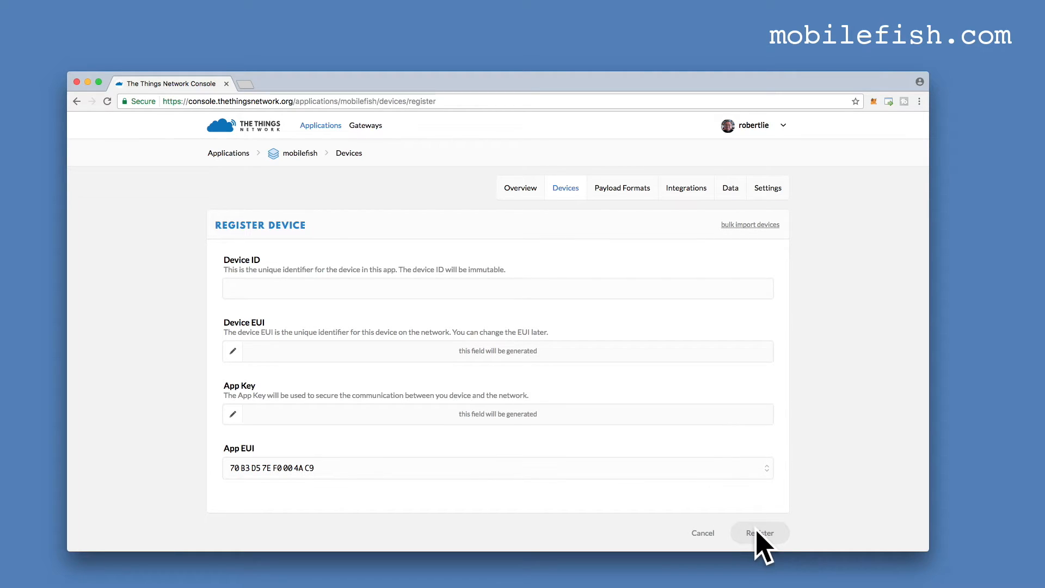
# Leave the Register Device form and return to the devices list showing dhtsensor.
pyautogui.click(759, 533)
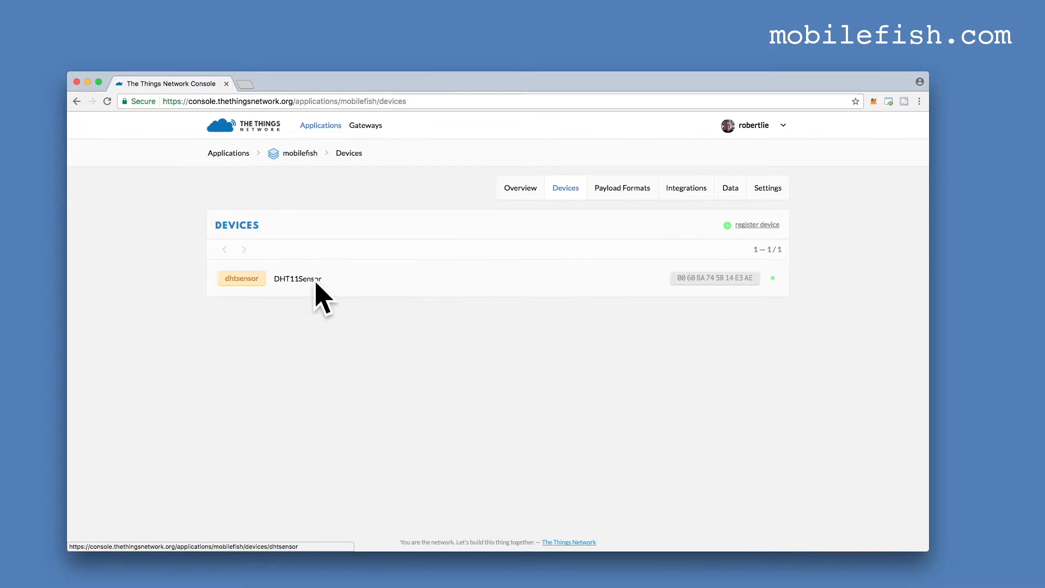
pyautogui.moveTo(492, 296)
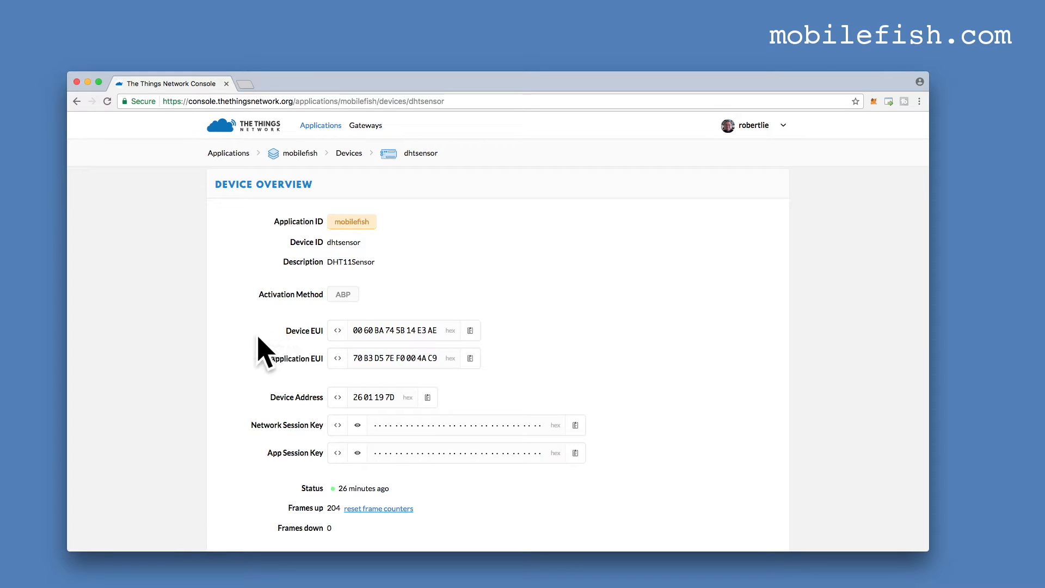
pyautogui.moveTo(245, 445)
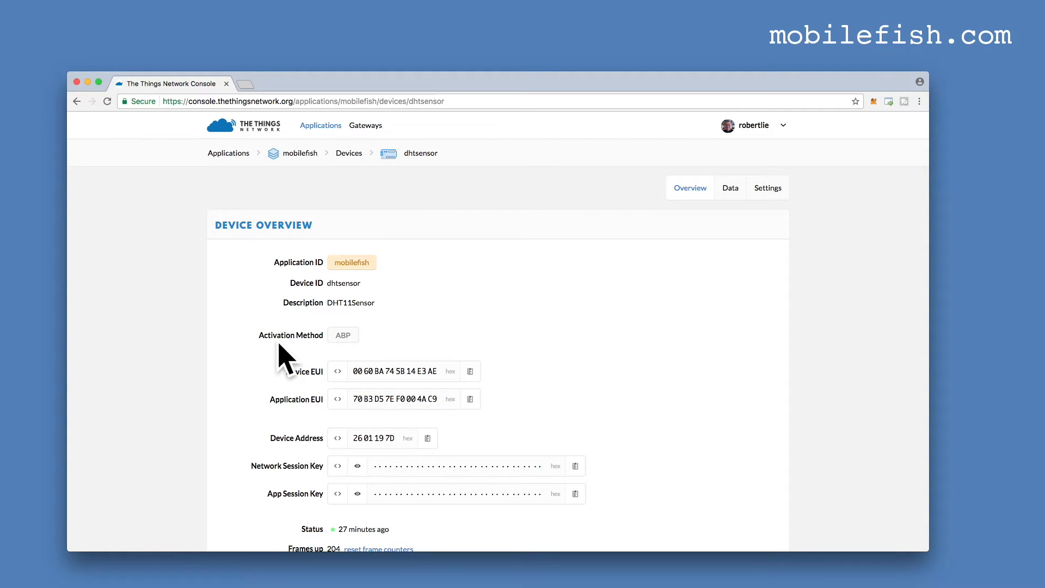
pyautogui.moveTo(380, 353)
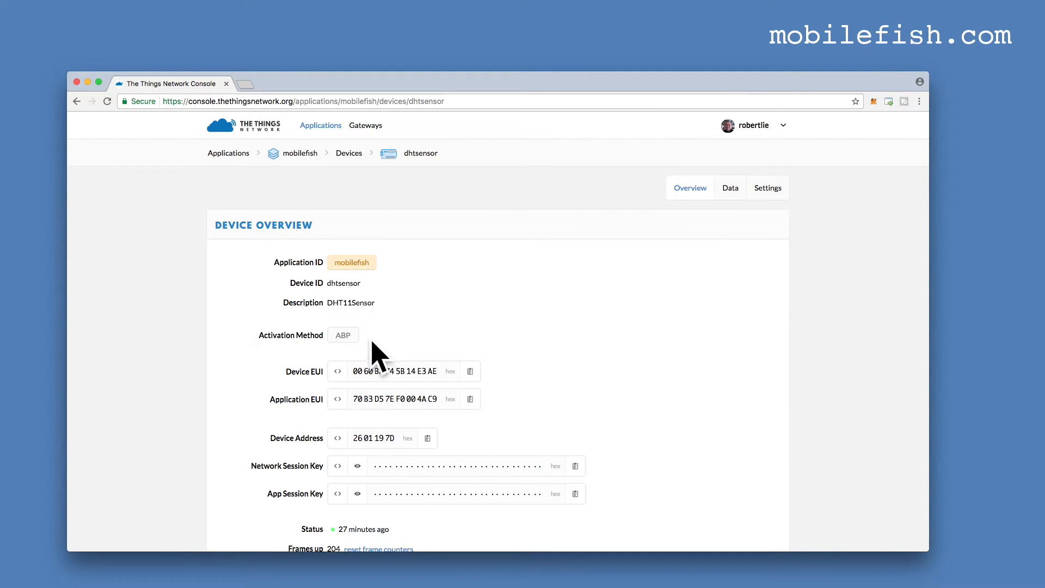
# Open the dhtsensor device settings showing ABP activation, device address and session keys.
pyautogui.click(767, 187)
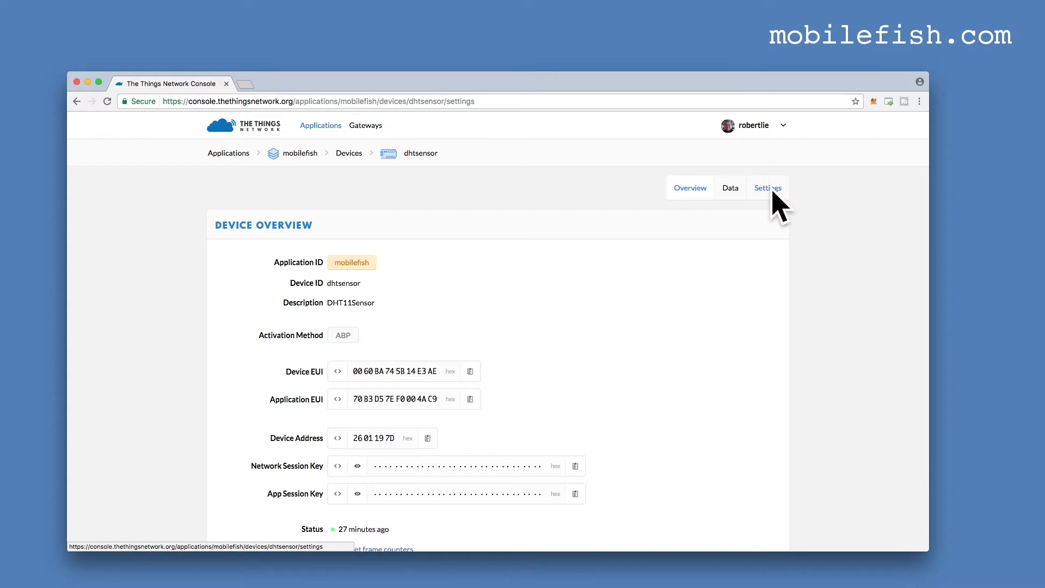
pyautogui.click(767, 187)
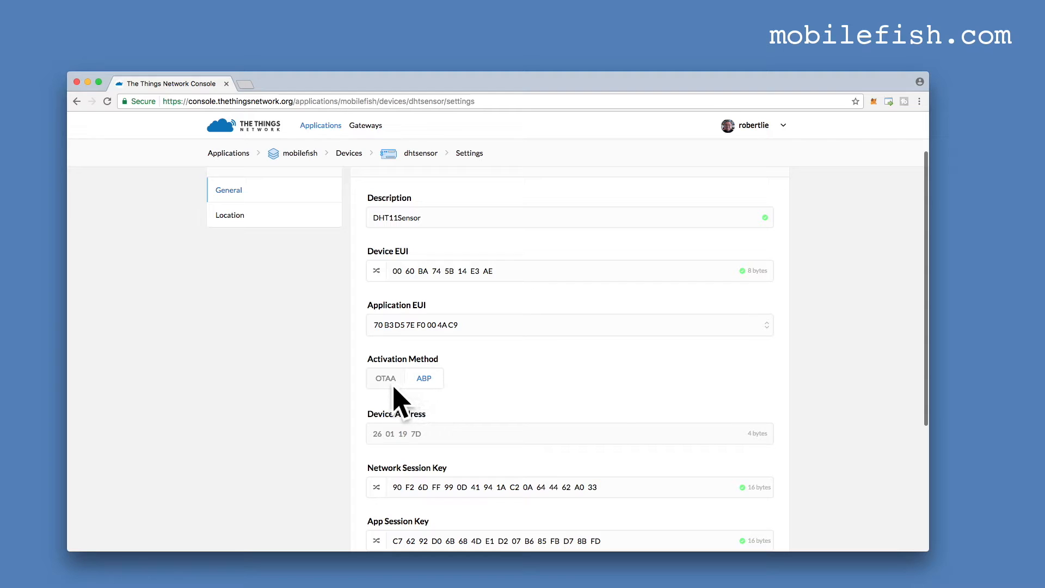
pyautogui.moveTo(496, 396)
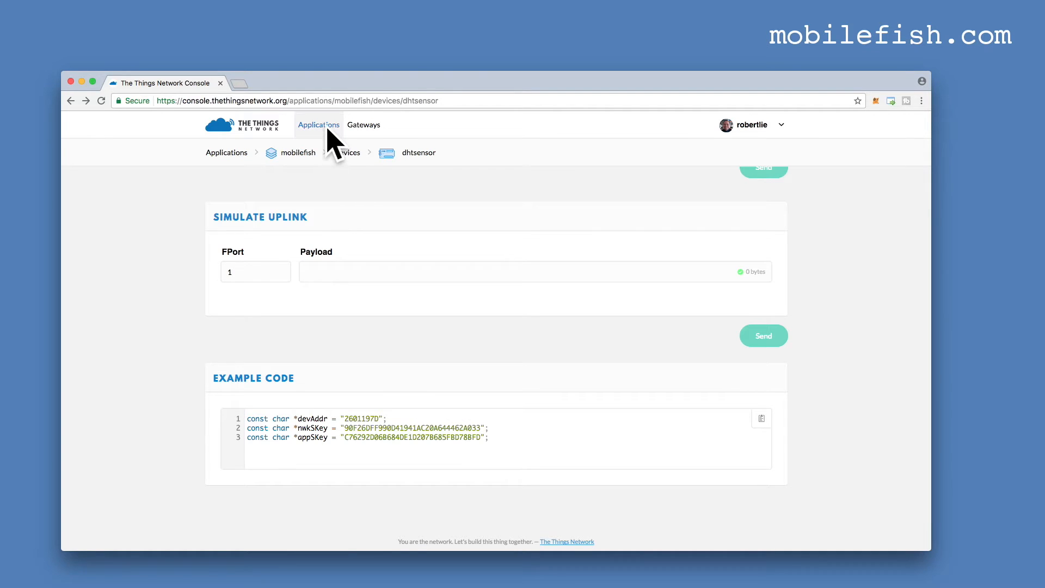
# Return to the mobilefish application and view its custom humidity/temperature payload decoder.
pyautogui.click(319, 124)
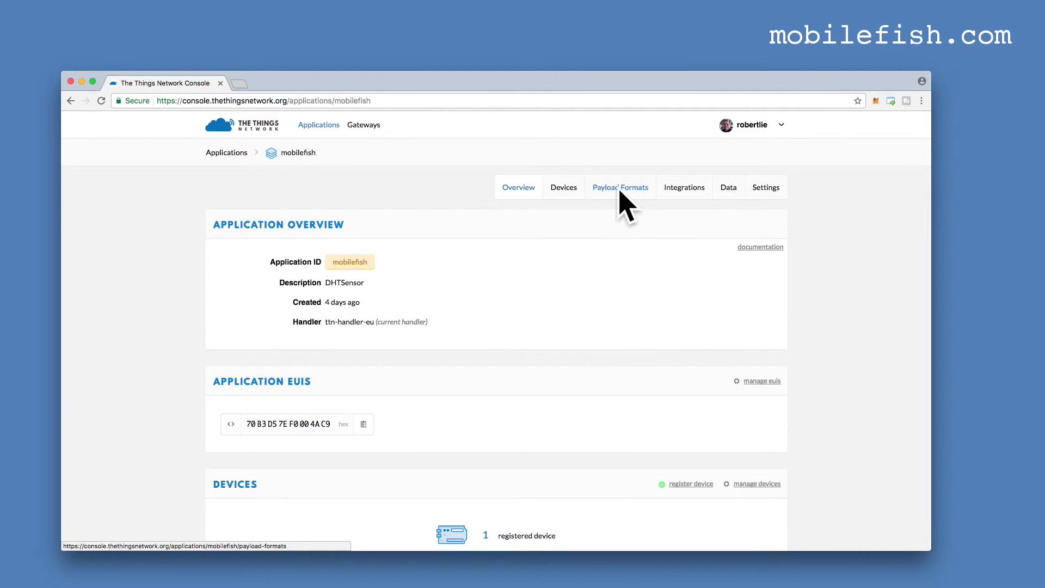
pyautogui.click(619, 187)
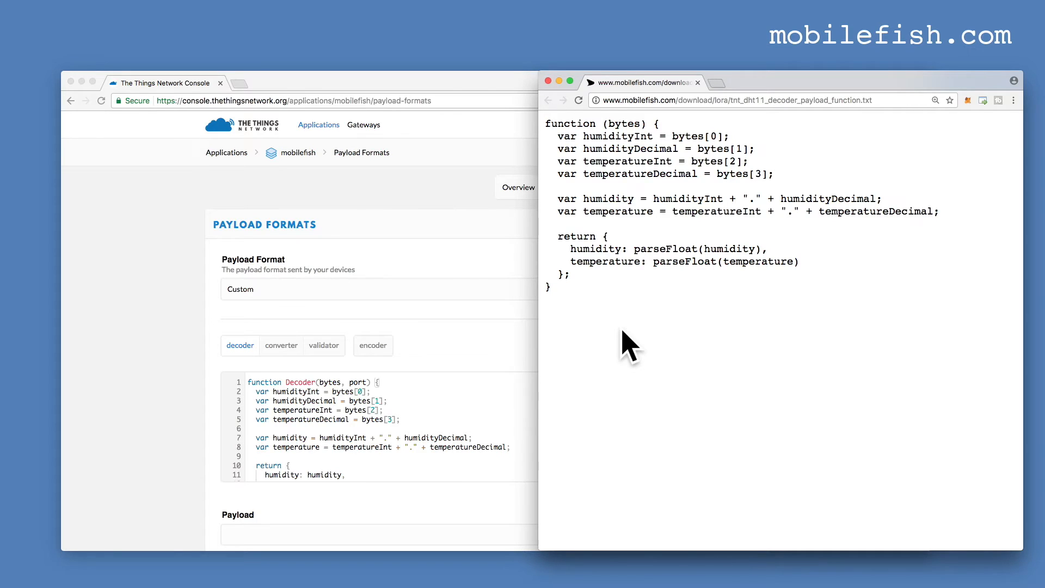
pyautogui.moveTo(260, 403)
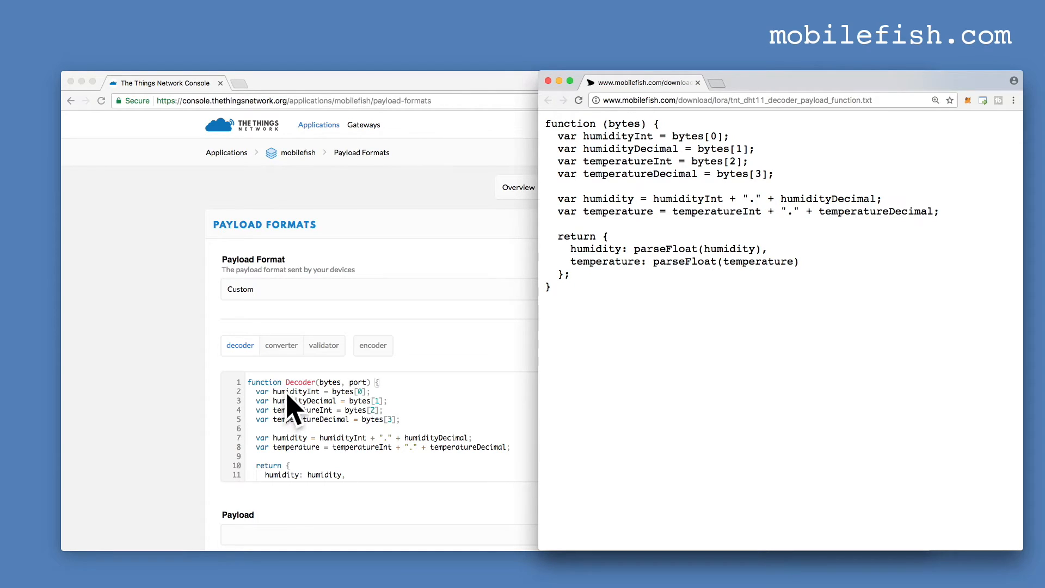
pyautogui.moveTo(320, 403)
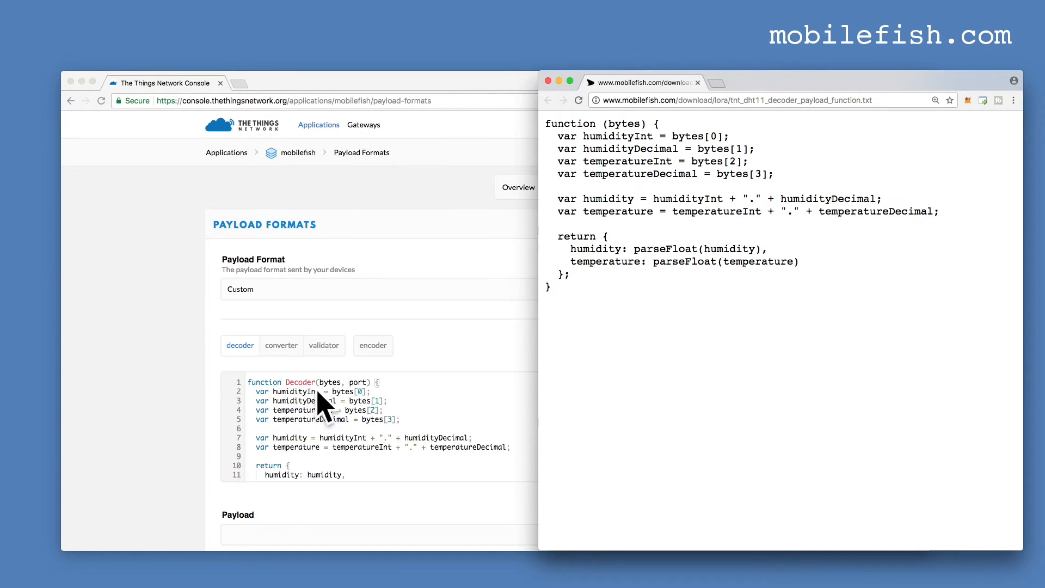
pyautogui.moveTo(301, 399)
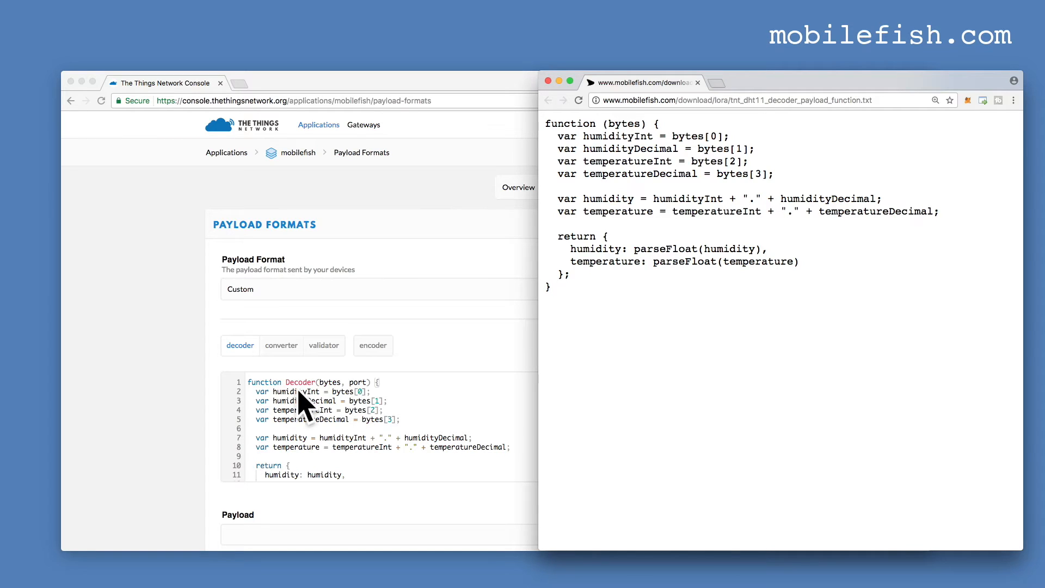
pyautogui.moveTo(339, 393)
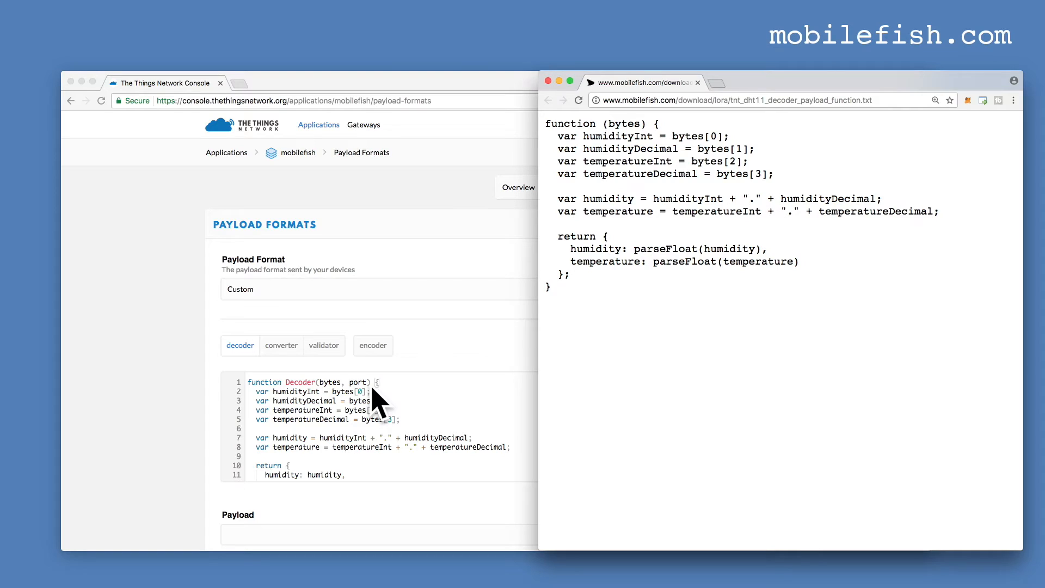
pyautogui.scroll(-3)
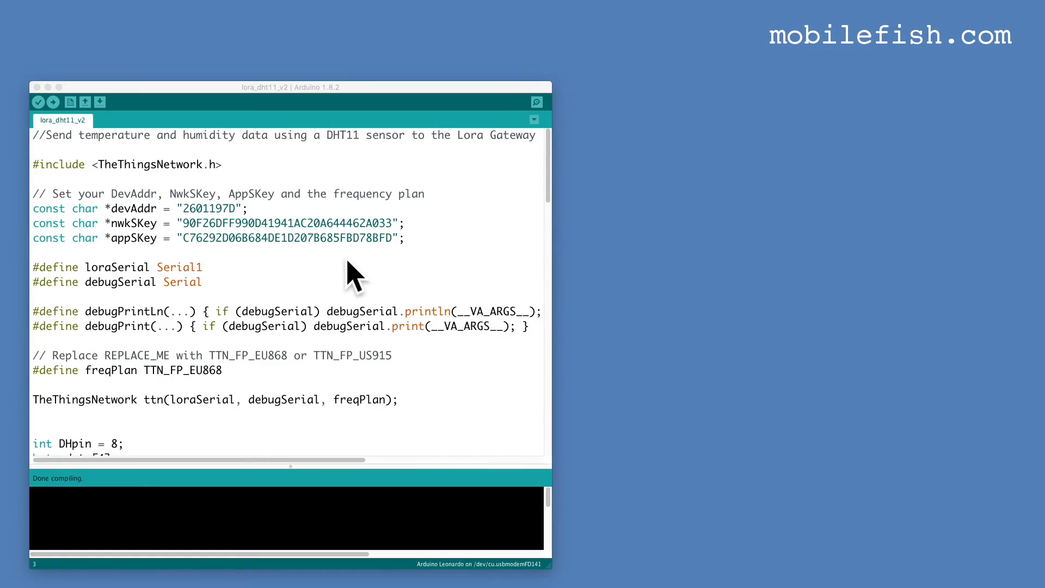
pyautogui.moveTo(353, 300)
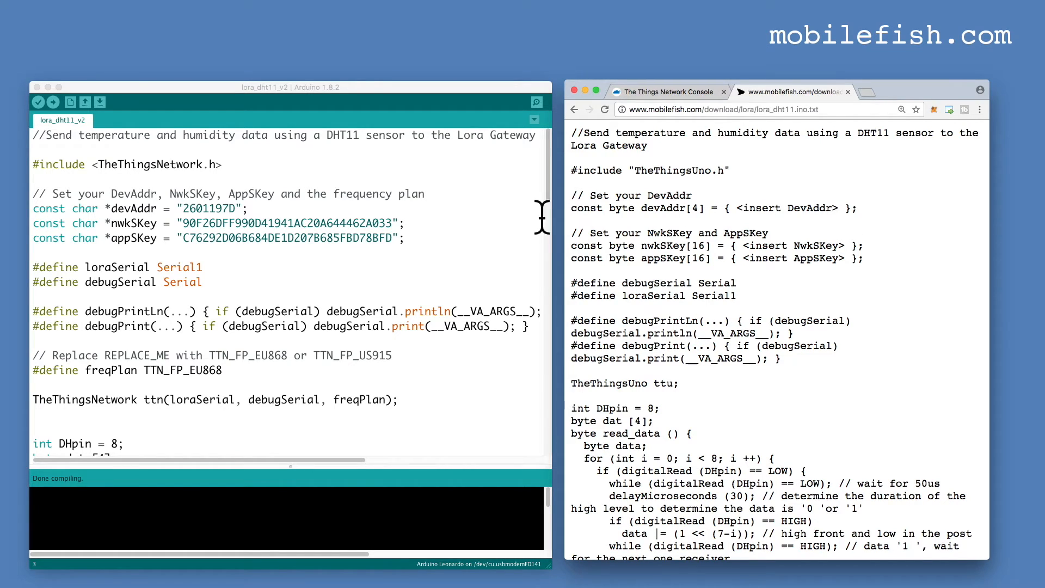
pyautogui.moveTo(352, 276)
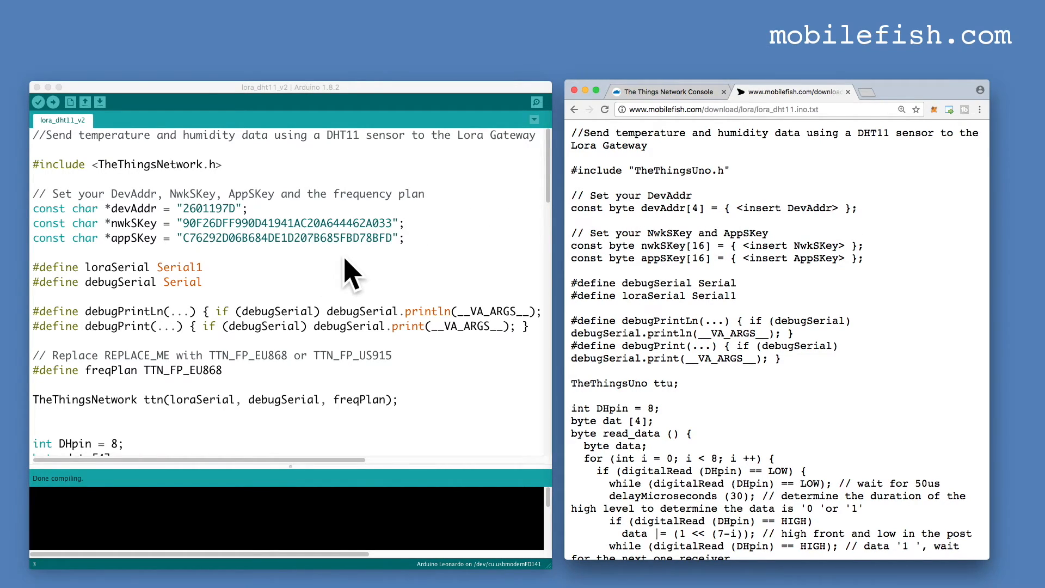
pyautogui.moveTo(126, 183)
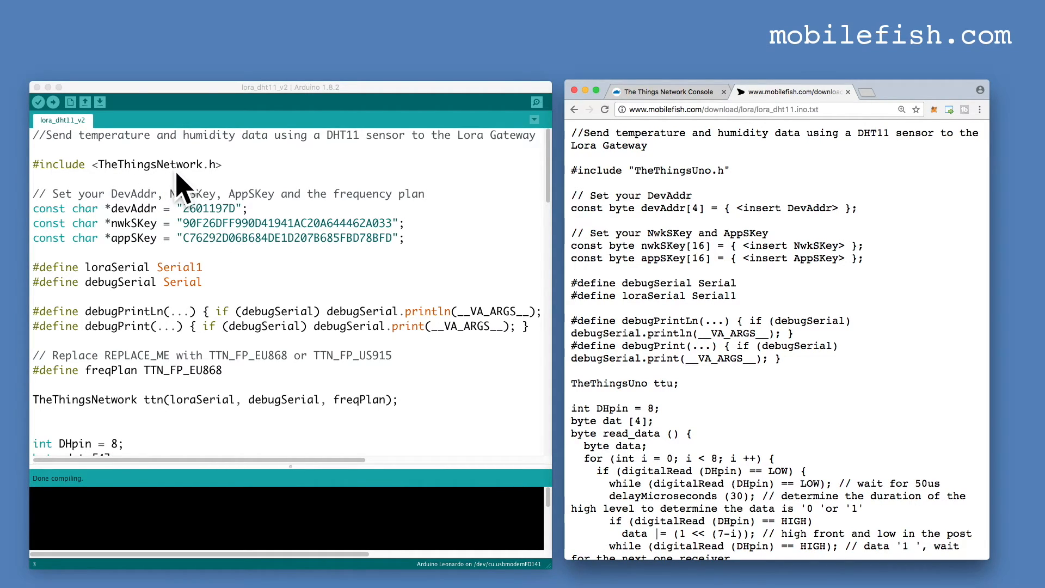
pyautogui.moveTo(713, 170)
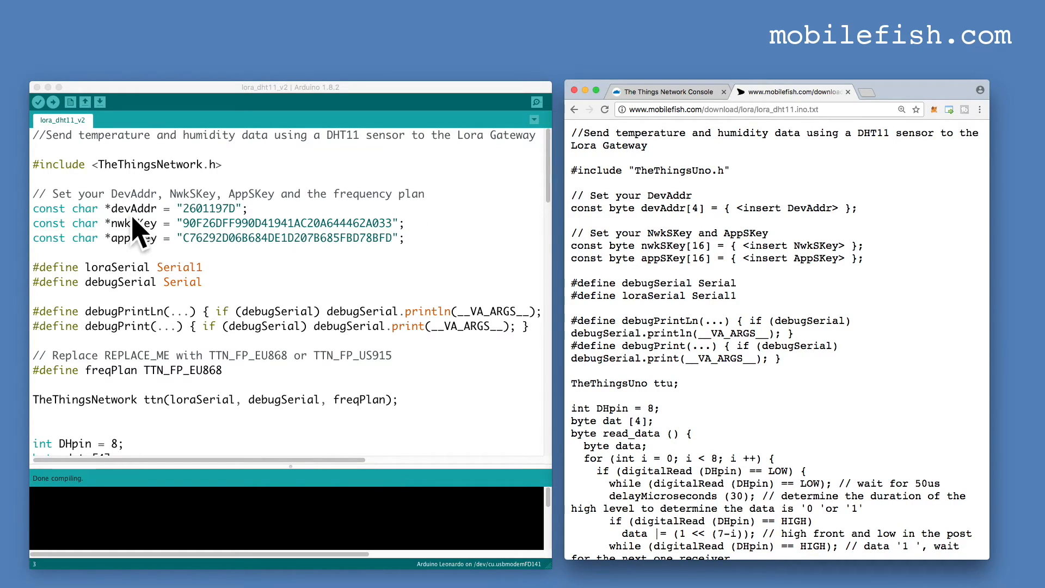
pyautogui.moveTo(130, 263)
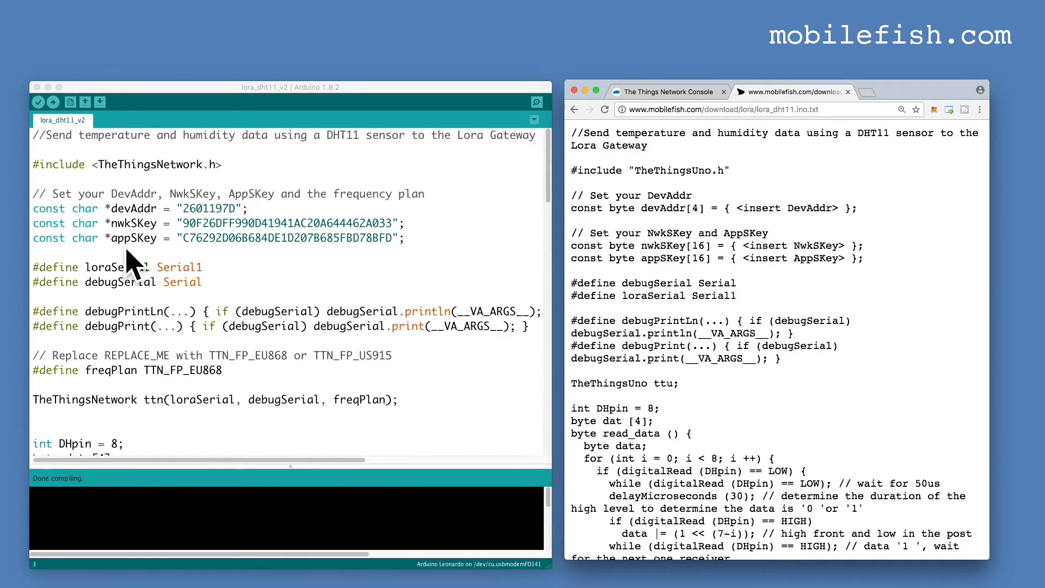
pyautogui.moveTo(251, 263)
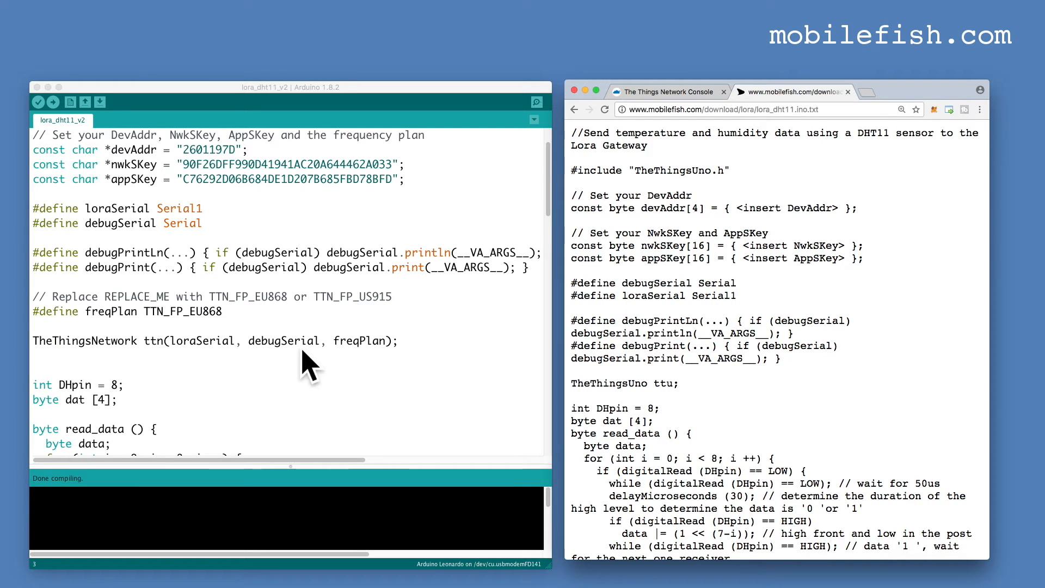
# Scroll through the mobilefish lora_dht11 reference code to compare it with the sketch.
pyautogui.scroll(-3)
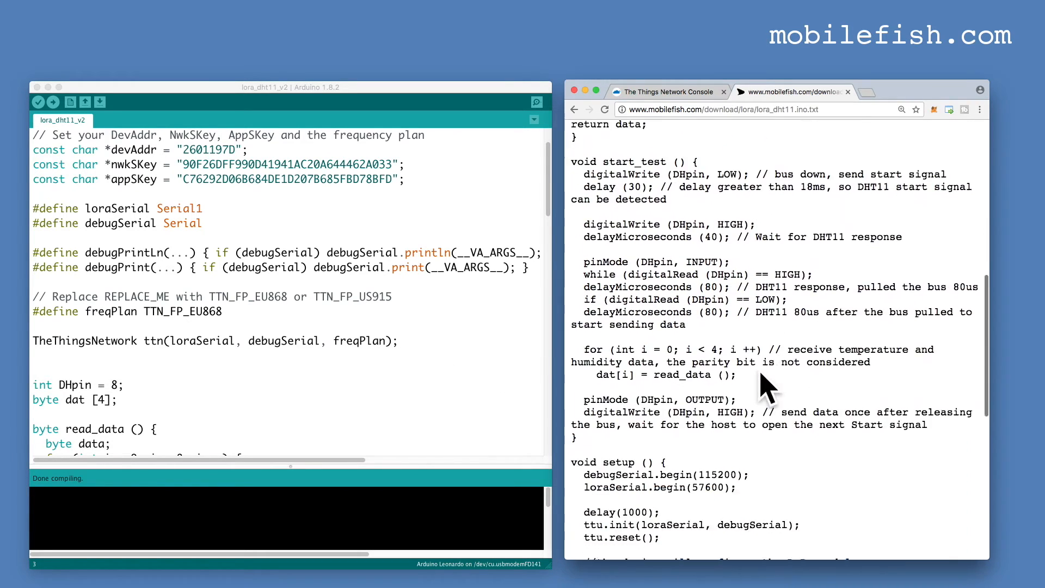
pyautogui.scroll(-3)
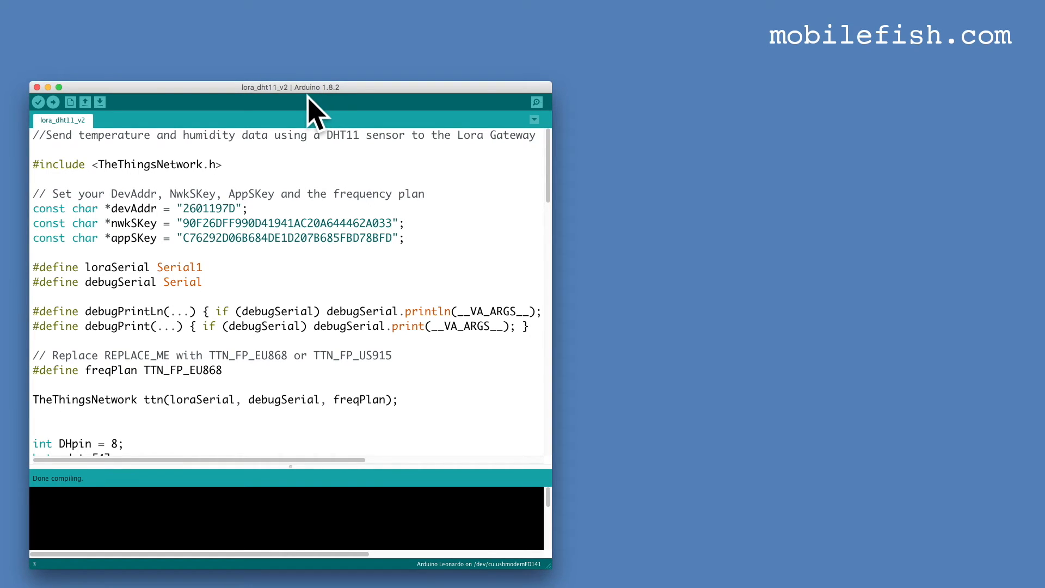
pyautogui.moveTo(340, 110)
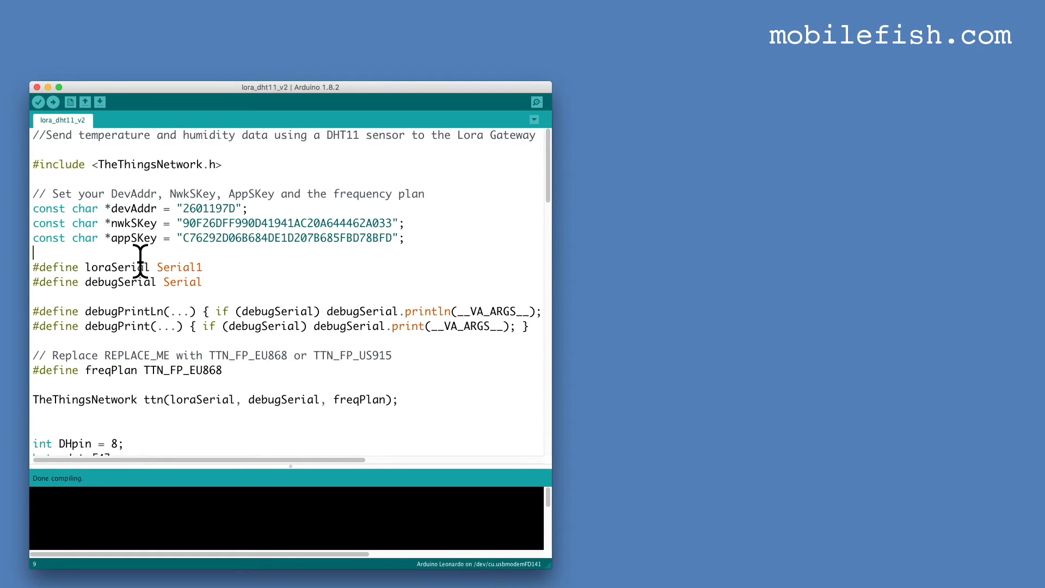
# Verify the sketch and upload it to the Leonardo on port /dev/cu.usbmodemFA131.
pyautogui.click(38, 102)
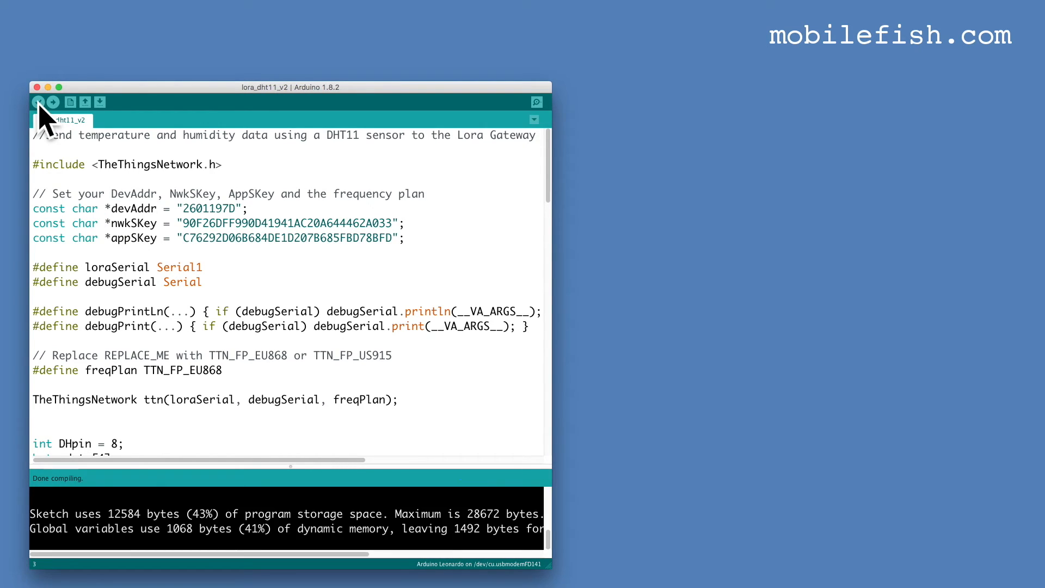
pyautogui.click(158, 6)
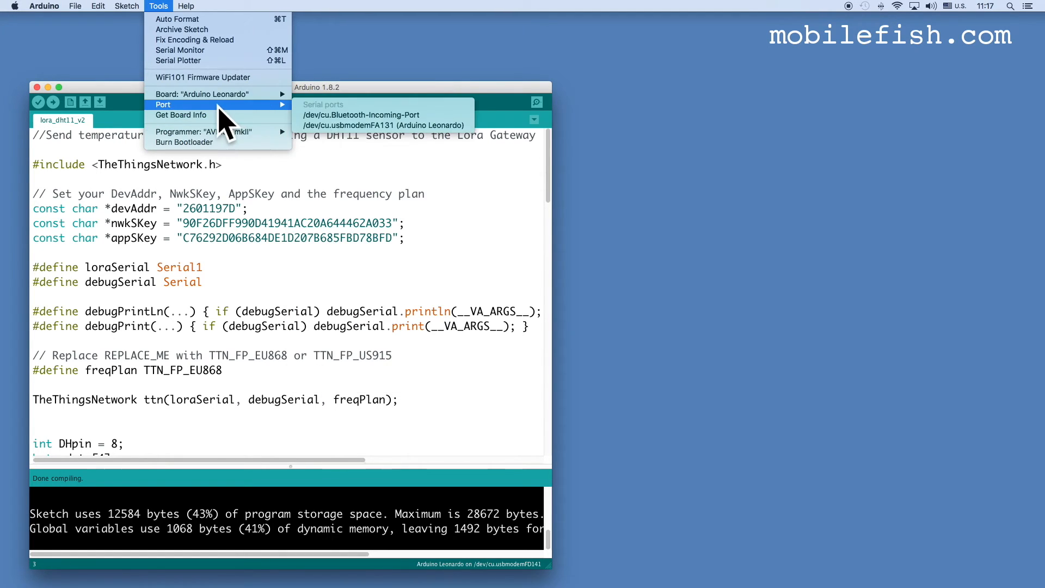
pyautogui.moveTo(383, 125)
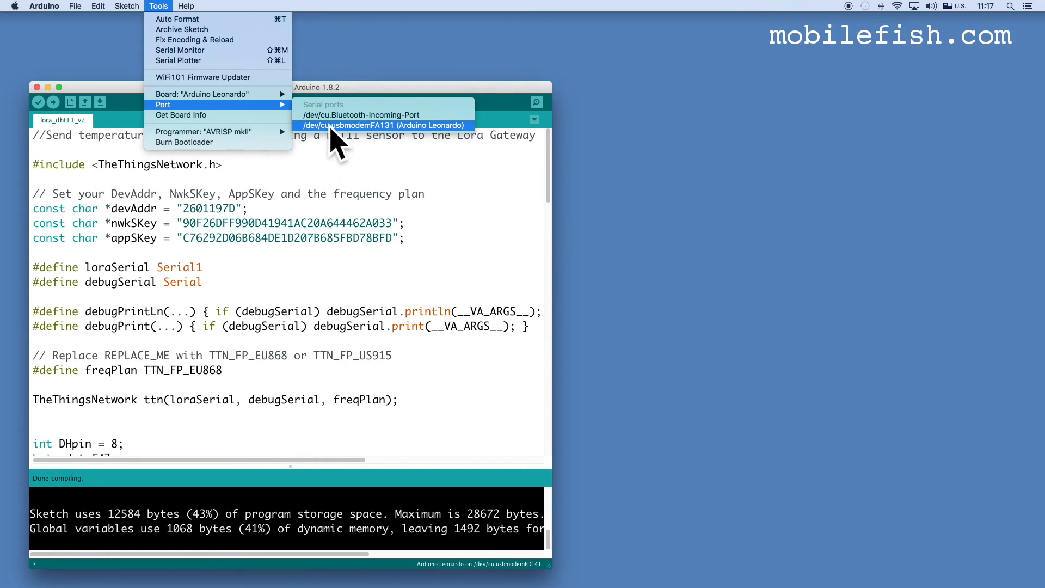
pyautogui.click(383, 125)
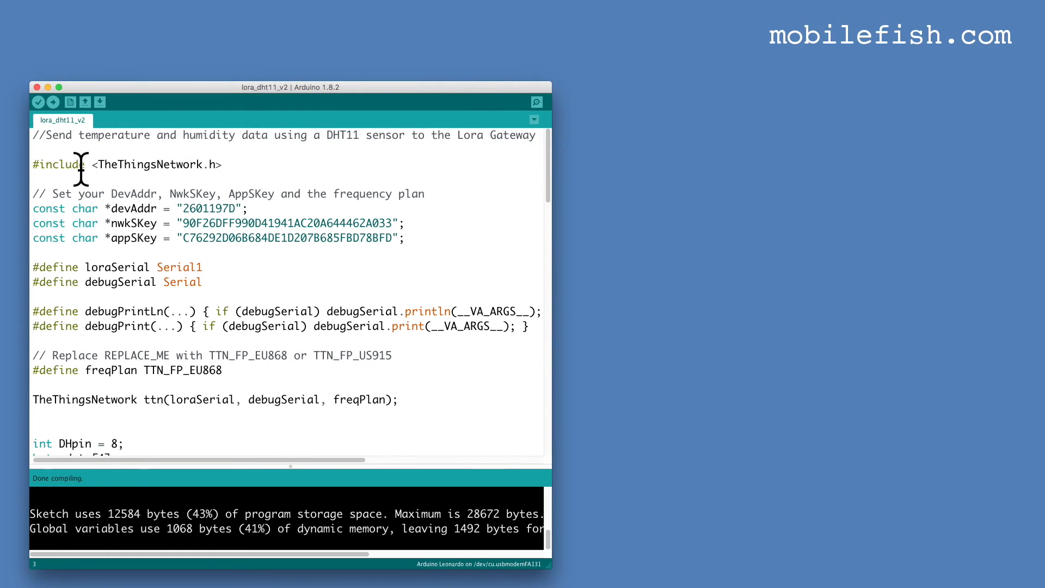
pyautogui.click(52, 102)
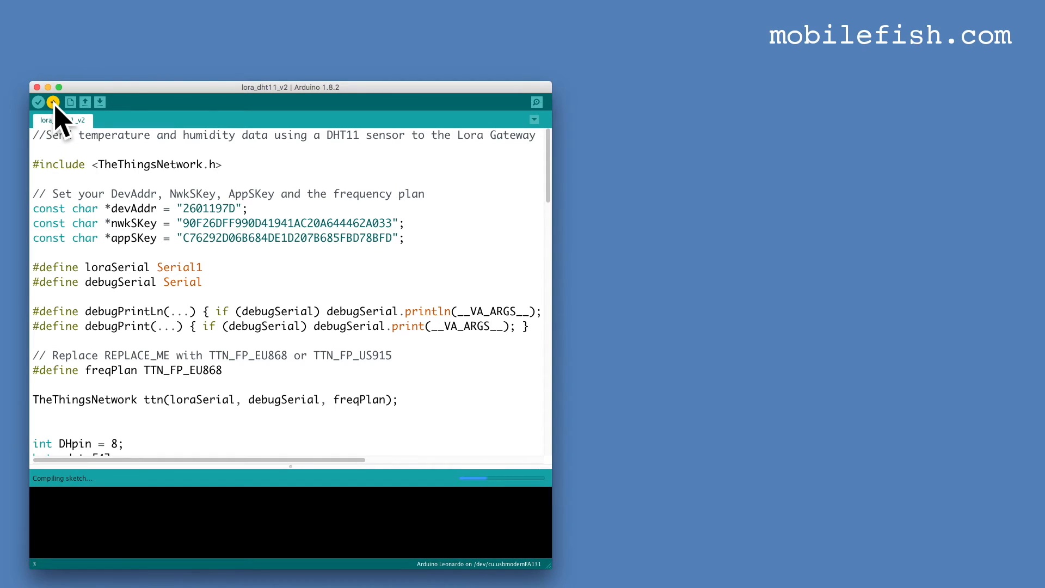
pyautogui.click(52, 101)
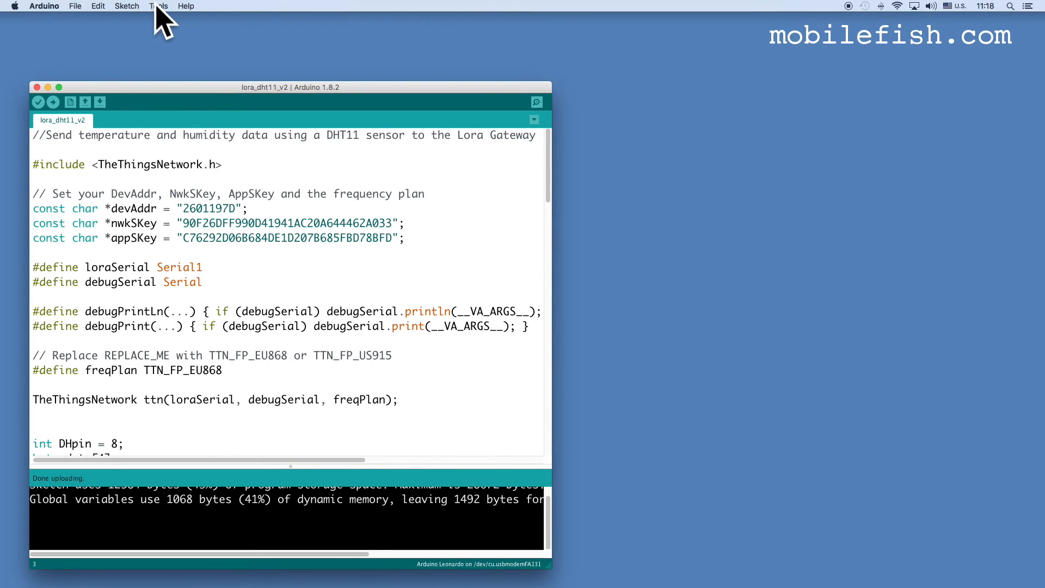
# Bring up the board's Serial Monitor from the Tools menu.
pyautogui.click(157, 7)
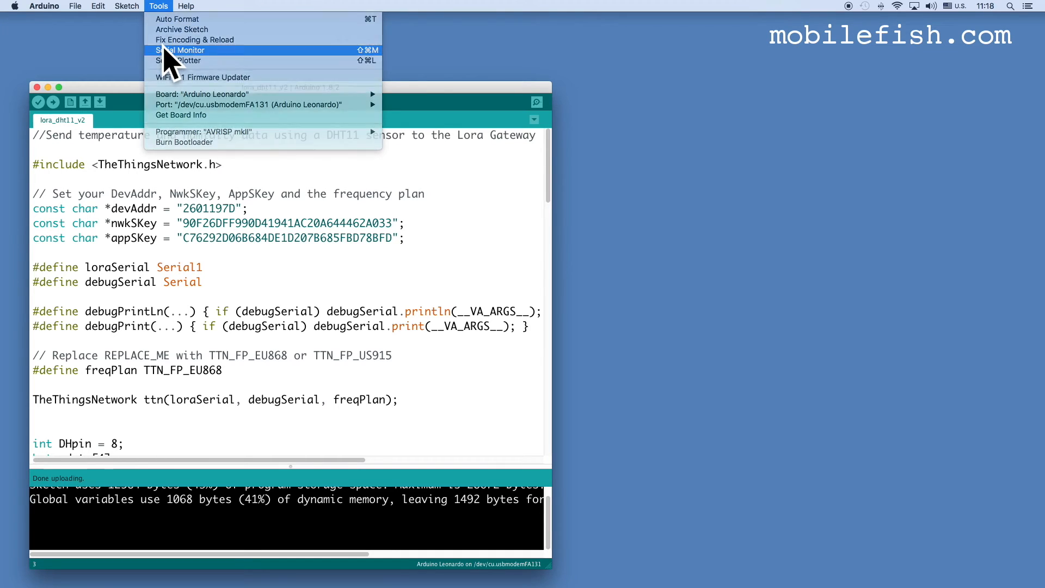
pyautogui.click(181, 50)
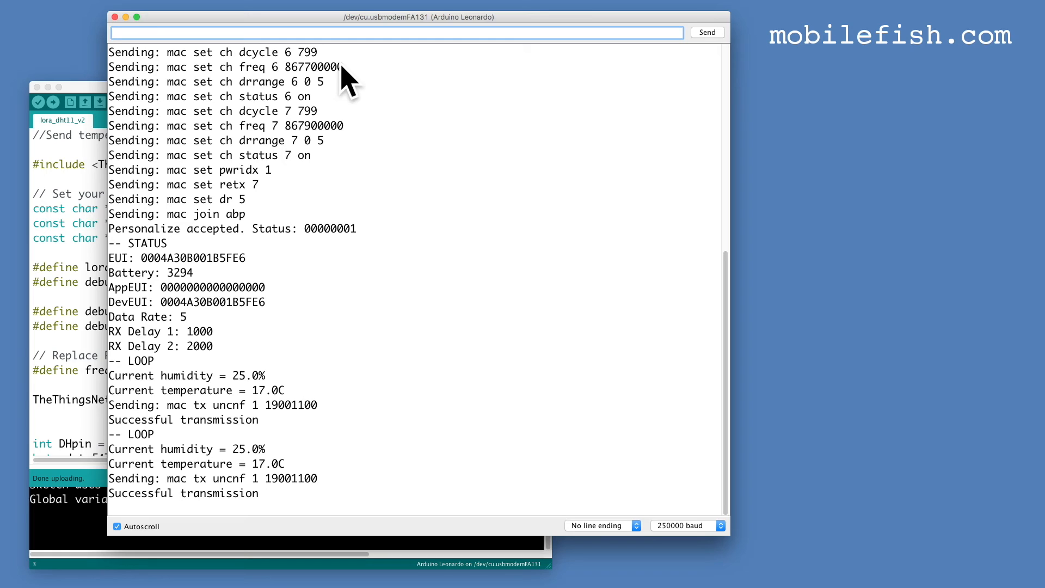
# Scroll the serial log showing humidity 25.0%, temperature 17.0C and successful transmissions.
pyautogui.scroll(-3)
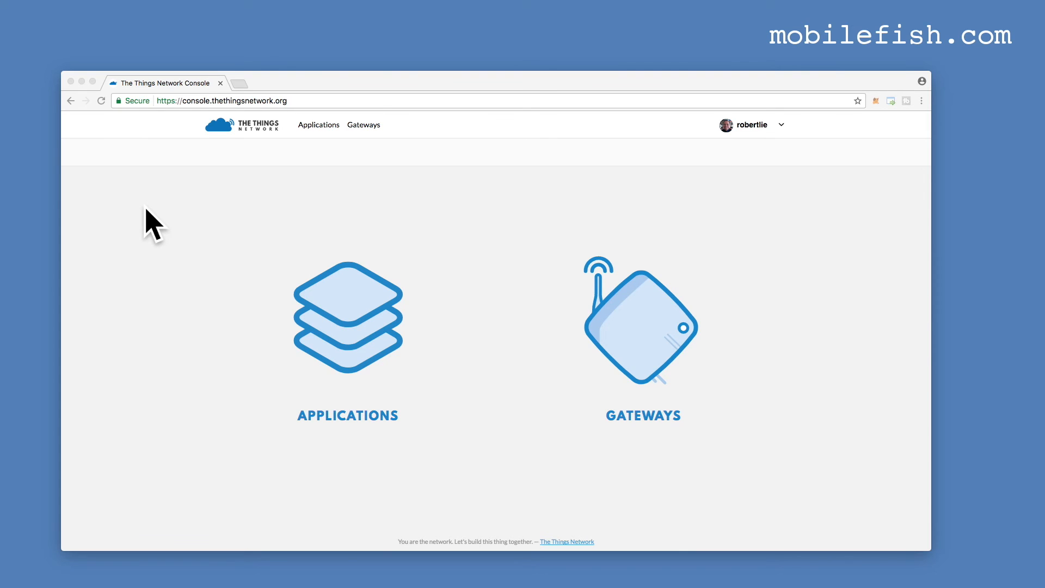
pyautogui.moveTo(323, 141)
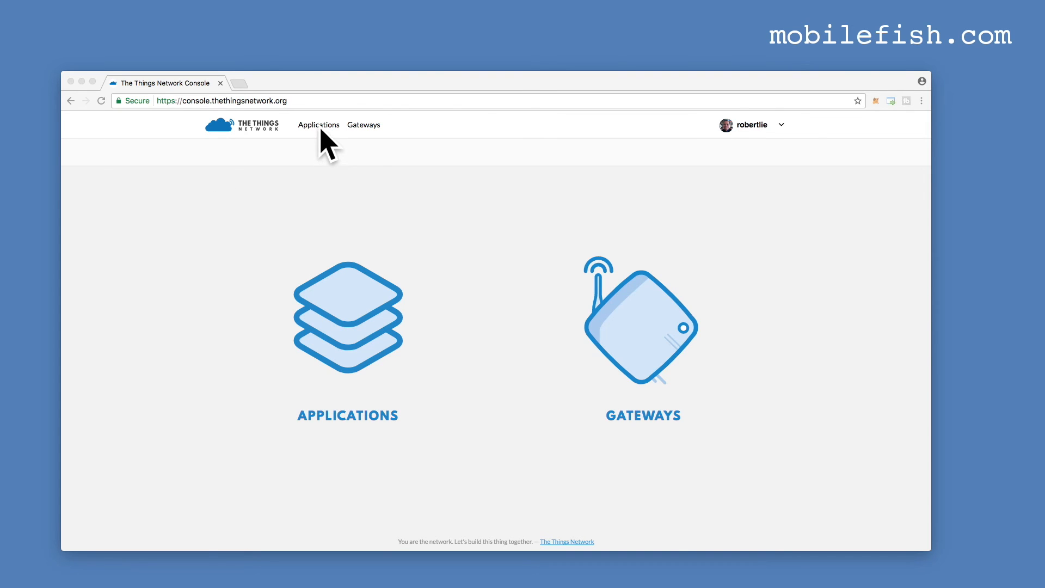
# Navigate to the dhtsensor device and reset its frame counters, confirming the dialog.
pyautogui.click(319, 124)
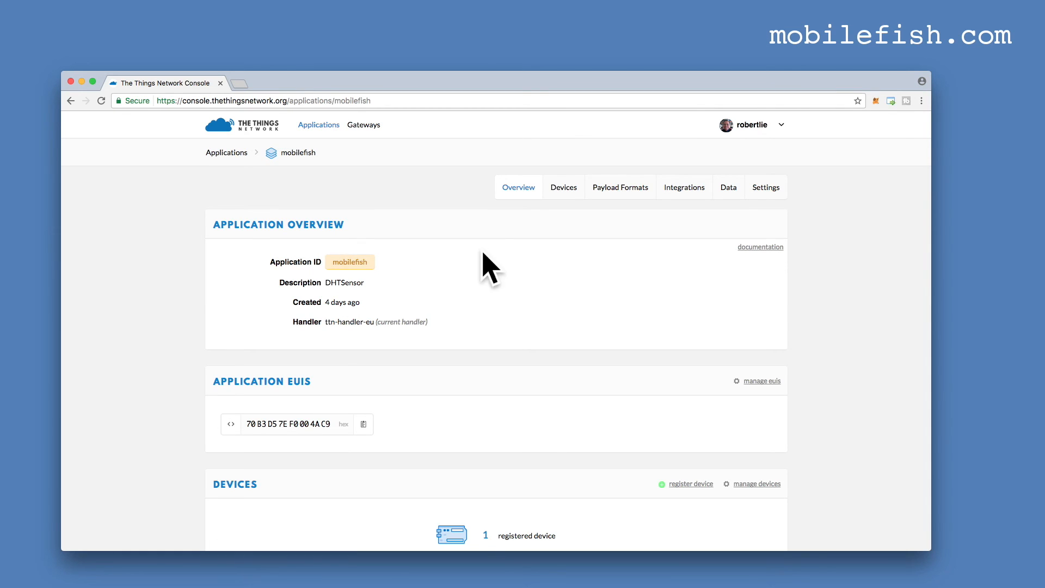
pyautogui.click(563, 187)
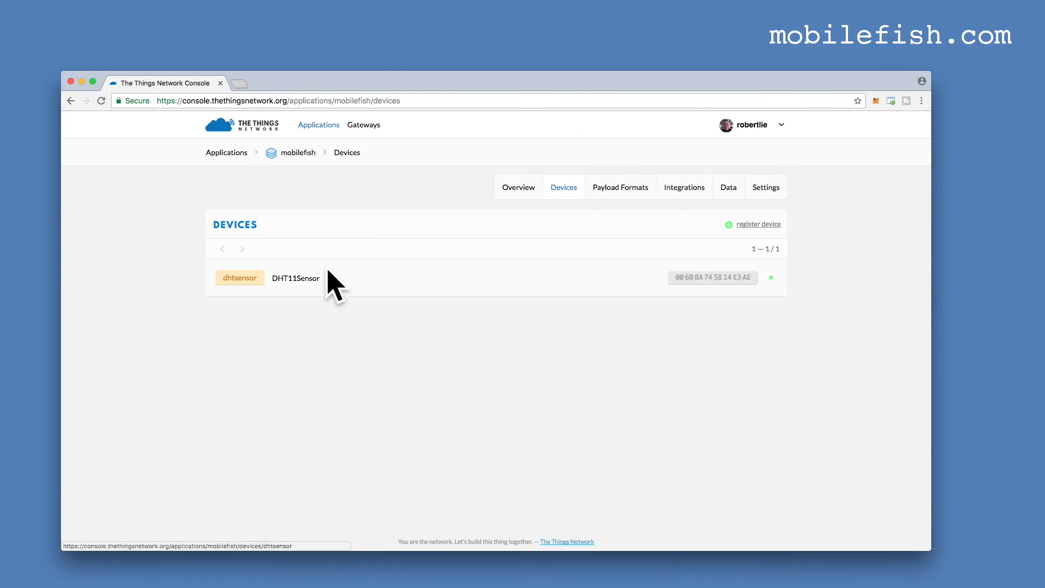
pyautogui.moveTo(314, 293)
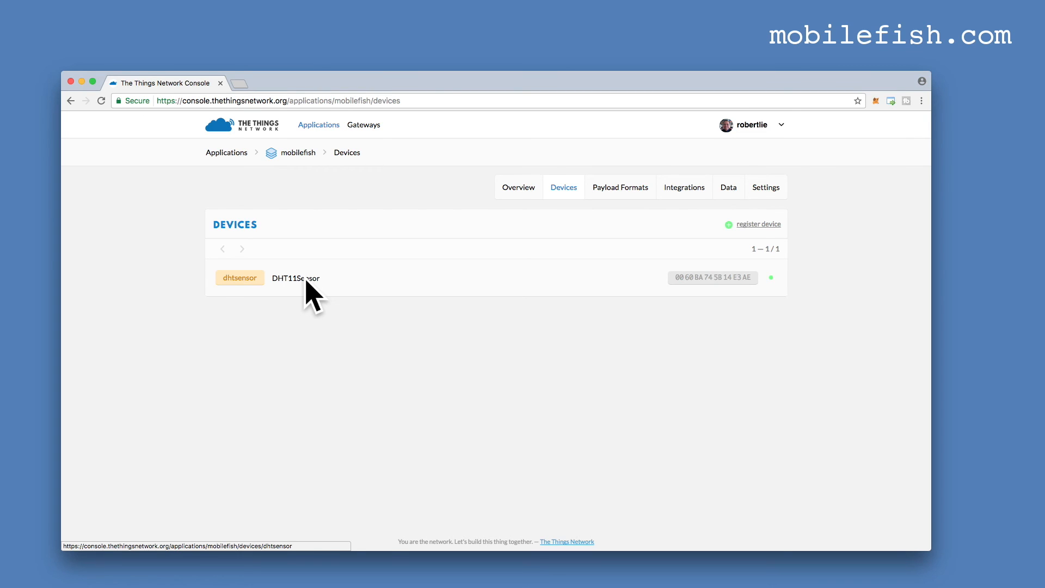
pyautogui.click(295, 277)
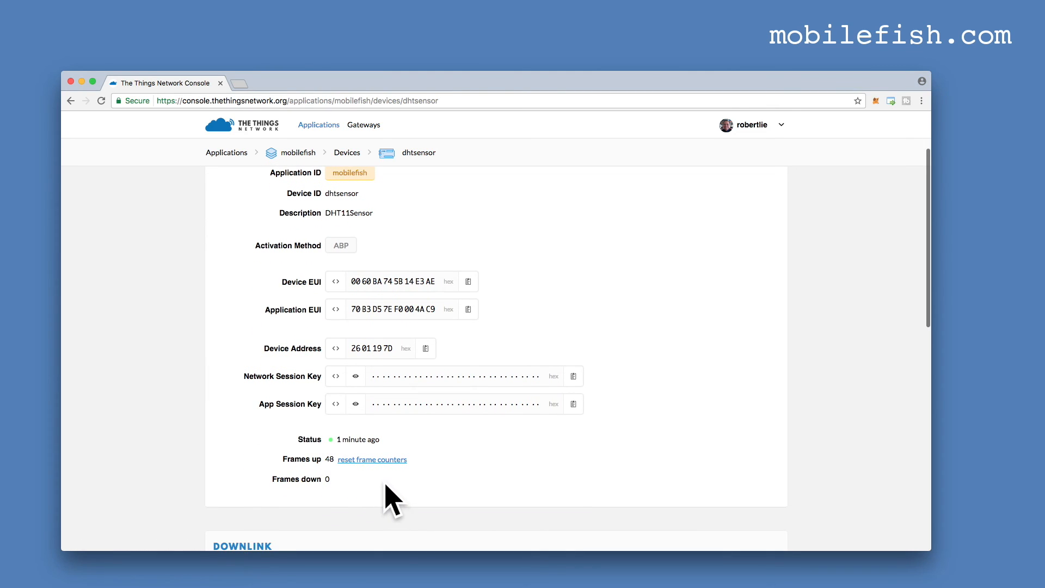
pyautogui.moveTo(383, 473)
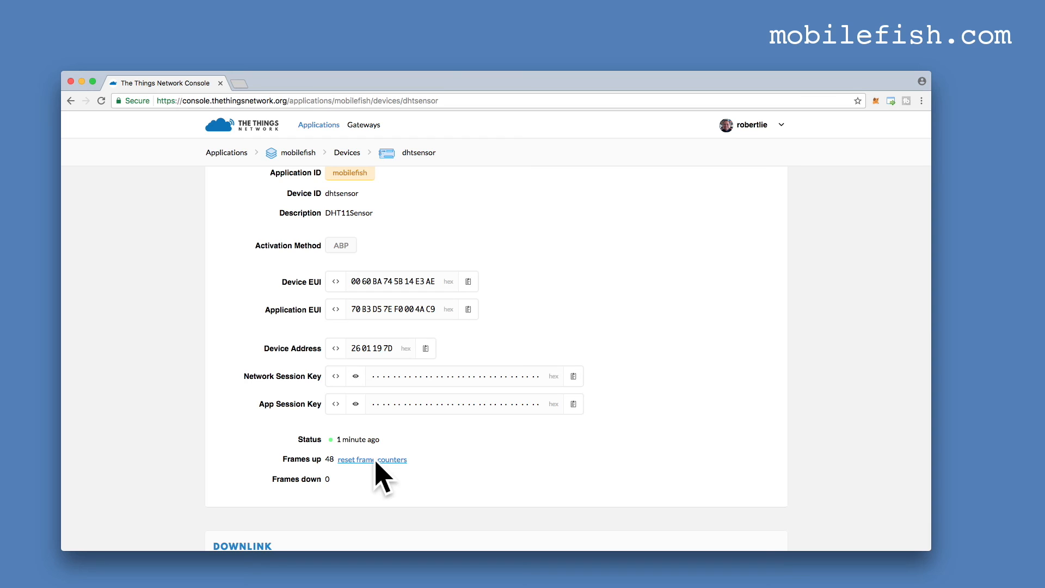
pyautogui.click(372, 458)
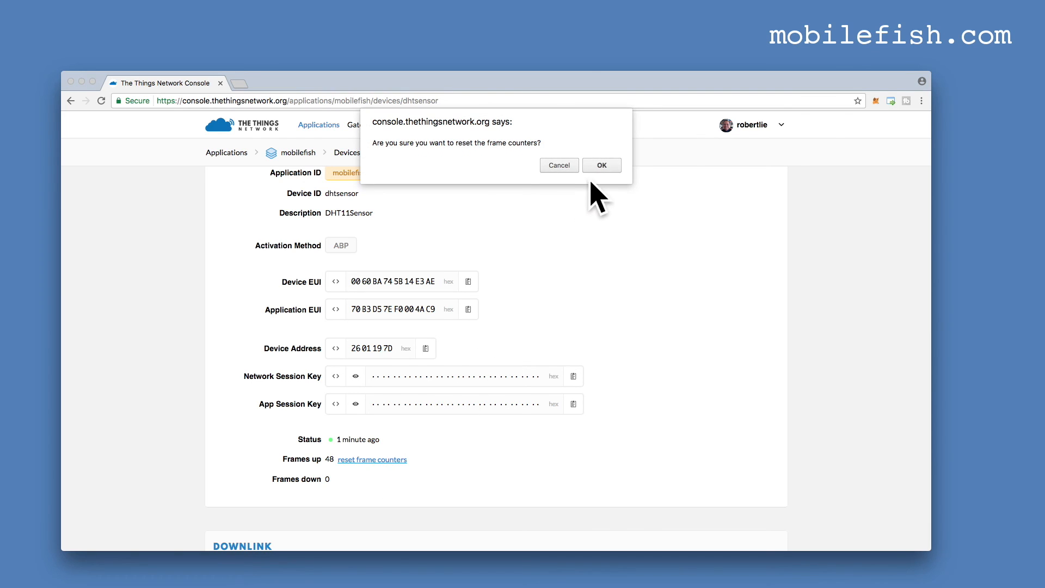
pyautogui.click(601, 165)
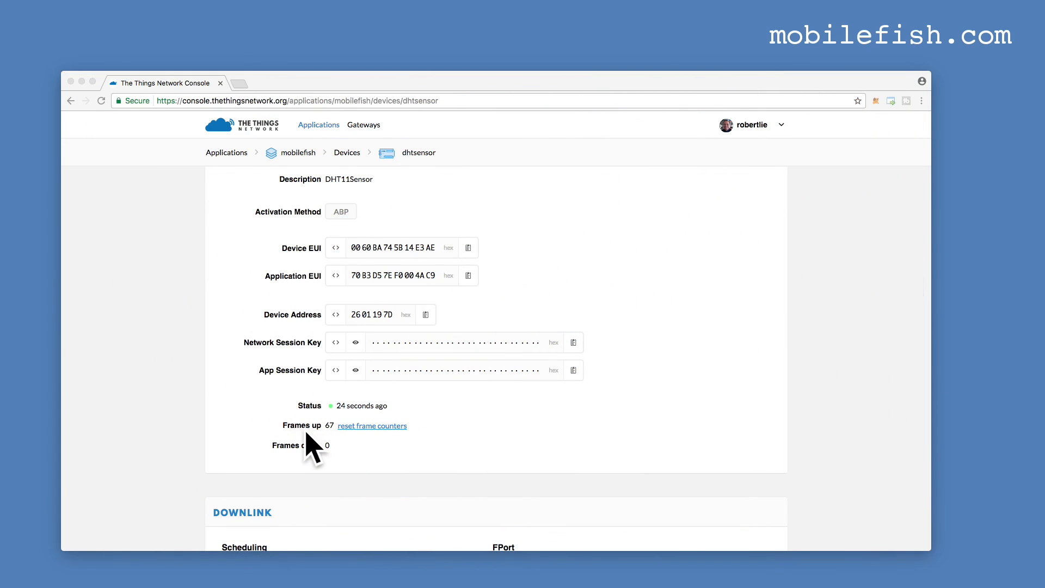
pyautogui.moveTo(339, 443)
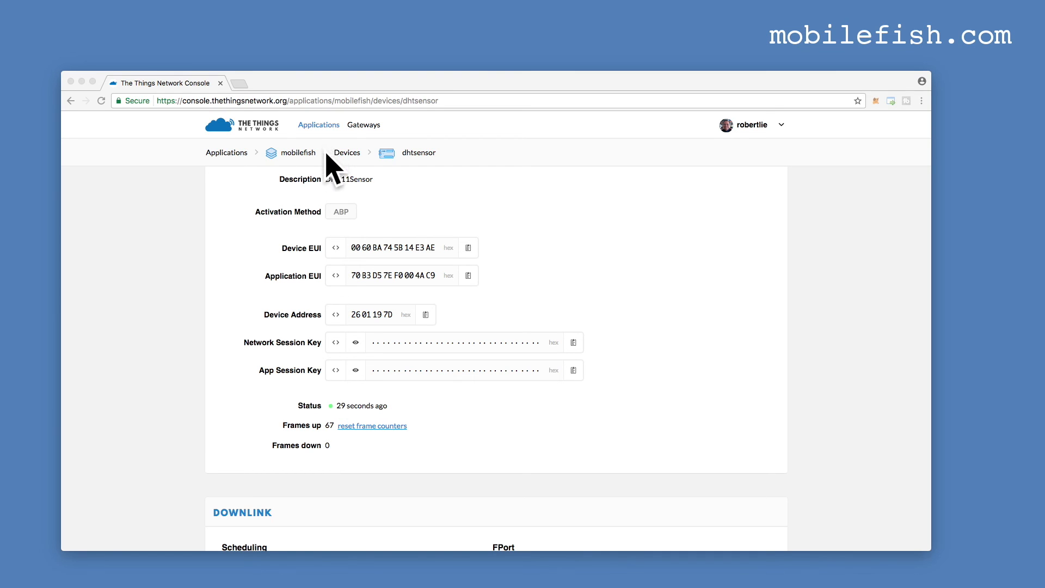
pyautogui.moveTo(326, 137)
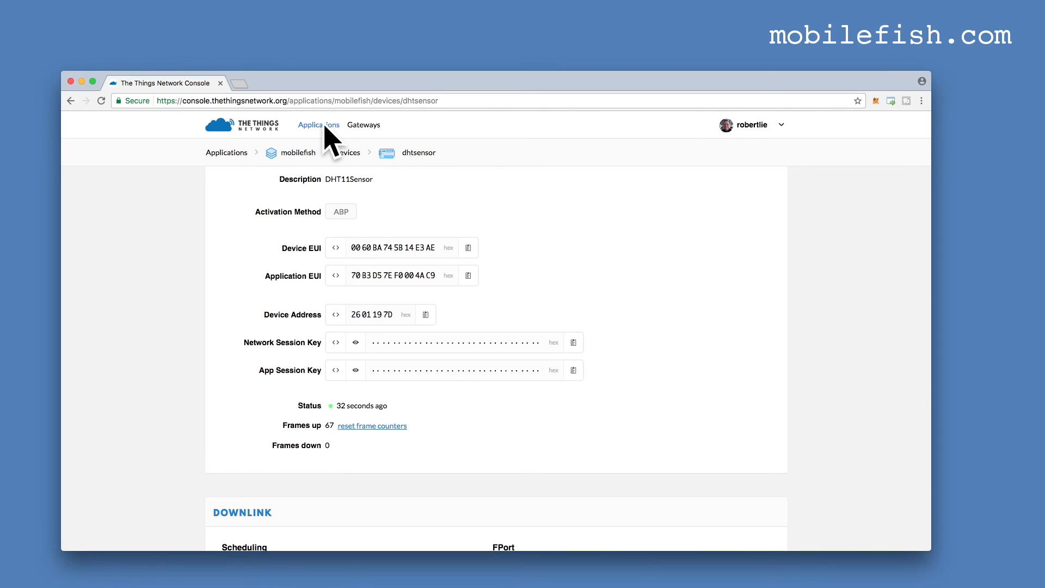
# Open the mobilefish application's Data tab showing the uplink decoded as humidity 25.0, temperature 17.0.
pyautogui.click(318, 124)
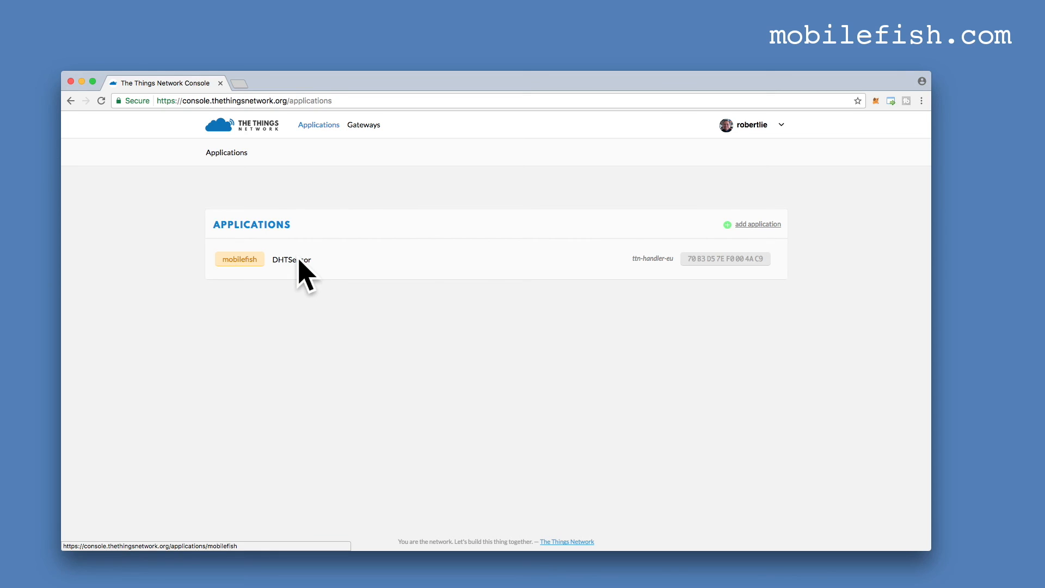
pyautogui.click(239, 259)
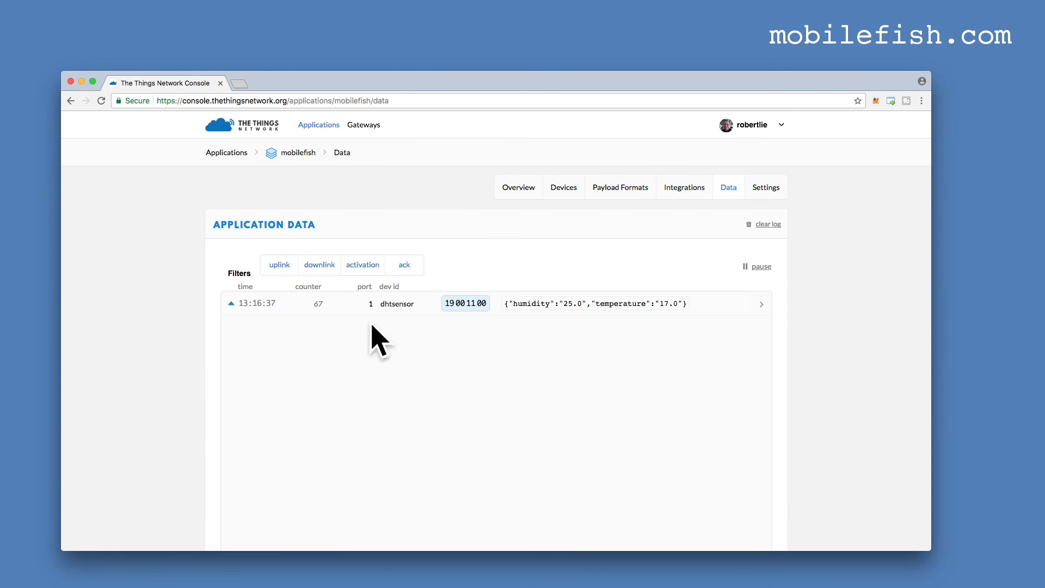